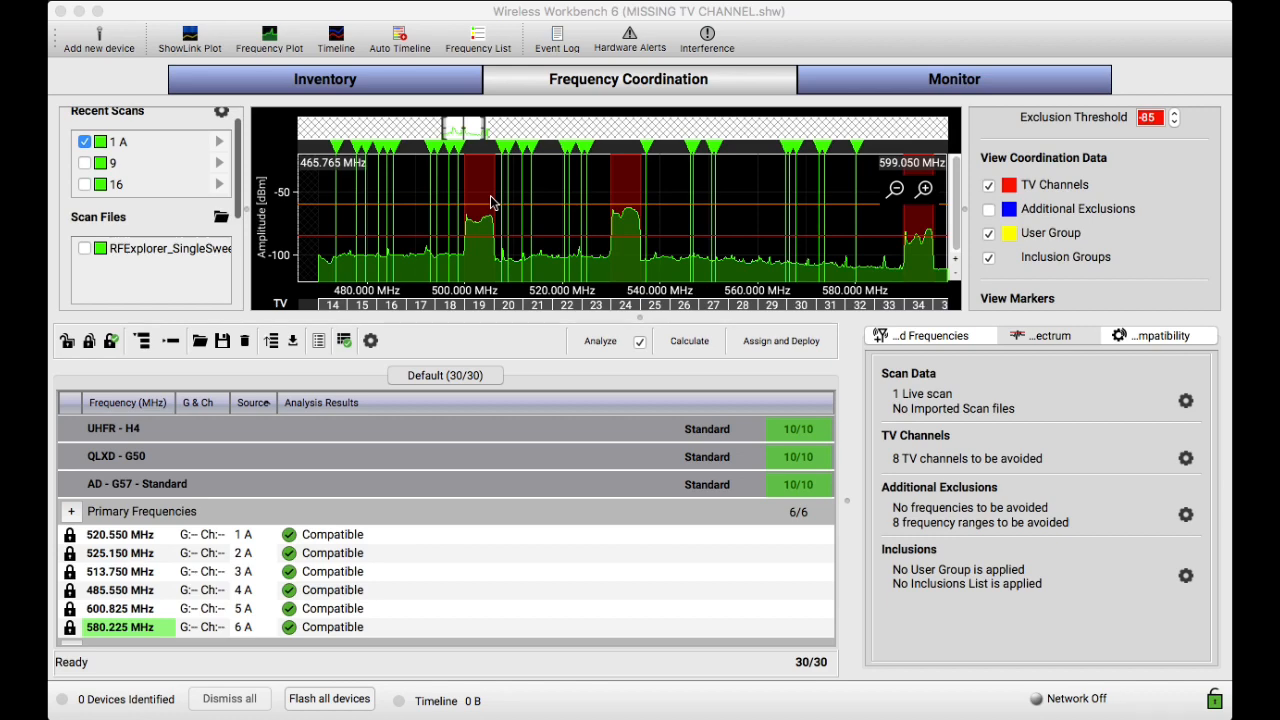
{"action": "mouse_move", "coordinate": [412, 110]}
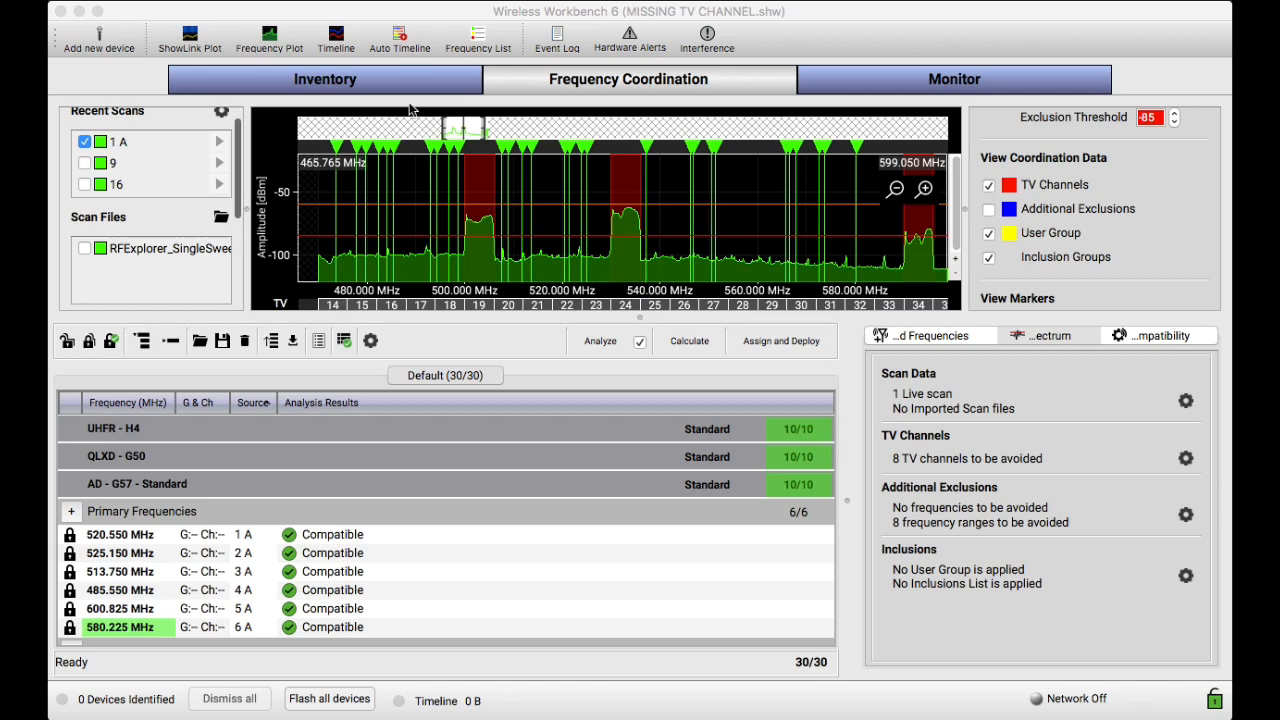
Review the full channel and device list, then return to the frequency coordination plot
{"action": "left_click", "coordinate": [324, 80]}
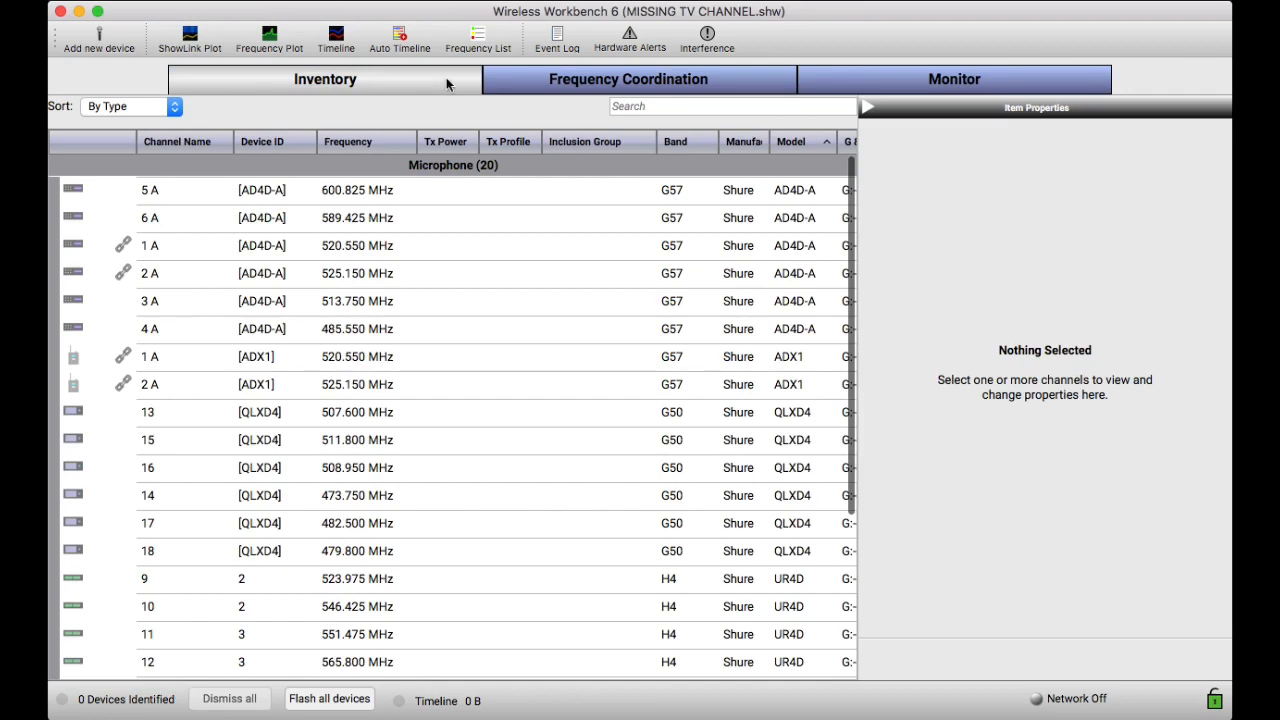
{"action": "left_click", "coordinate": [636, 80]}
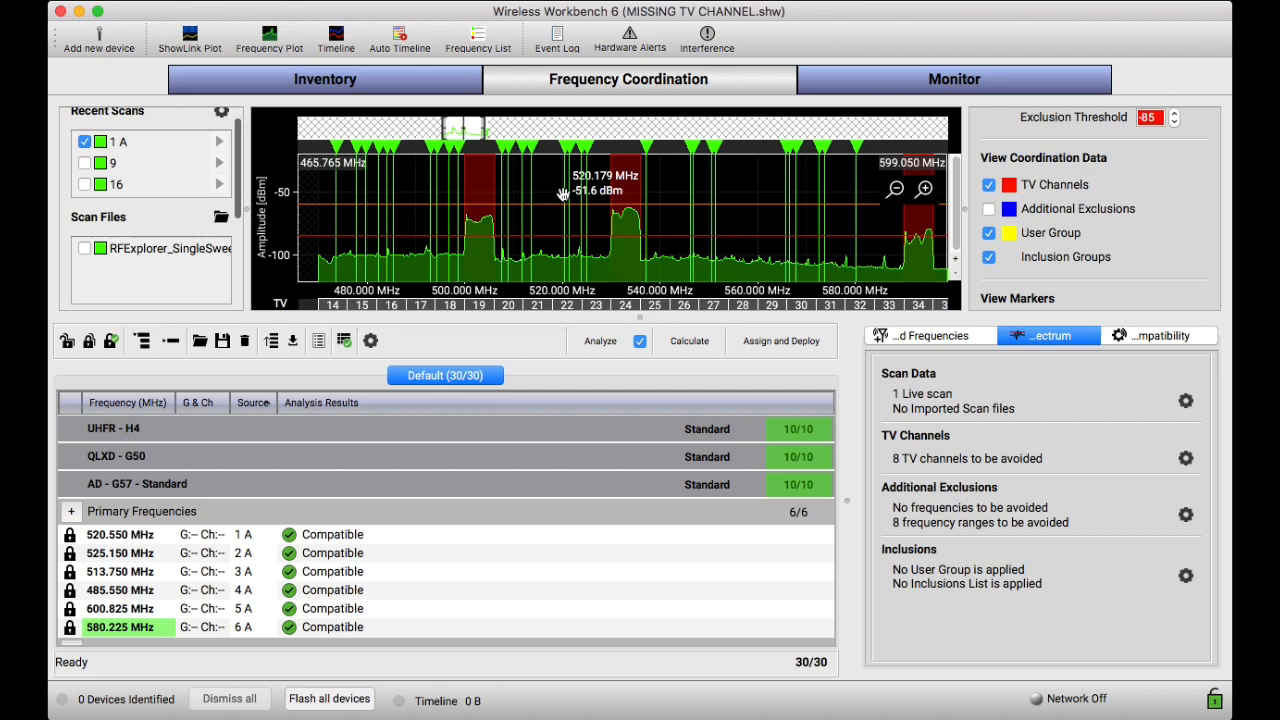
{"action": "mouse_move", "coordinate": [492, 260]}
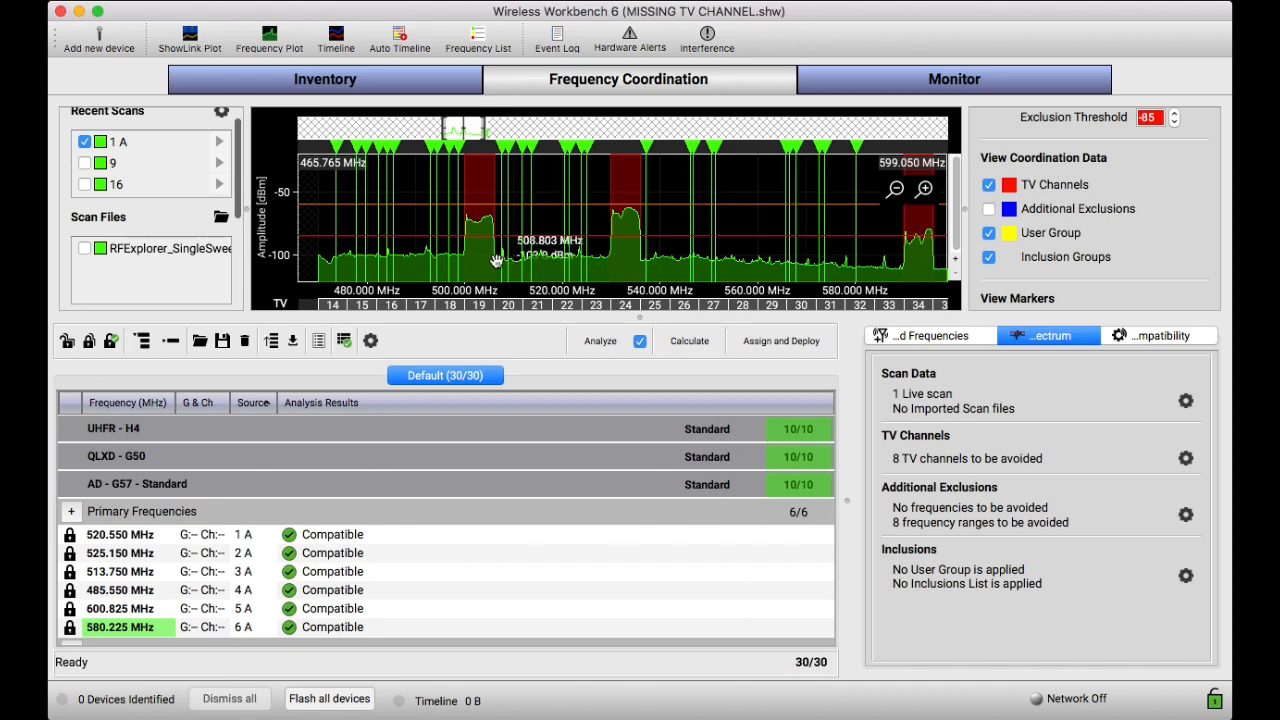
{"action": "mouse_move", "coordinate": [936, 250]}
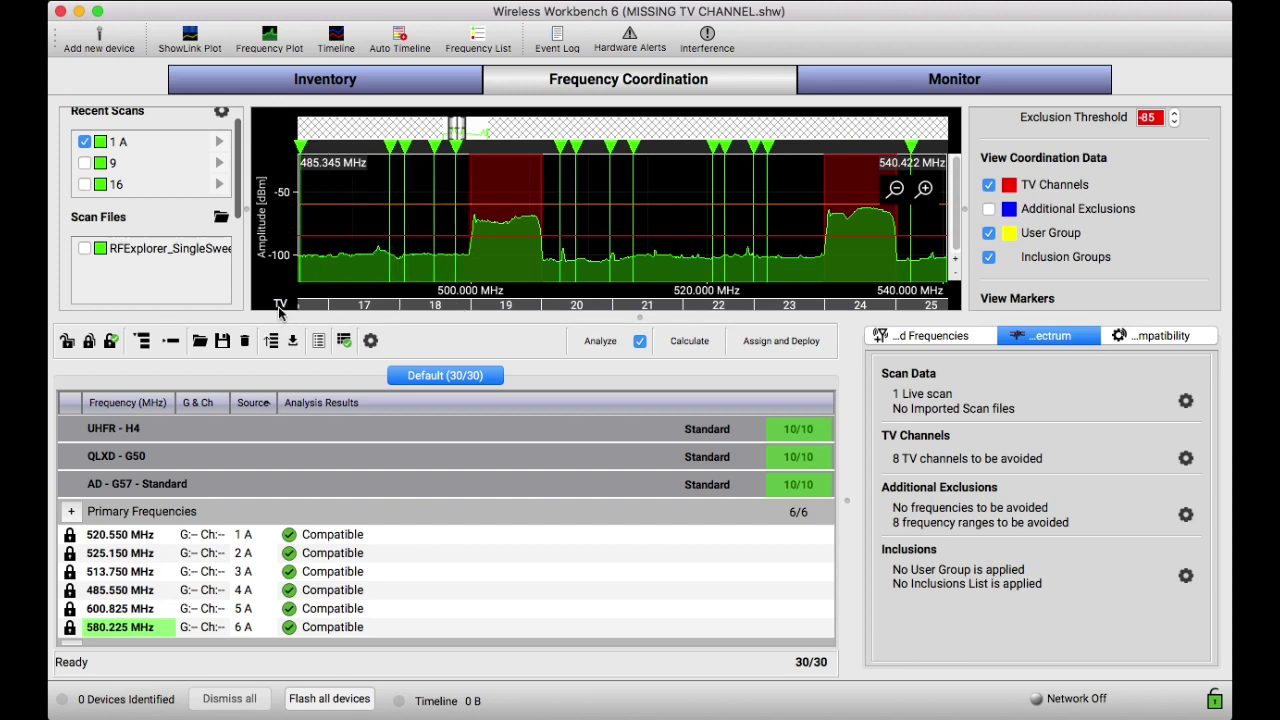
{"action": "mouse_move", "coordinate": [432, 302]}
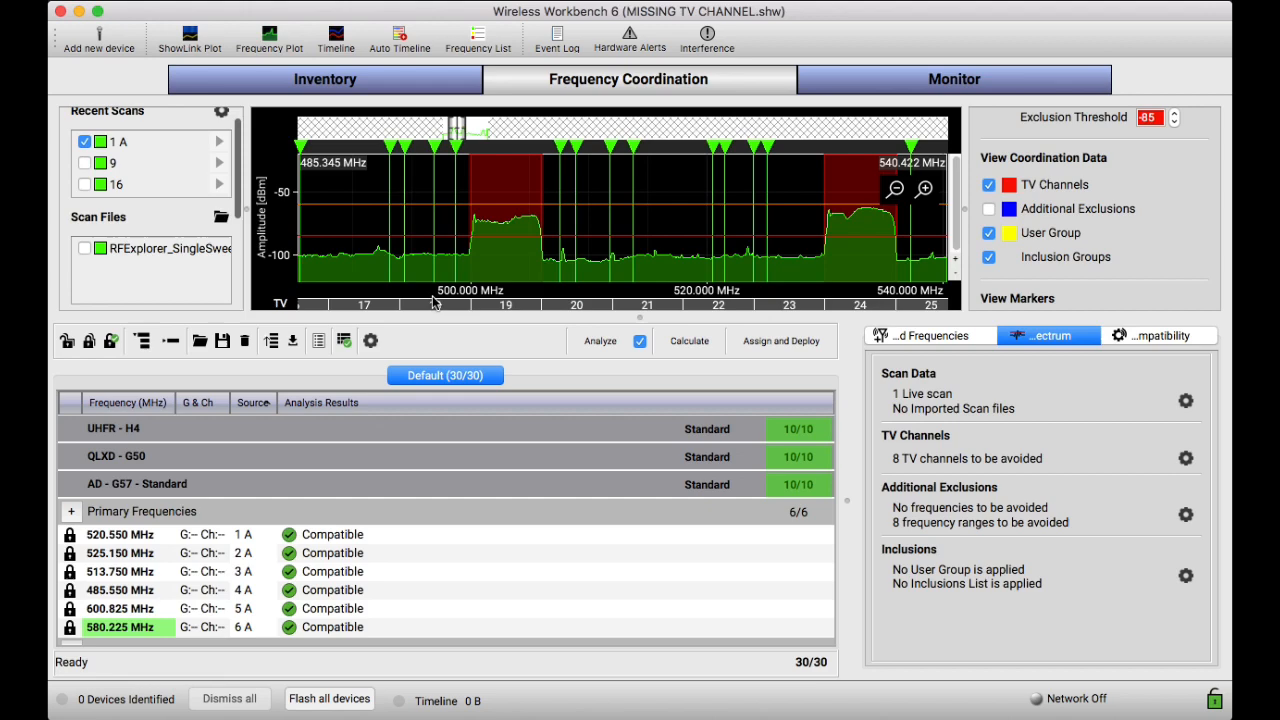
{"action": "mouse_move", "coordinate": [548, 272]}
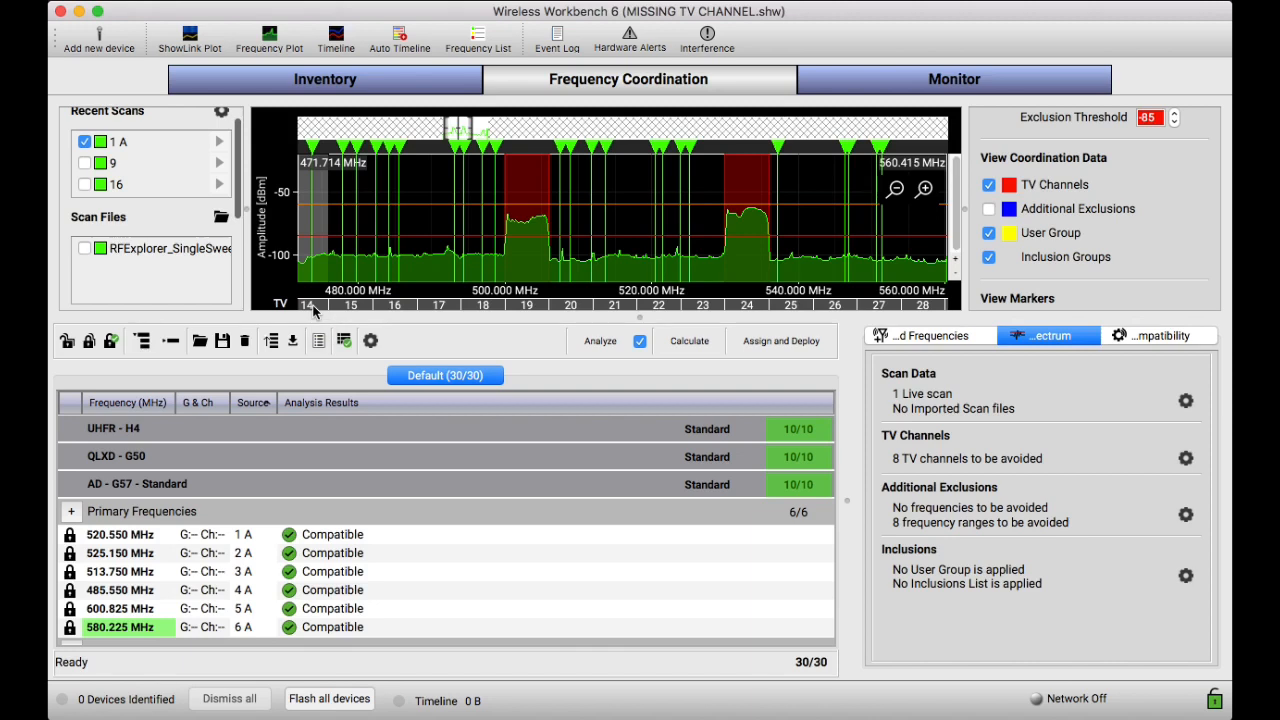
{"action": "mouse_move", "coordinate": [516, 236]}
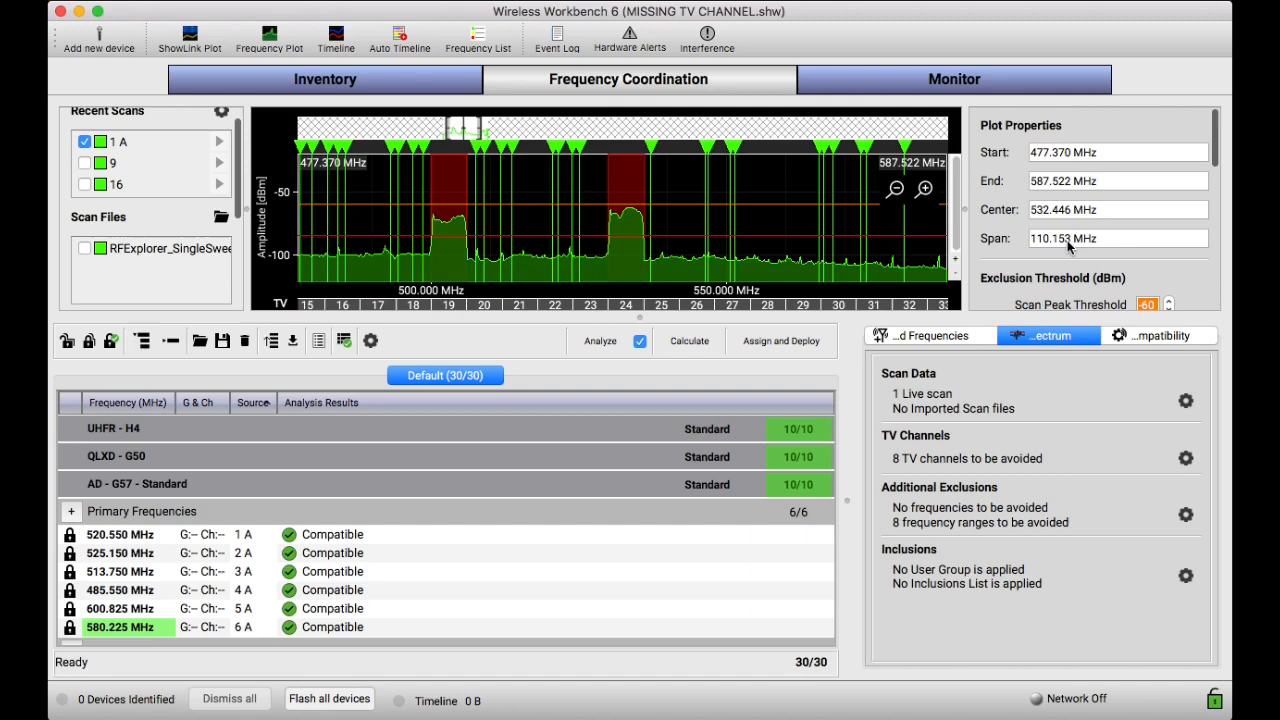
{"action": "mouse_move", "coordinate": [1116, 114]}
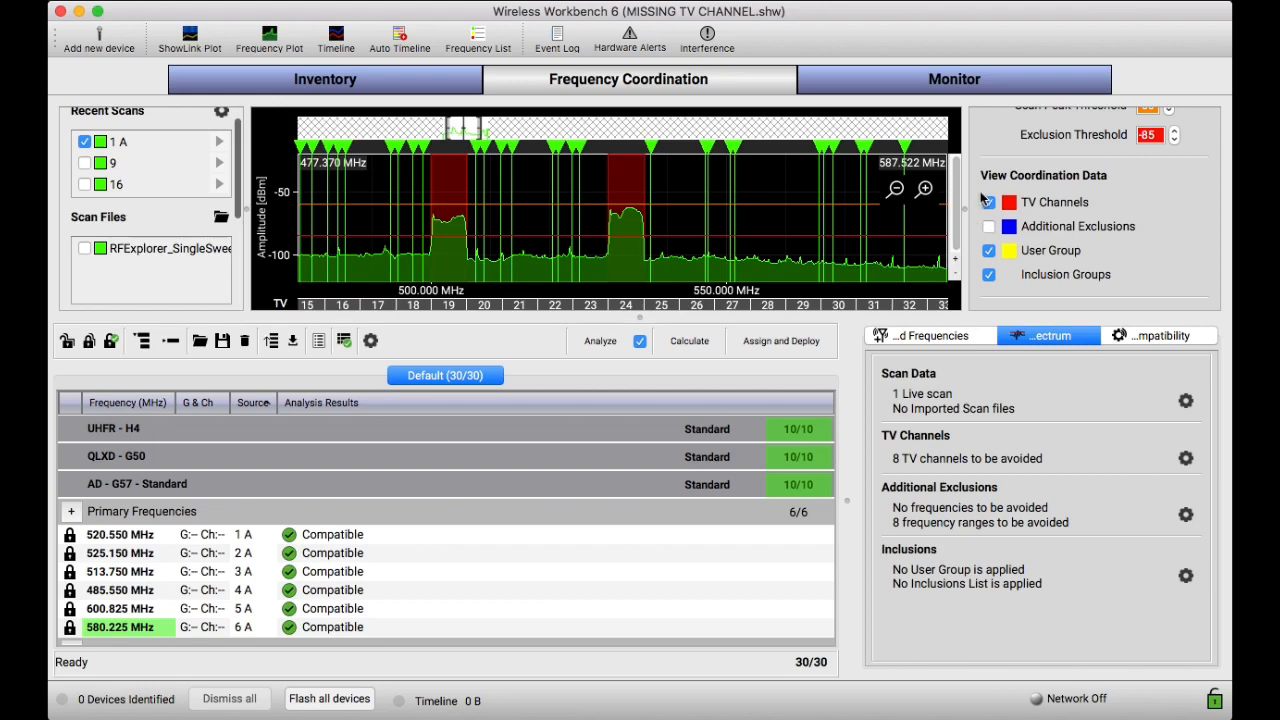
Toggle the TV channel zones off and on, then show Additional Exclusions on the plot
{"action": "left_click", "coordinate": [988, 202]}
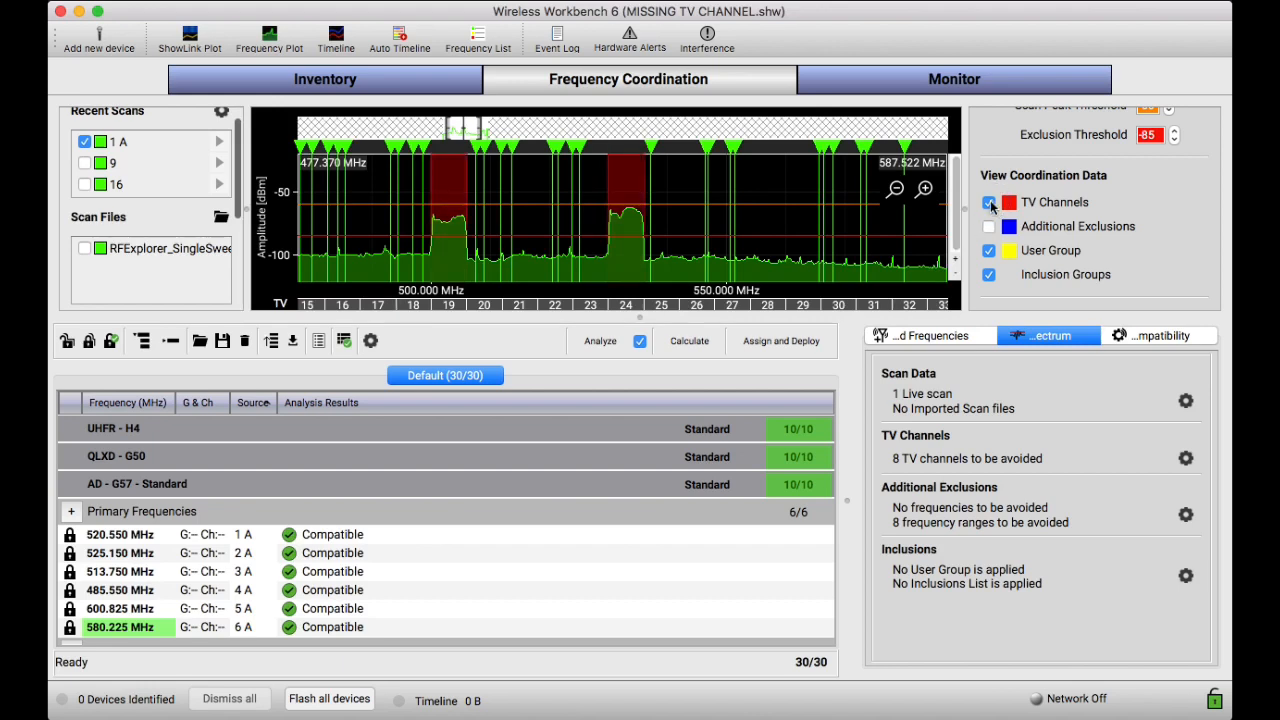
{"action": "left_click", "coordinate": [990, 202]}
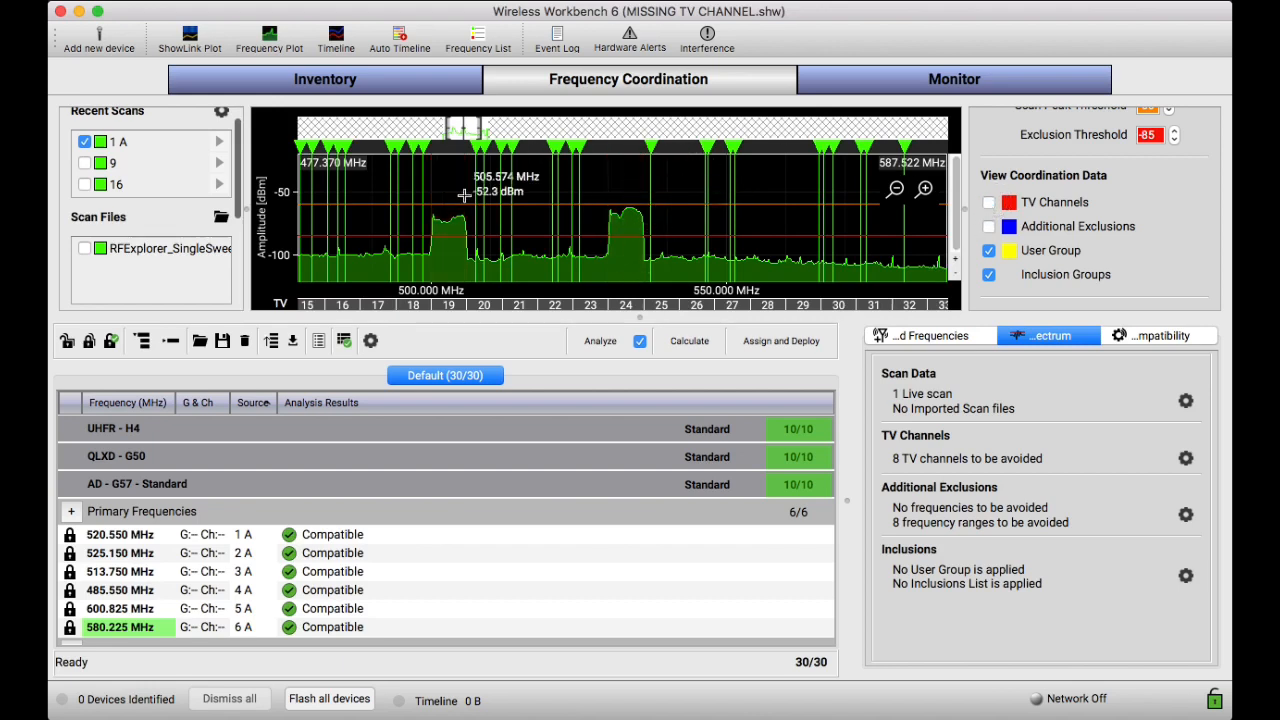
{"action": "left_click", "coordinate": [986, 204]}
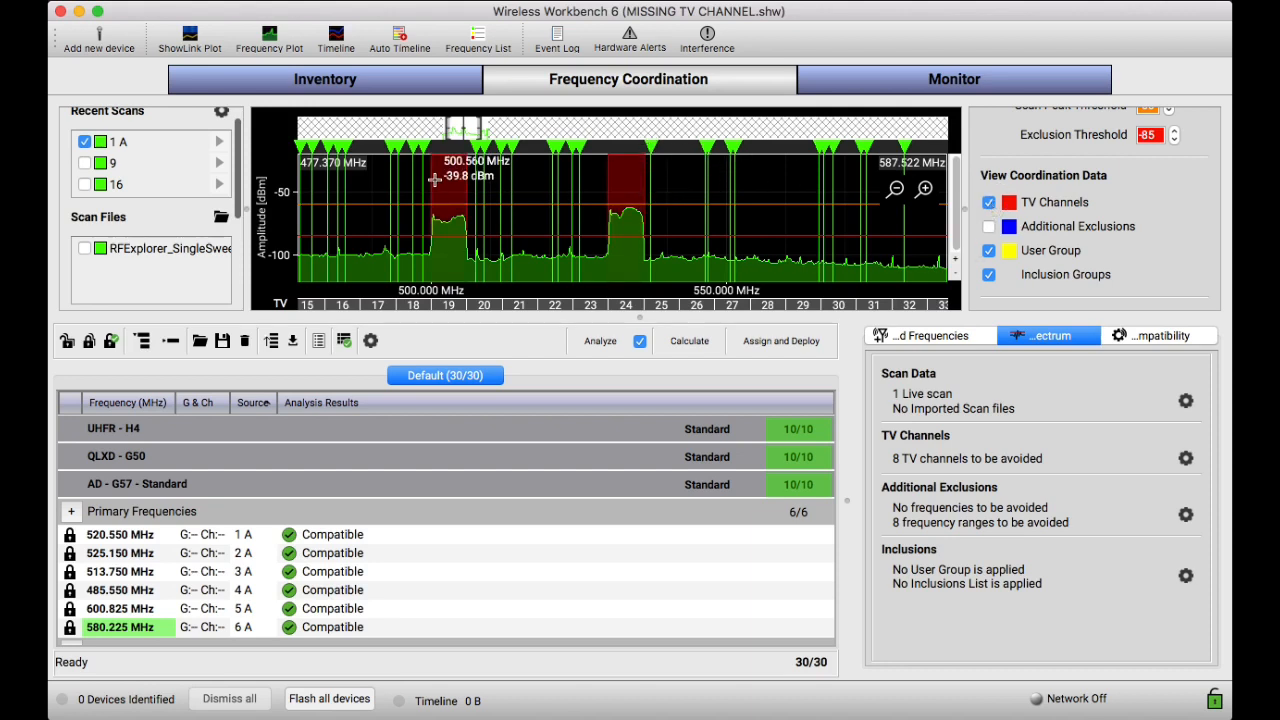
{"action": "left_click", "coordinate": [988, 226]}
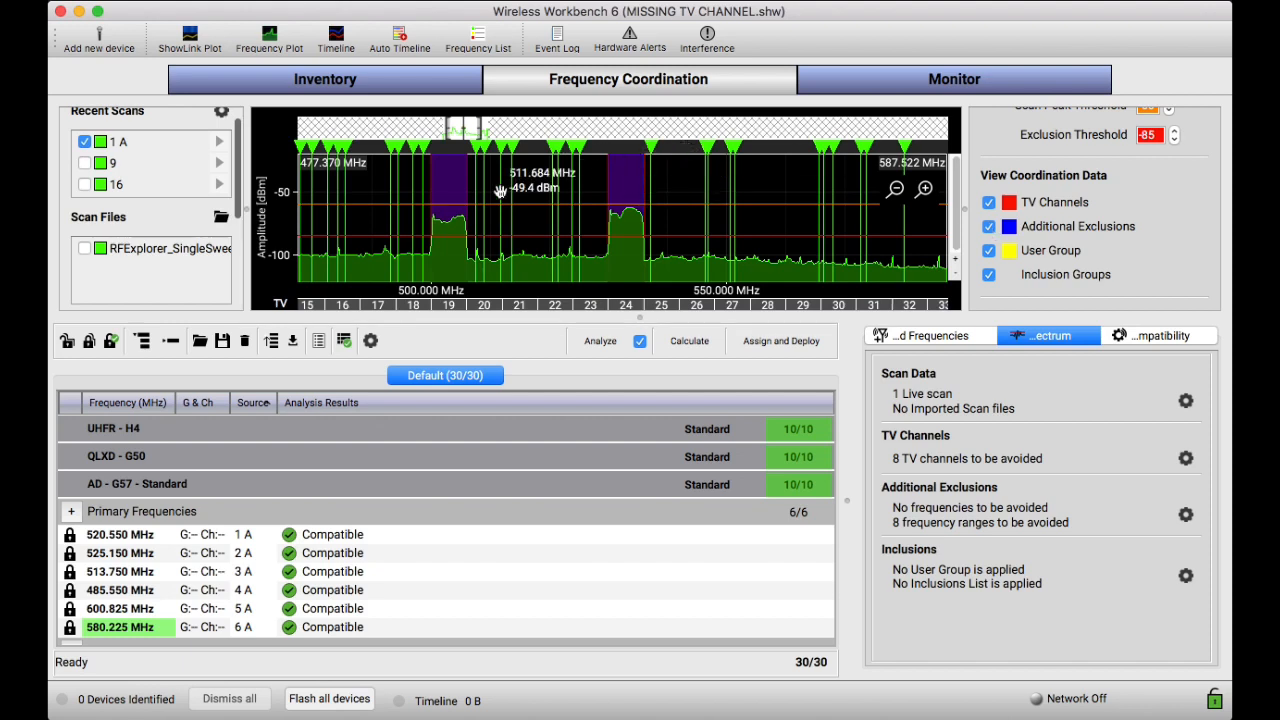
{"action": "mouse_move", "coordinate": [456, 240]}
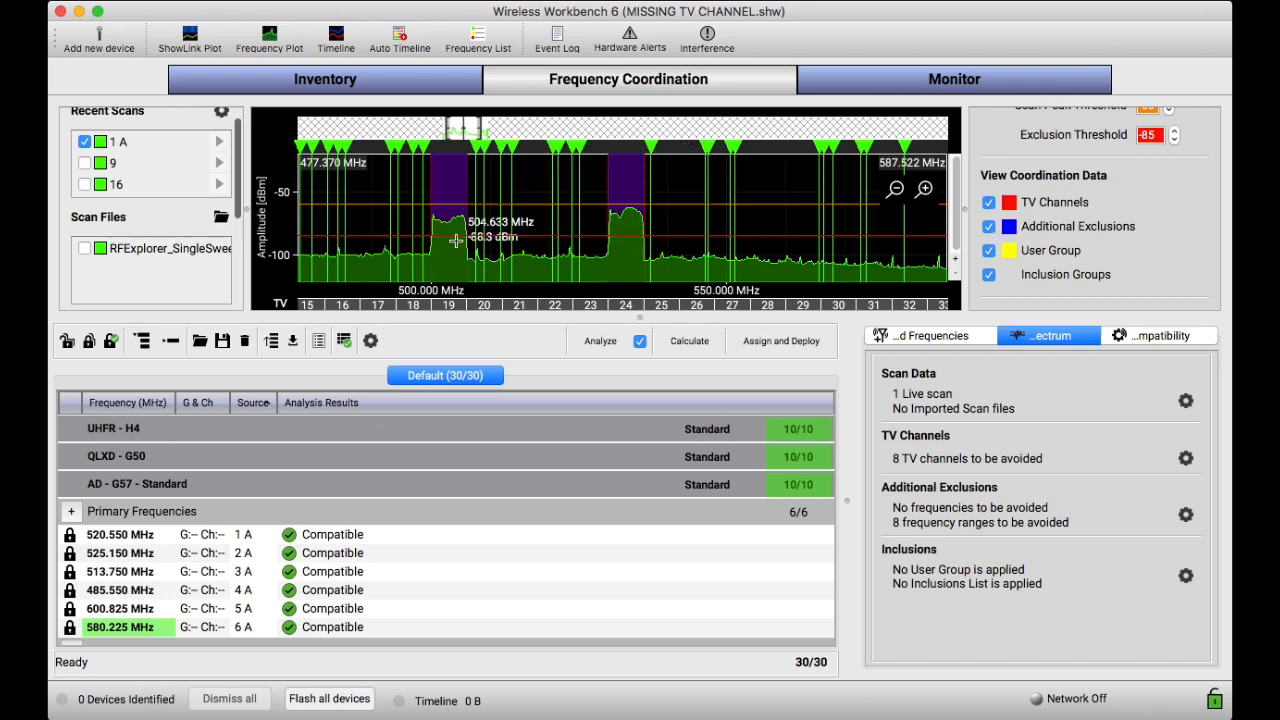
{"action": "mouse_move", "coordinate": [500, 236]}
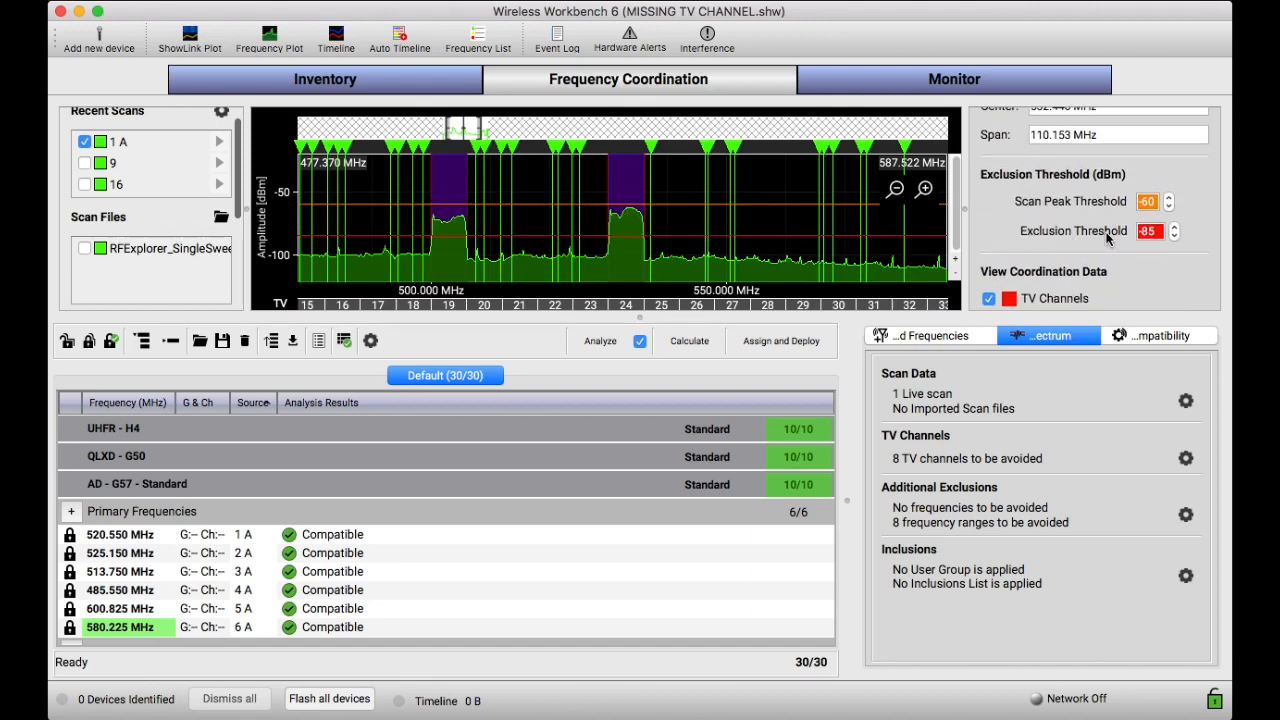
Inspect the exclusion threshold value and zoom the plot onto TV channels 18 to 28
{"action": "left_click", "coordinate": [1176, 226]}
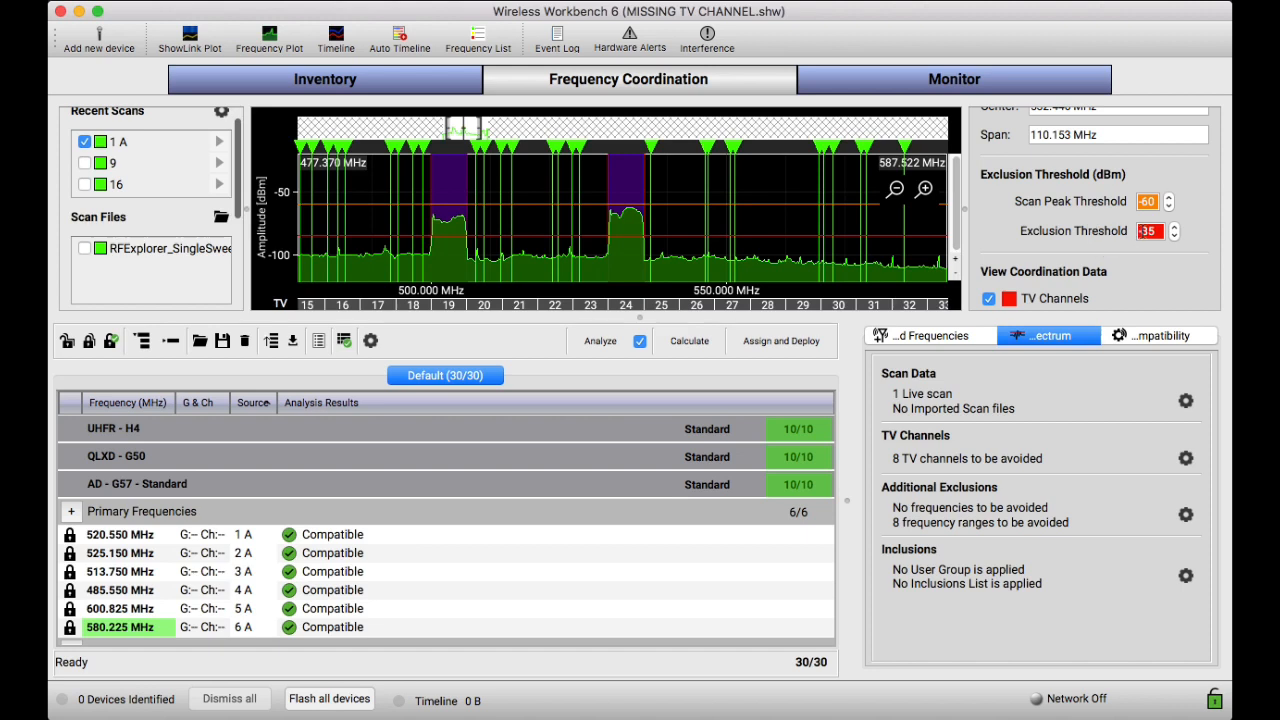
{"action": "left_click", "coordinate": [1180, 238]}
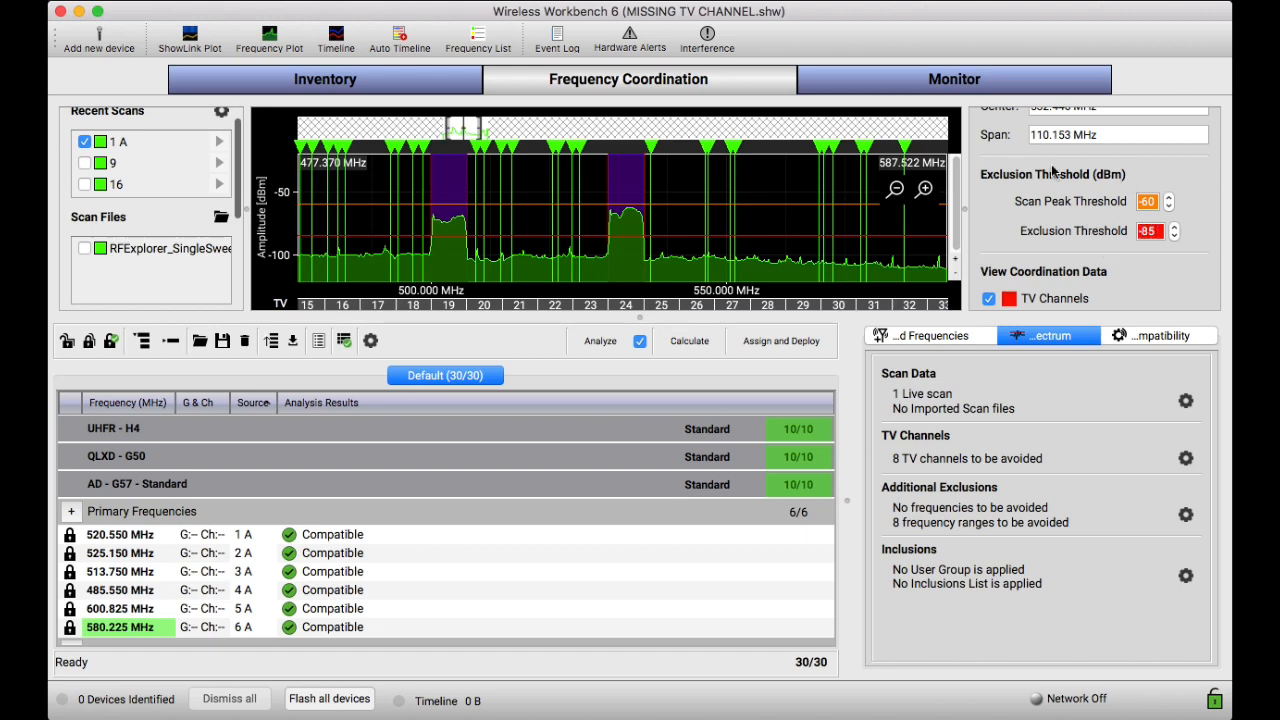
{"action": "mouse_move", "coordinate": [496, 192]}
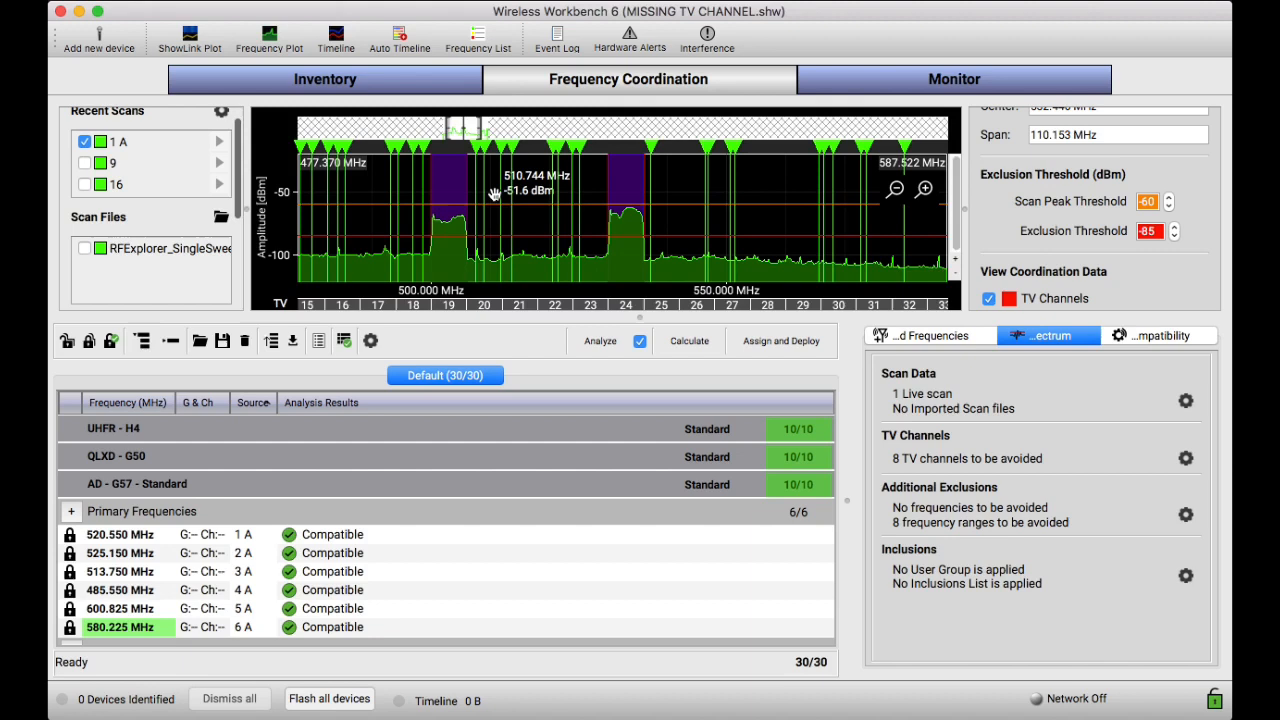
{"action": "mouse_move", "coordinate": [376, 226]}
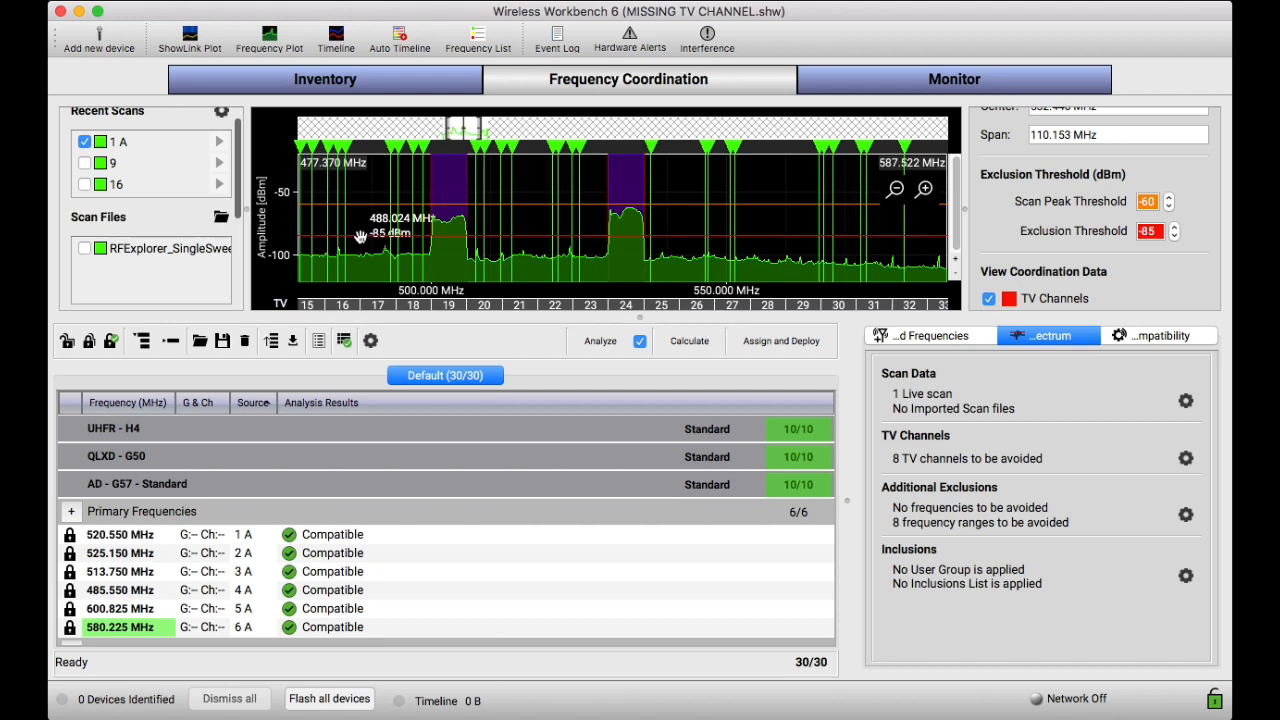
{"action": "left_click", "coordinate": [924, 188]}
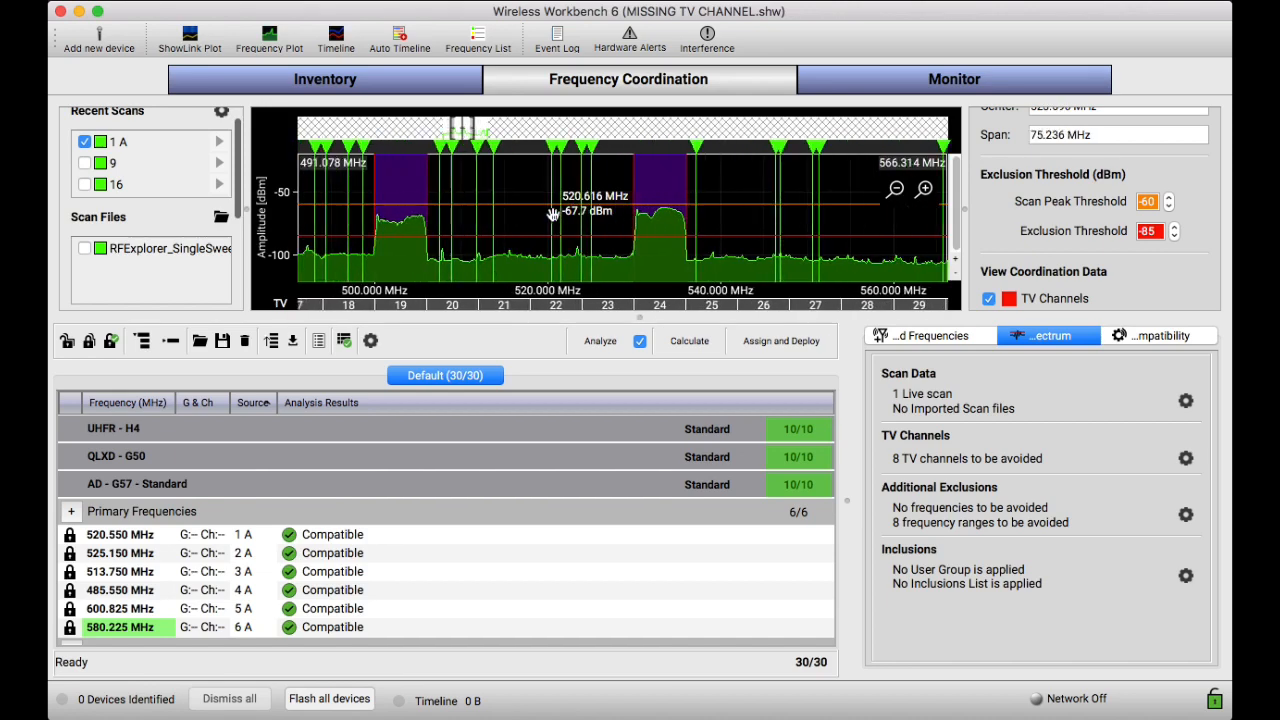
{"action": "mouse_move", "coordinate": [448, 258]}
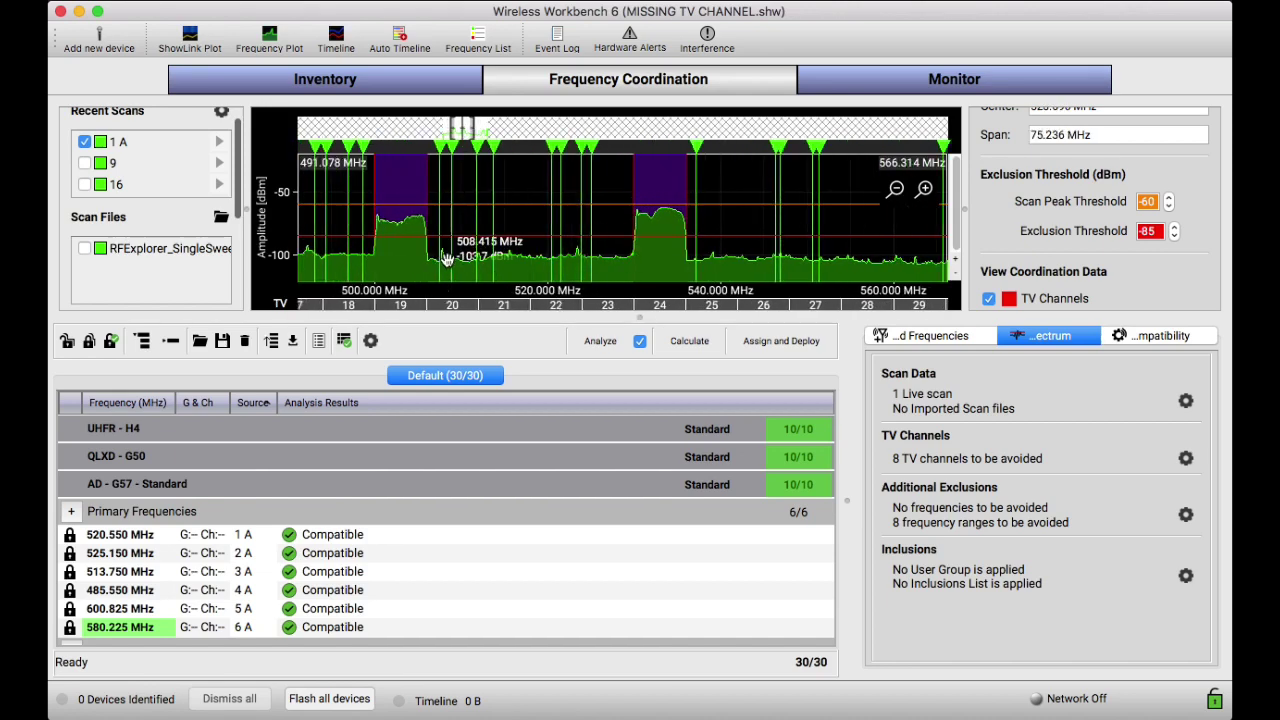
{"action": "mouse_move", "coordinate": [442, 220]}
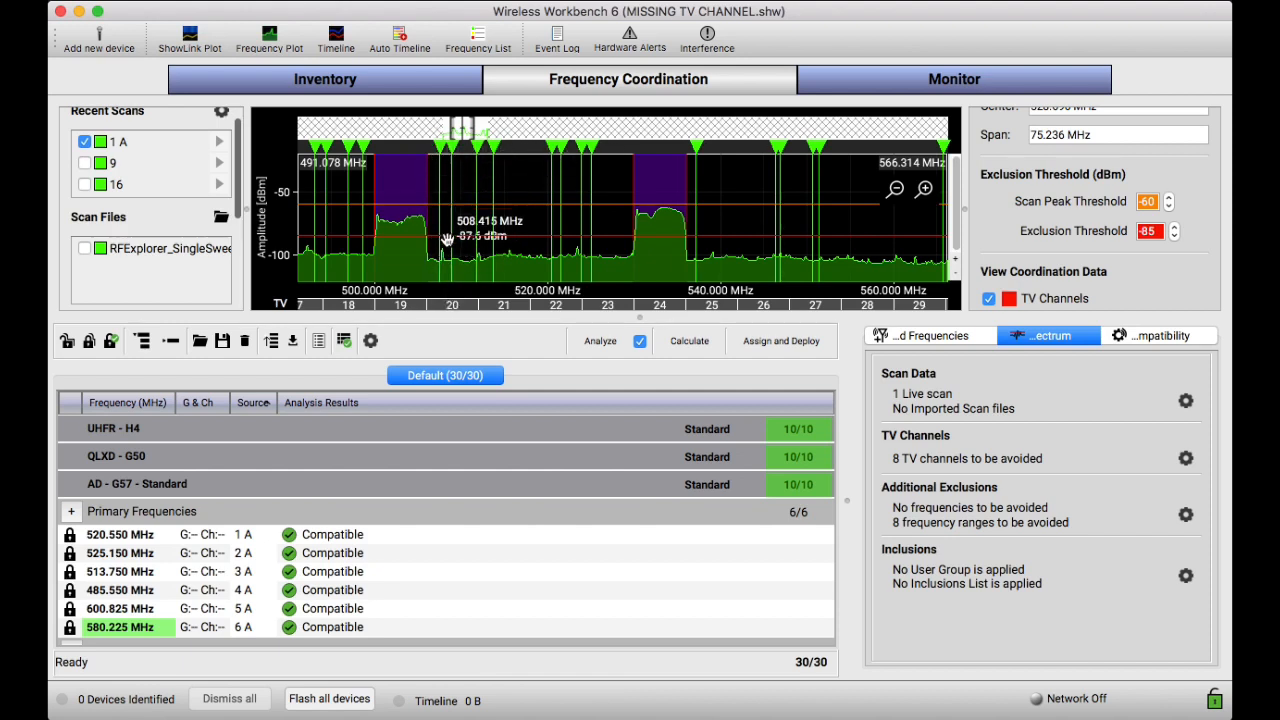
{"action": "mouse_move", "coordinate": [468, 232]}
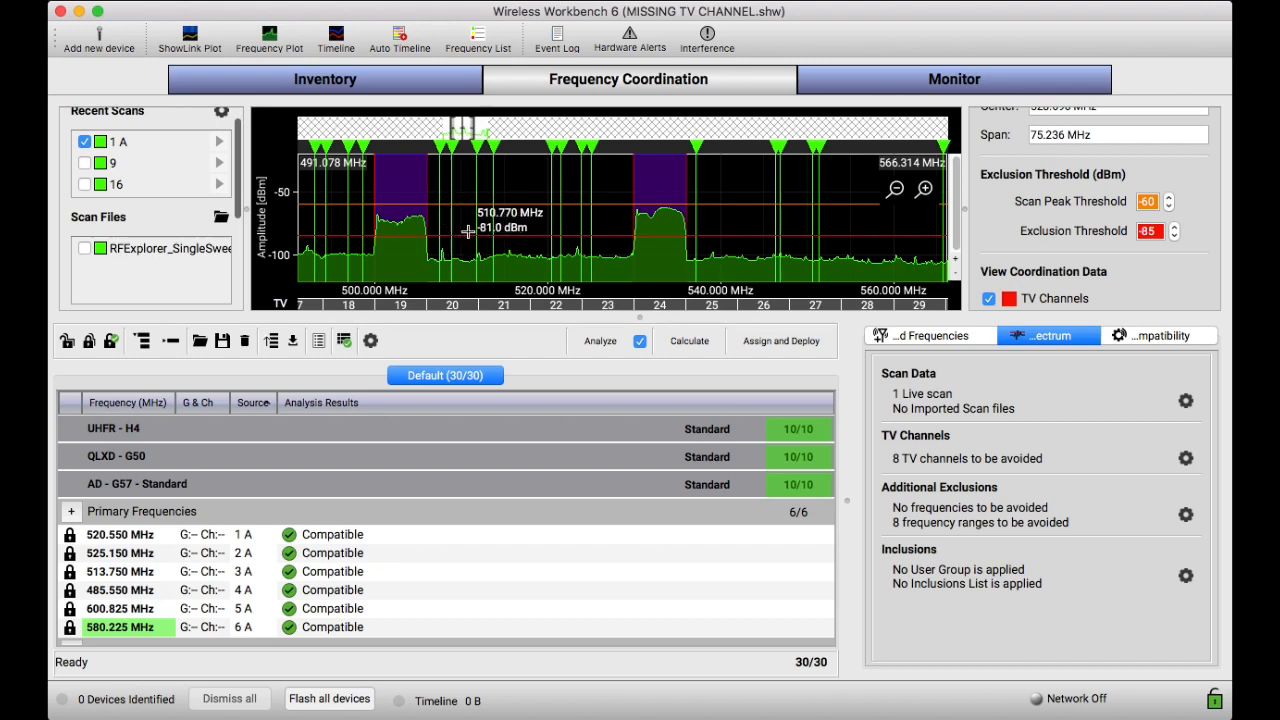
{"action": "mouse_move", "coordinate": [408, 260]}
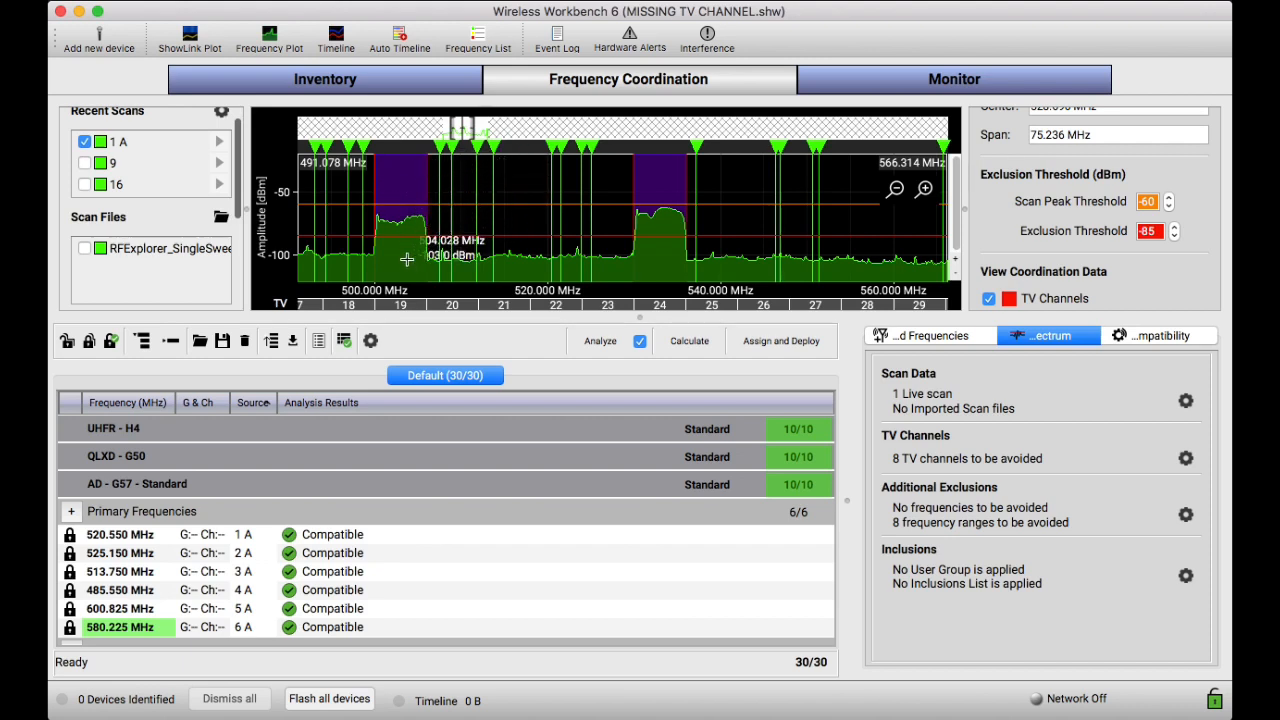
{"action": "mouse_move", "coordinate": [432, 196]}
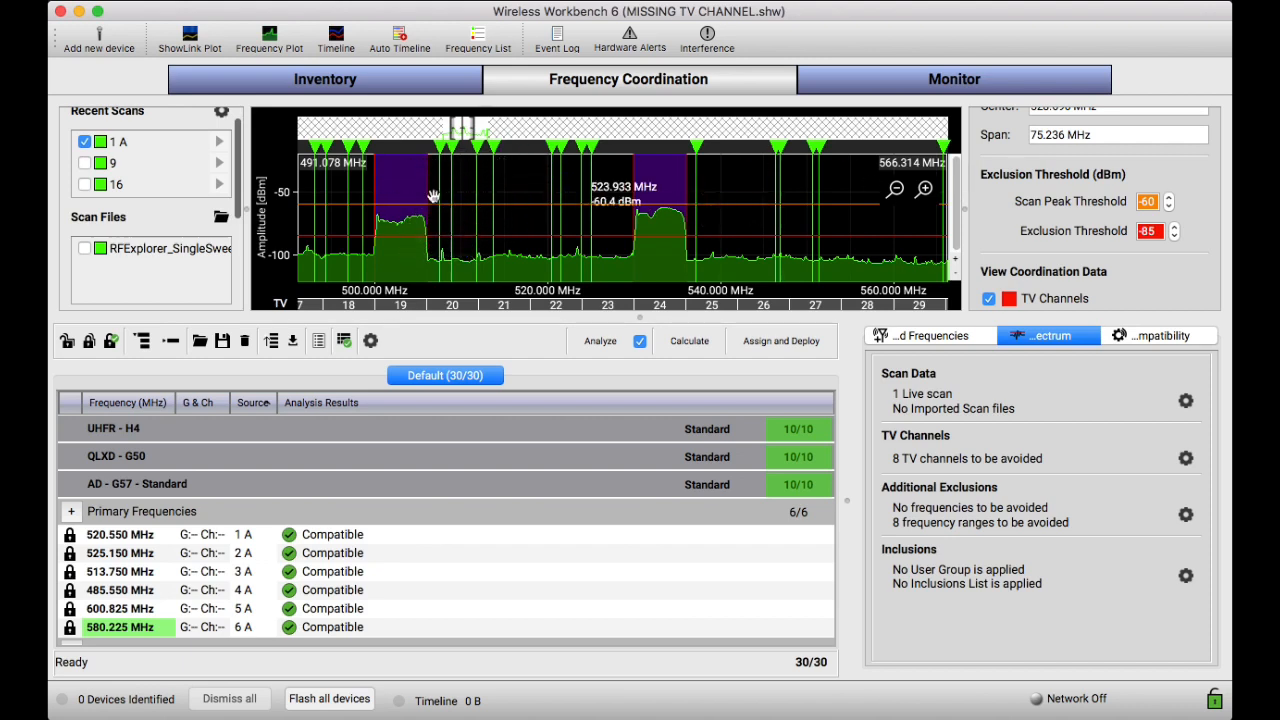
{"action": "mouse_move", "coordinate": [418, 204]}
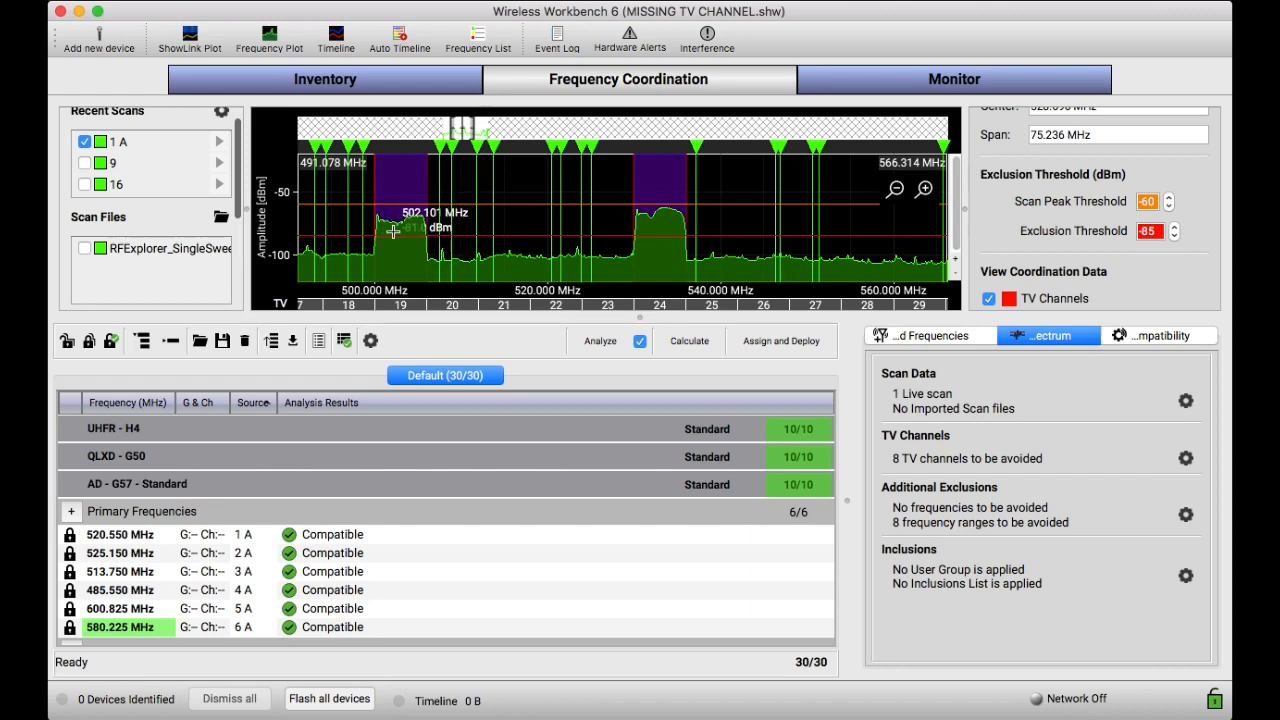
{"action": "mouse_move", "coordinate": [536, 202]}
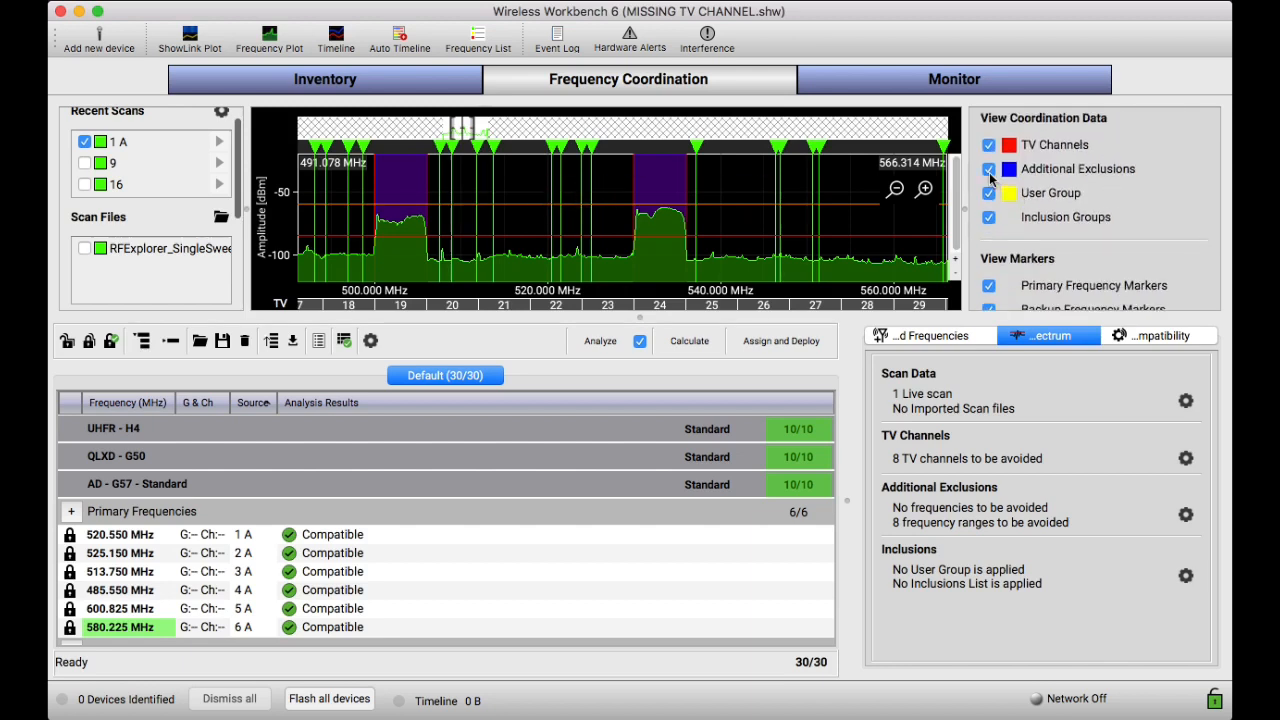
Hide the additional exclusion ranges and bring up the avoided TV channels list
{"action": "left_click", "coordinate": [988, 168]}
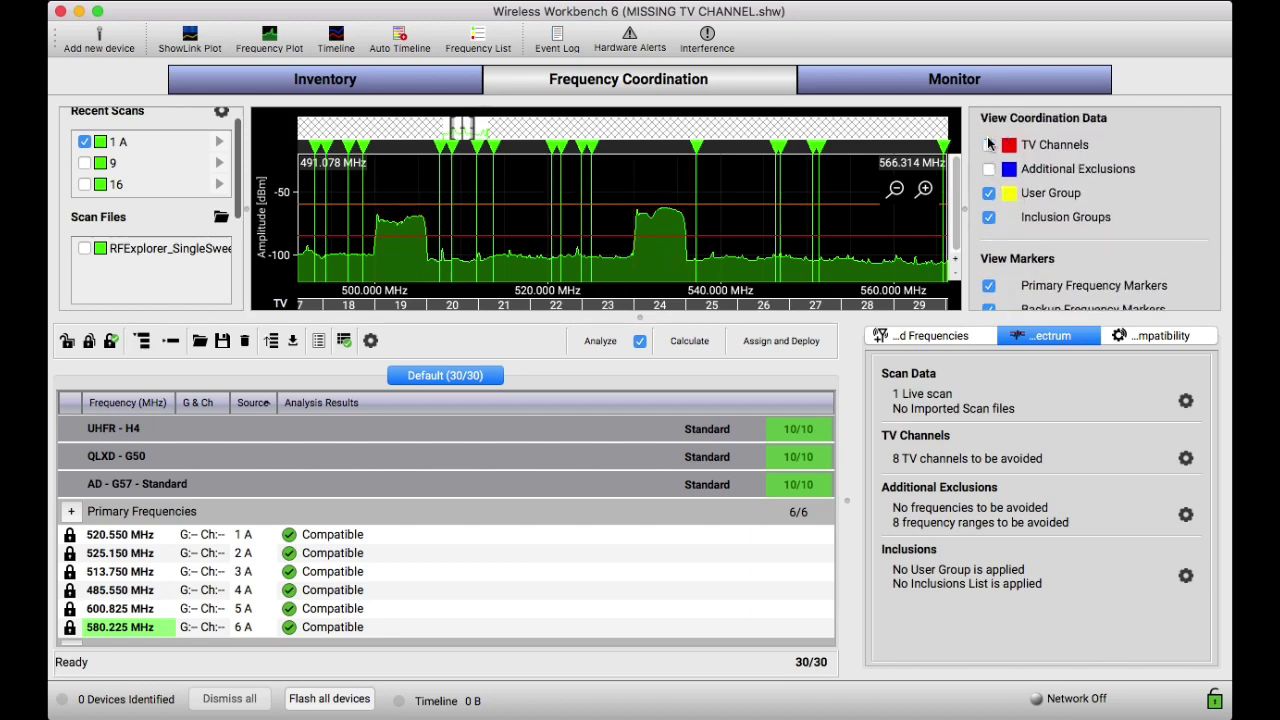
{"action": "left_click", "coordinate": [988, 144]}
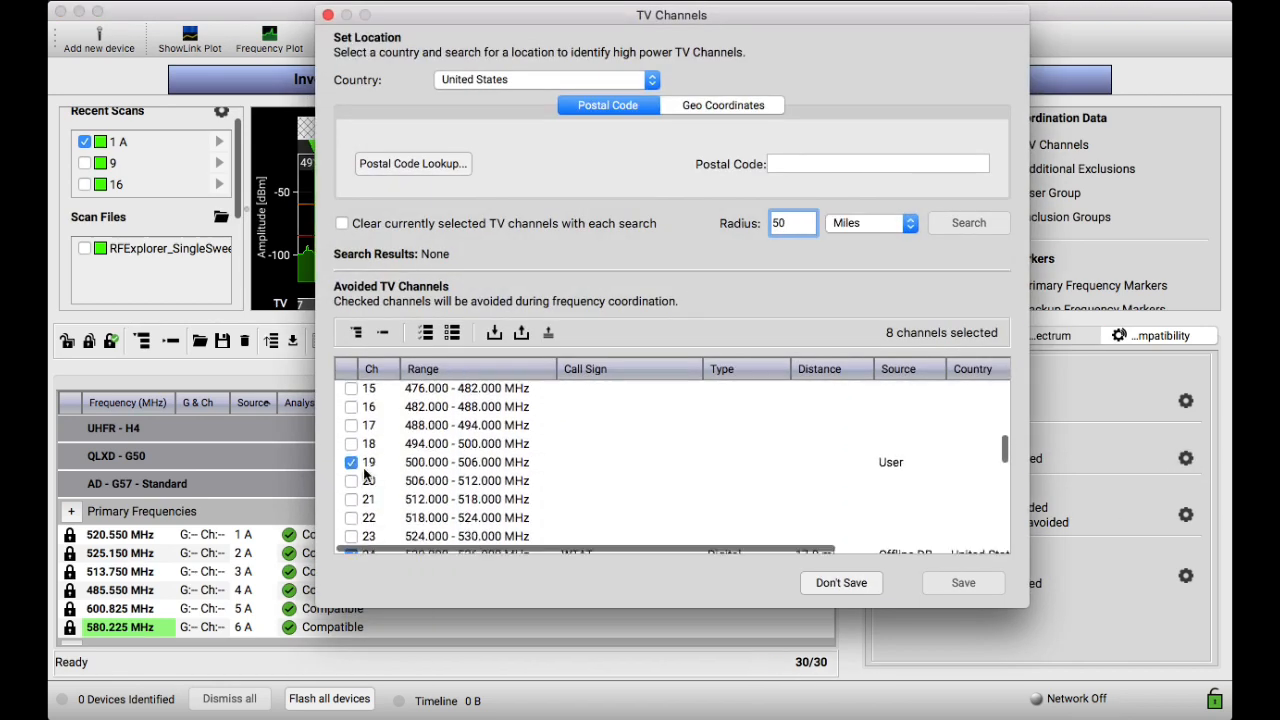
Search high-power TV channels near postal code 29403, clearing previously selected channels with each search
{"action": "scroll", "scroll_direction": "down", "scroll_amount": 3}
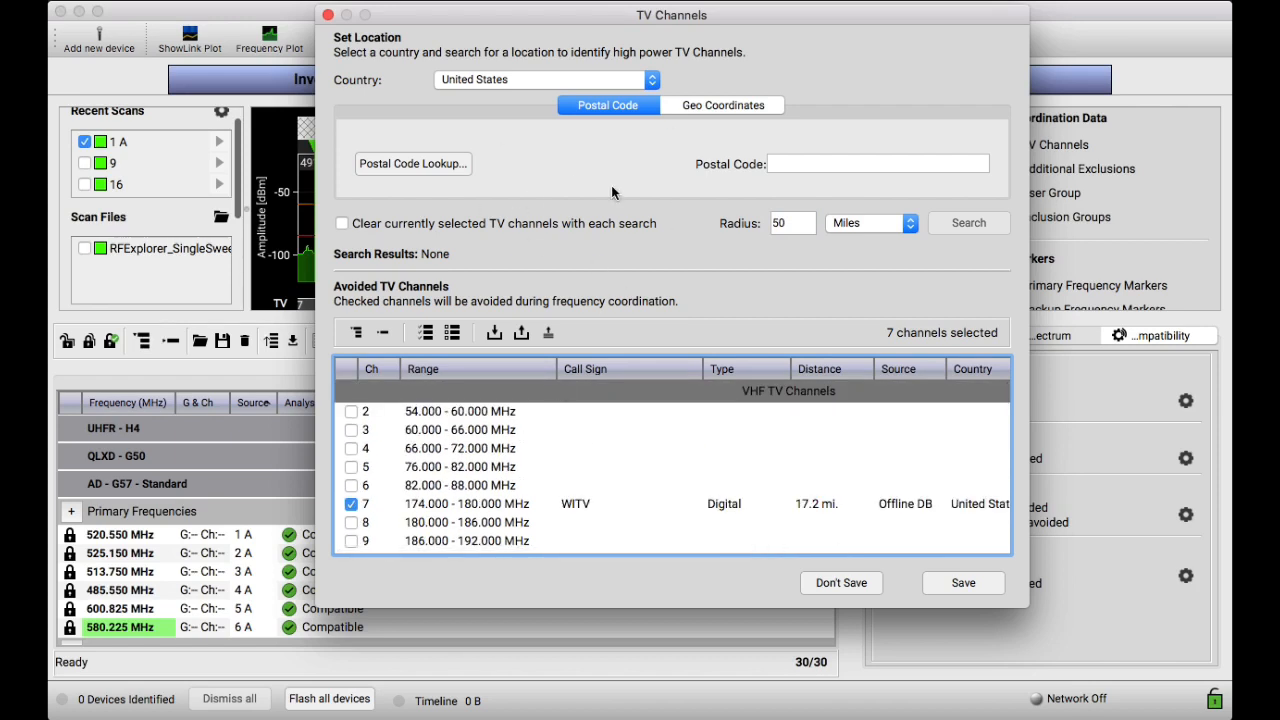
{"action": "left_click", "coordinate": [876, 164]}
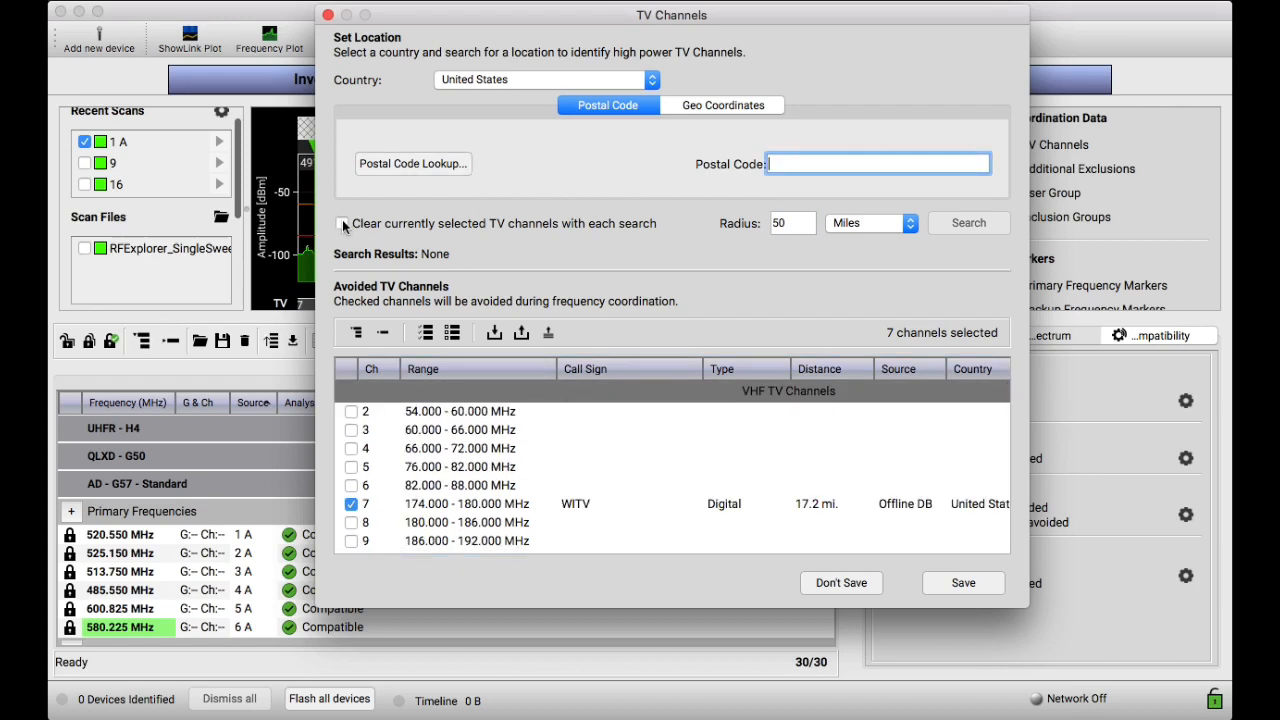
{"action": "left_click", "coordinate": [342, 224]}
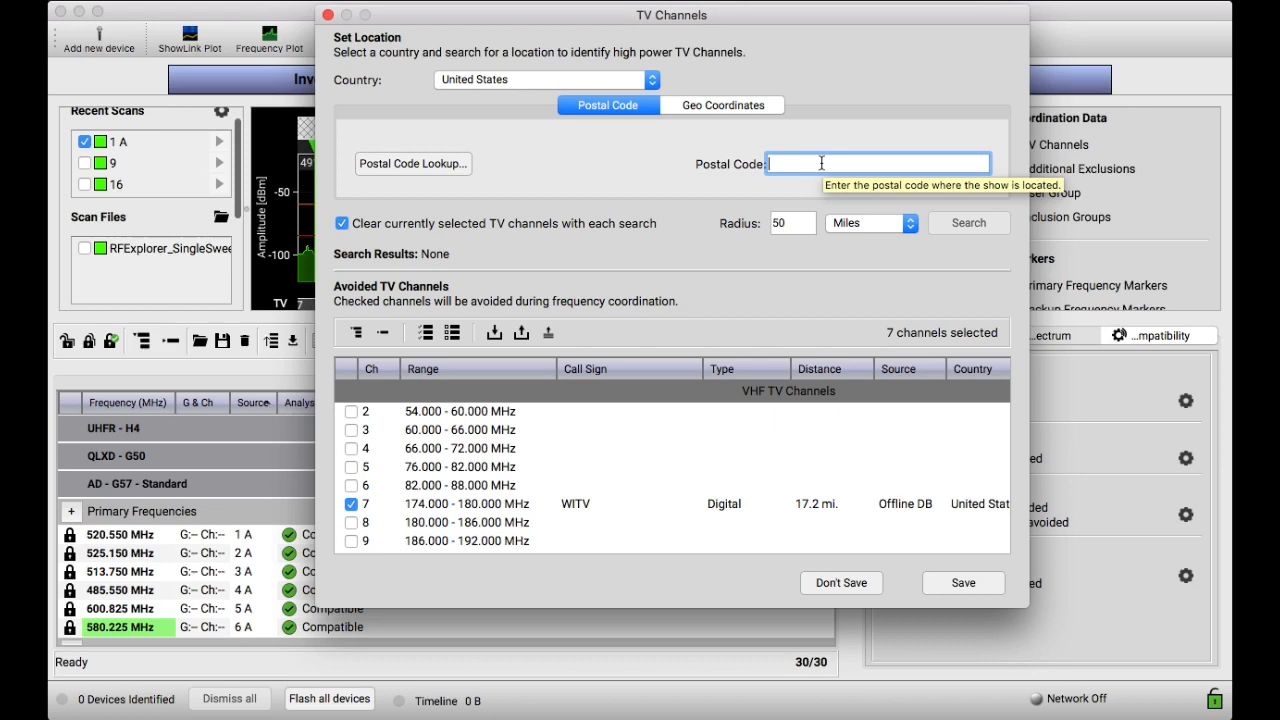
{"action": "type", "text": "2940"}
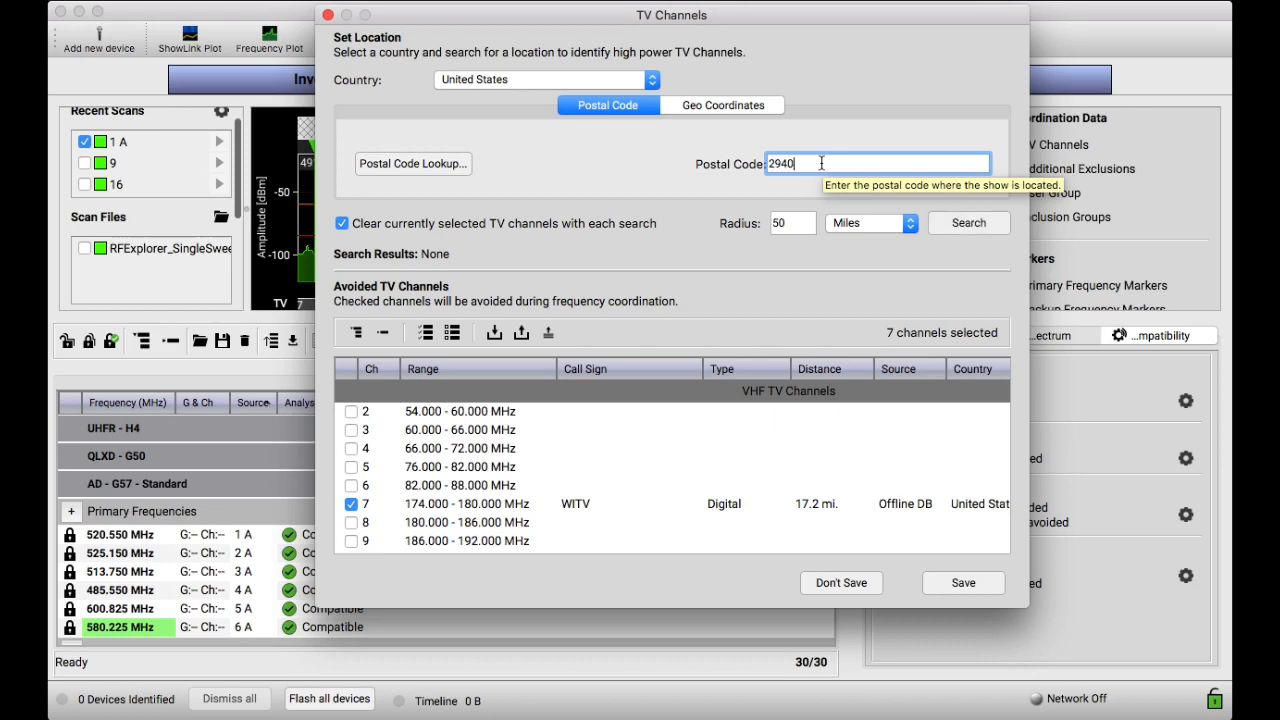
{"action": "left_click", "coordinate": [968, 222]}
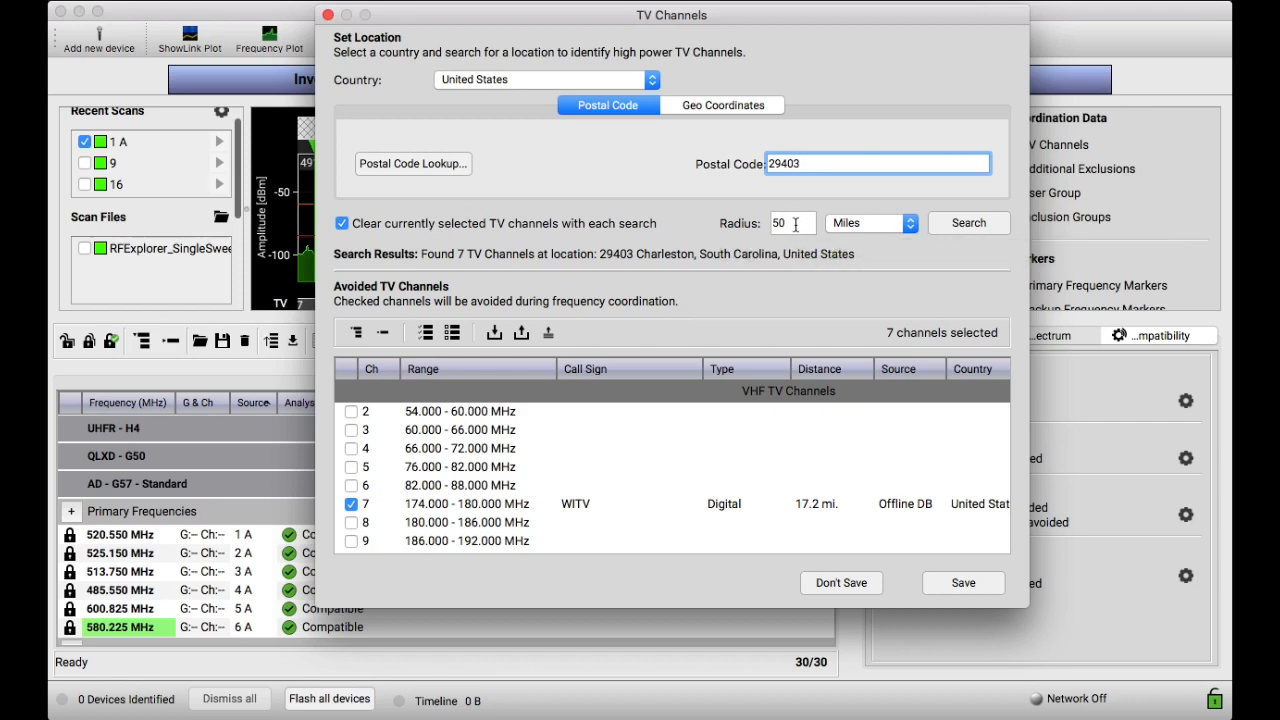
{"action": "mouse_move", "coordinate": [878, 268]}
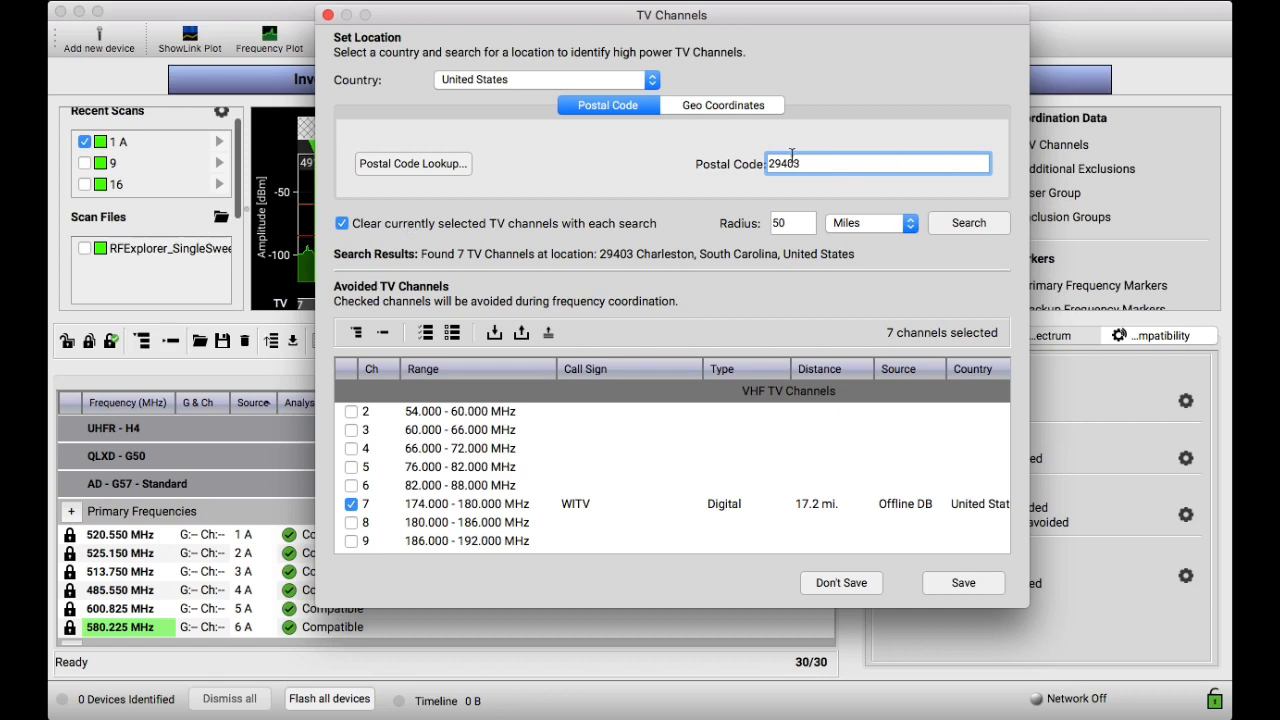
{"action": "mouse_move", "coordinate": [640, 228]}
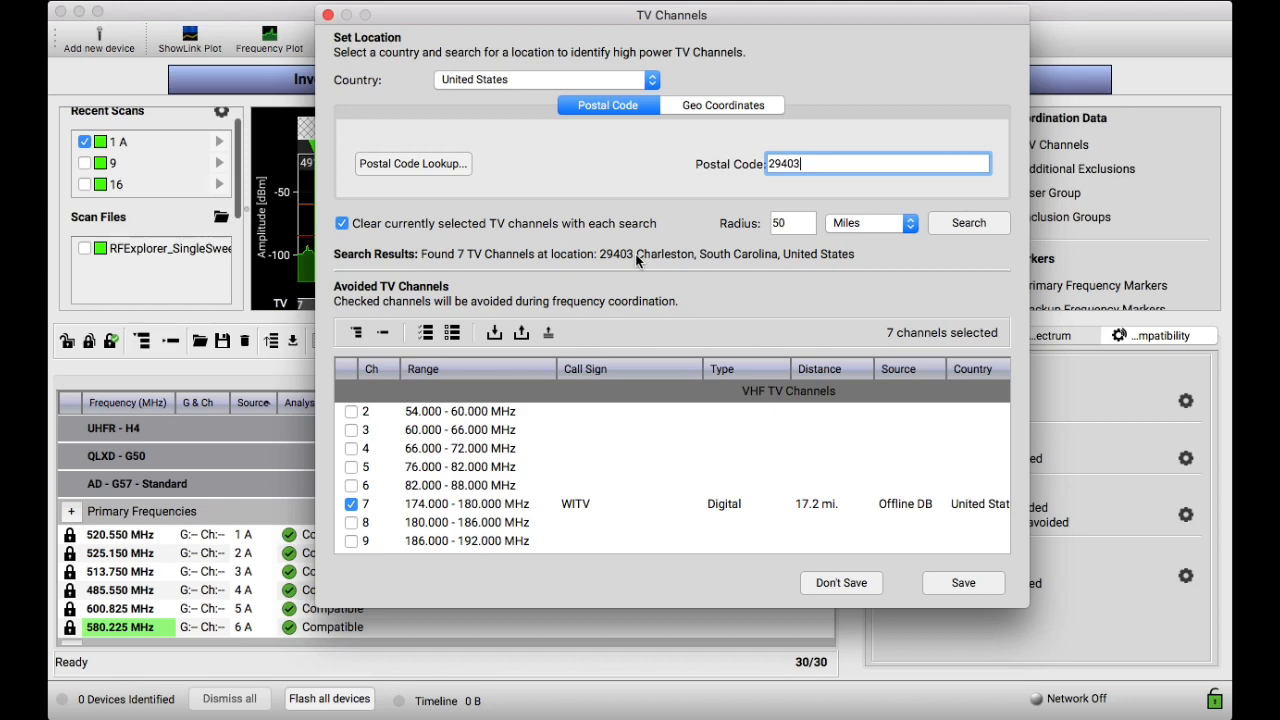
{"action": "mouse_move", "coordinate": [466, 442]}
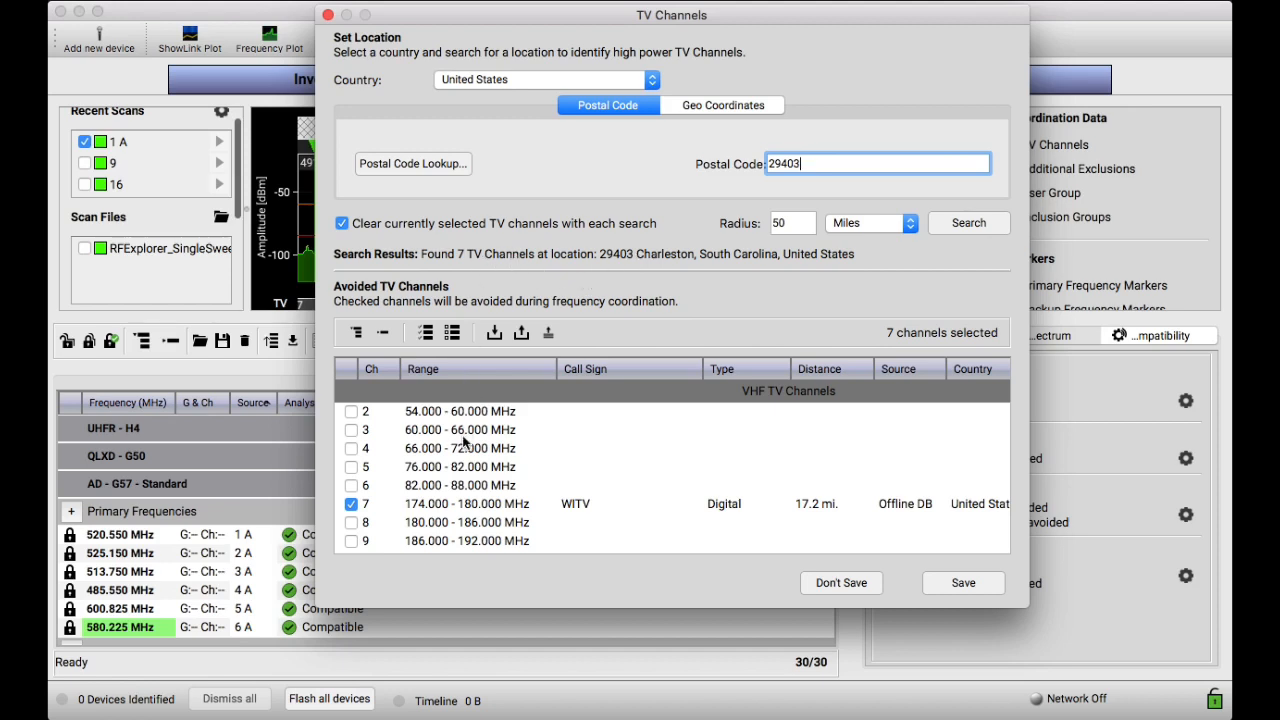
{"action": "scroll", "scroll_direction": "down", "scroll_amount": 3}
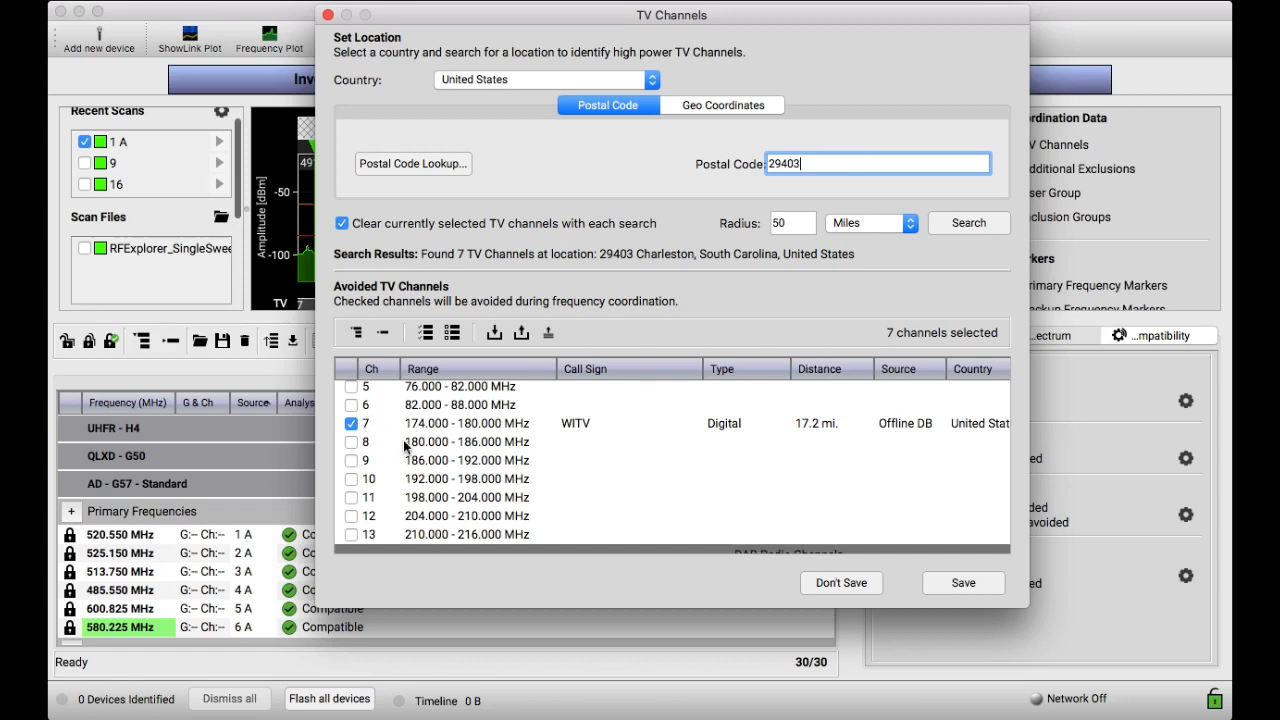
{"action": "scroll", "scroll_direction": "down", "scroll_amount": 3}
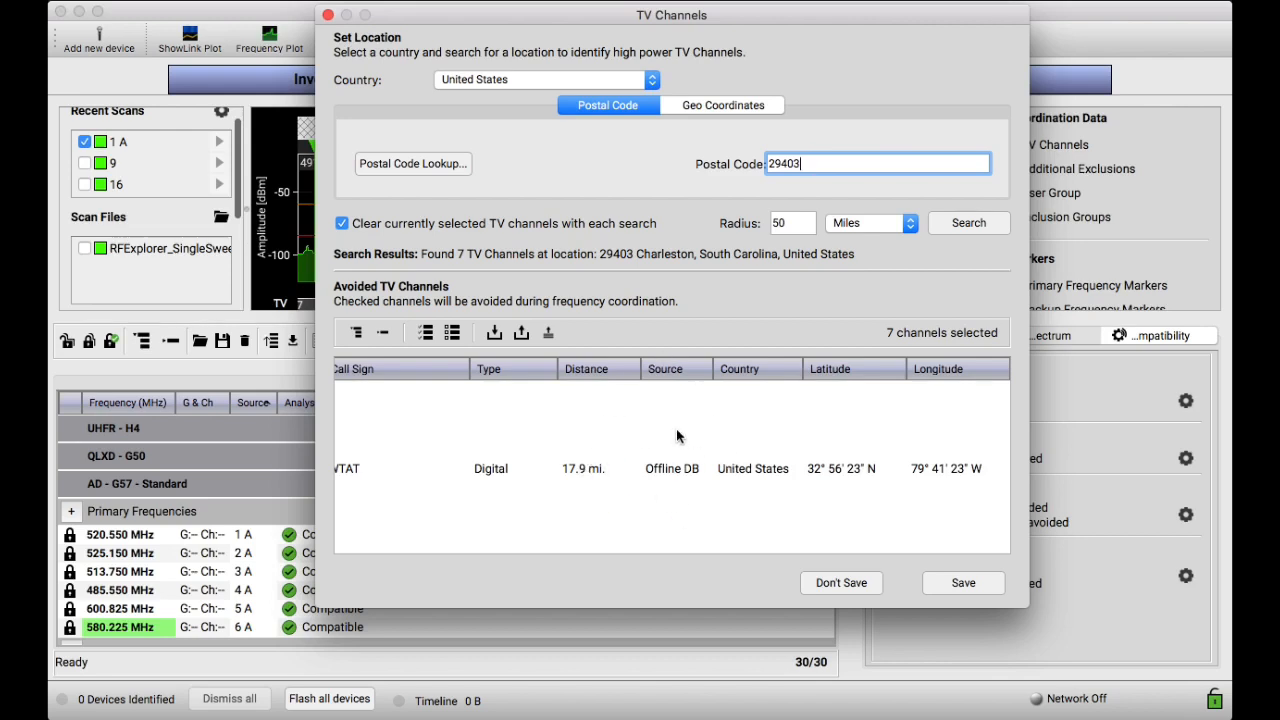
{"action": "mouse_move", "coordinate": [704, 474]}
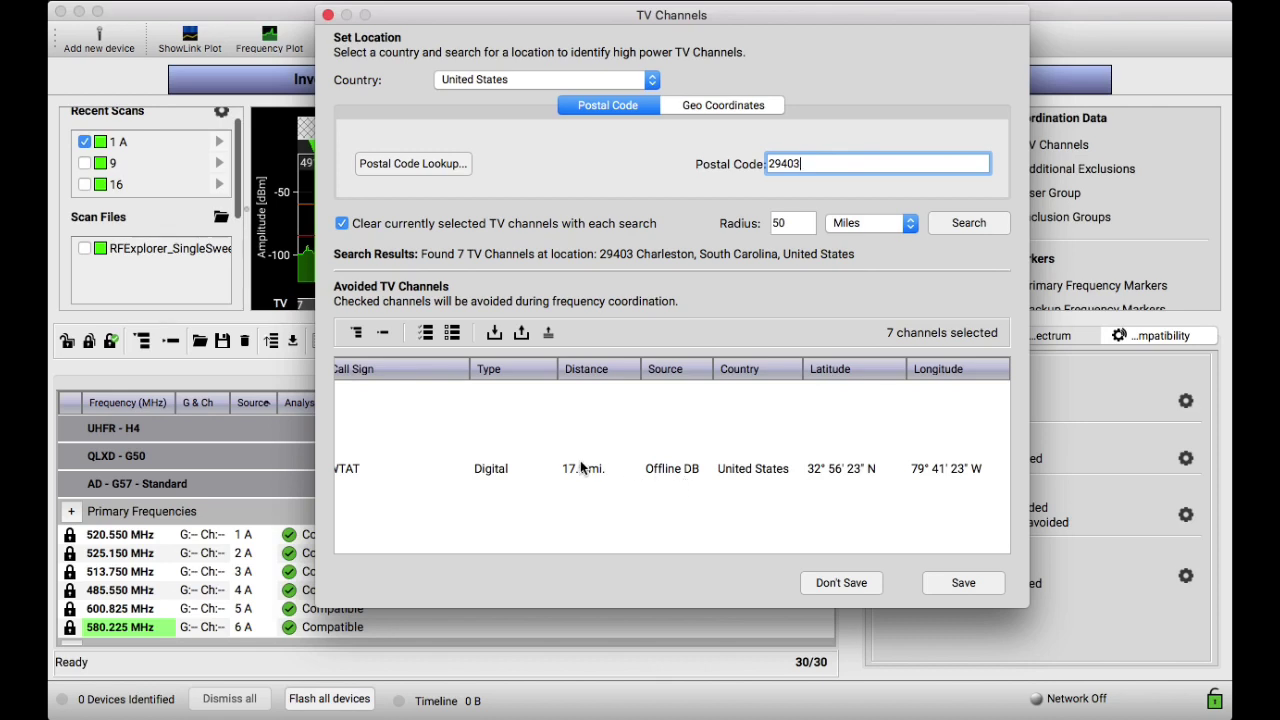
{"action": "mouse_move", "coordinate": [670, 376]}
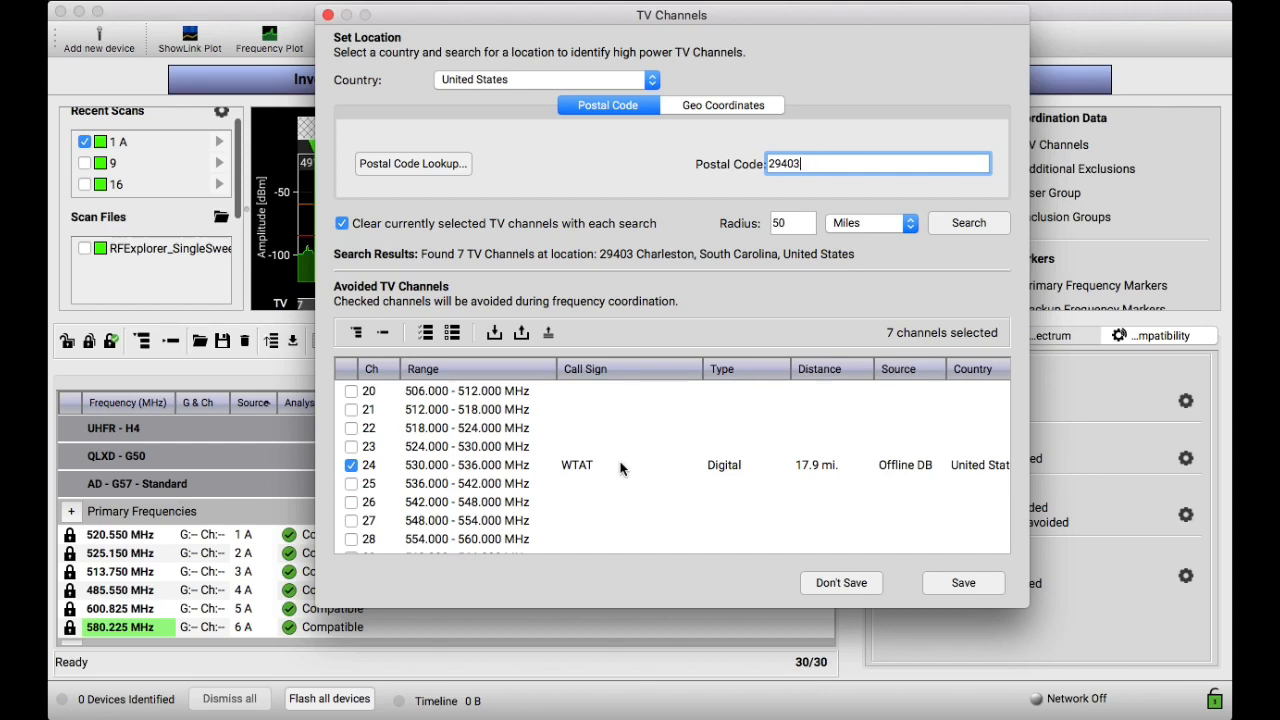
{"action": "mouse_move", "coordinate": [580, 408]}
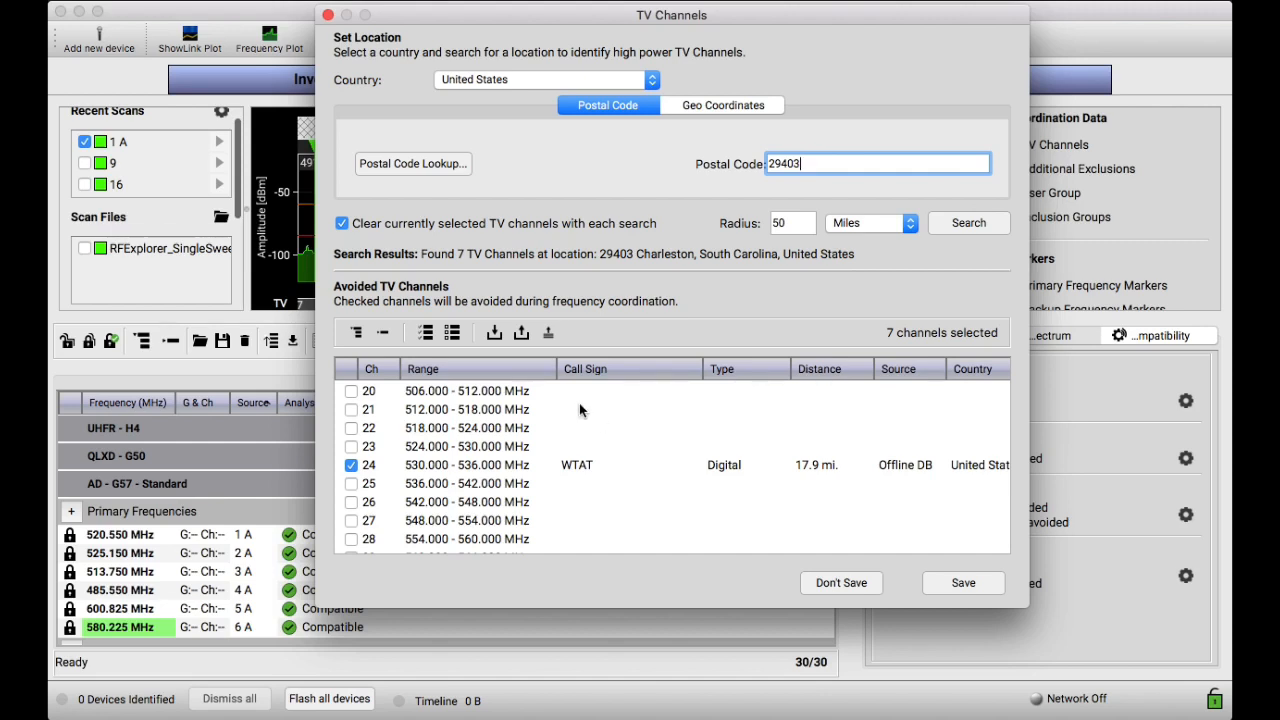
{"action": "mouse_move", "coordinate": [800, 498]}
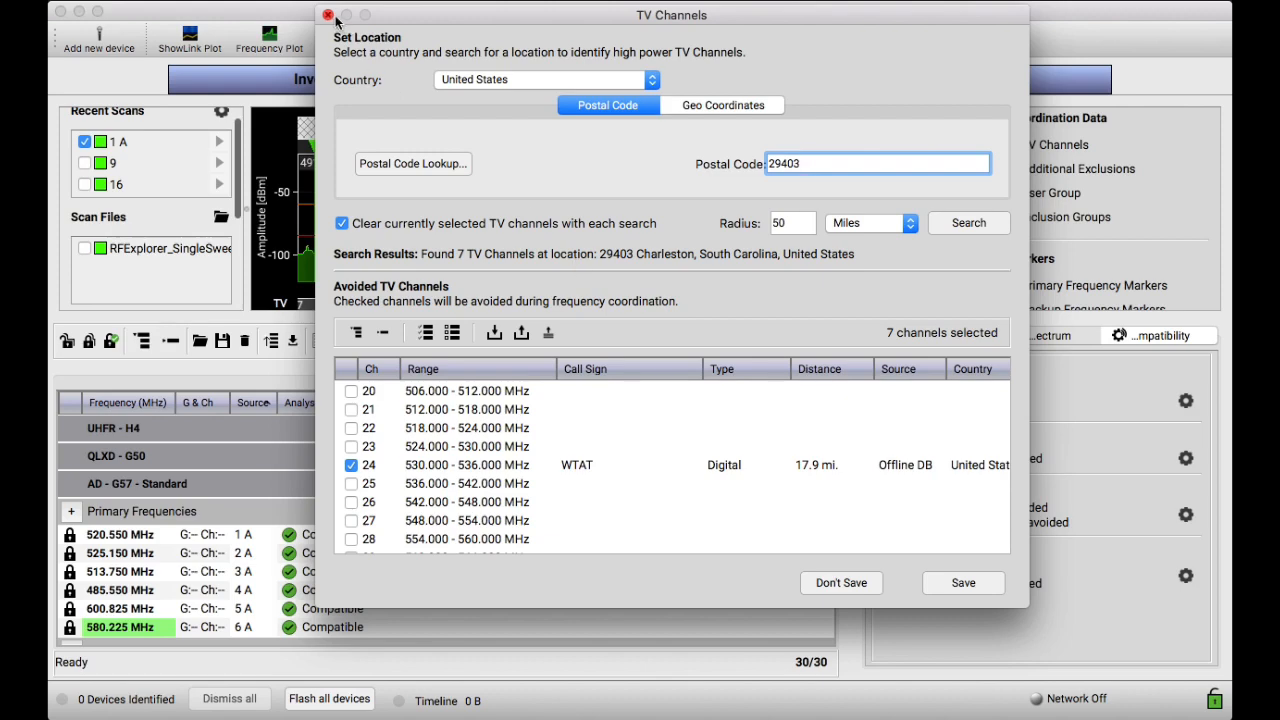
Close the TV Channels dialog and keep the seven avoided channels
{"action": "left_click", "coordinate": [332, 14]}
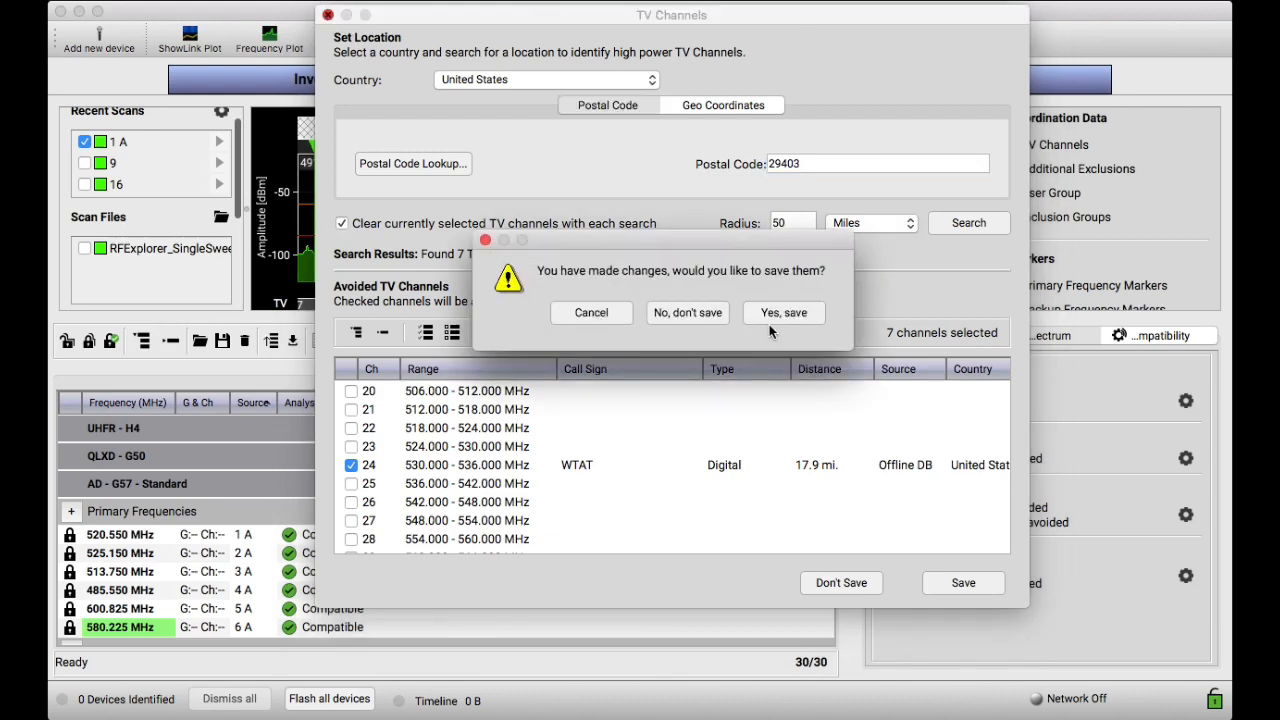
{"action": "left_click", "coordinate": [784, 312]}
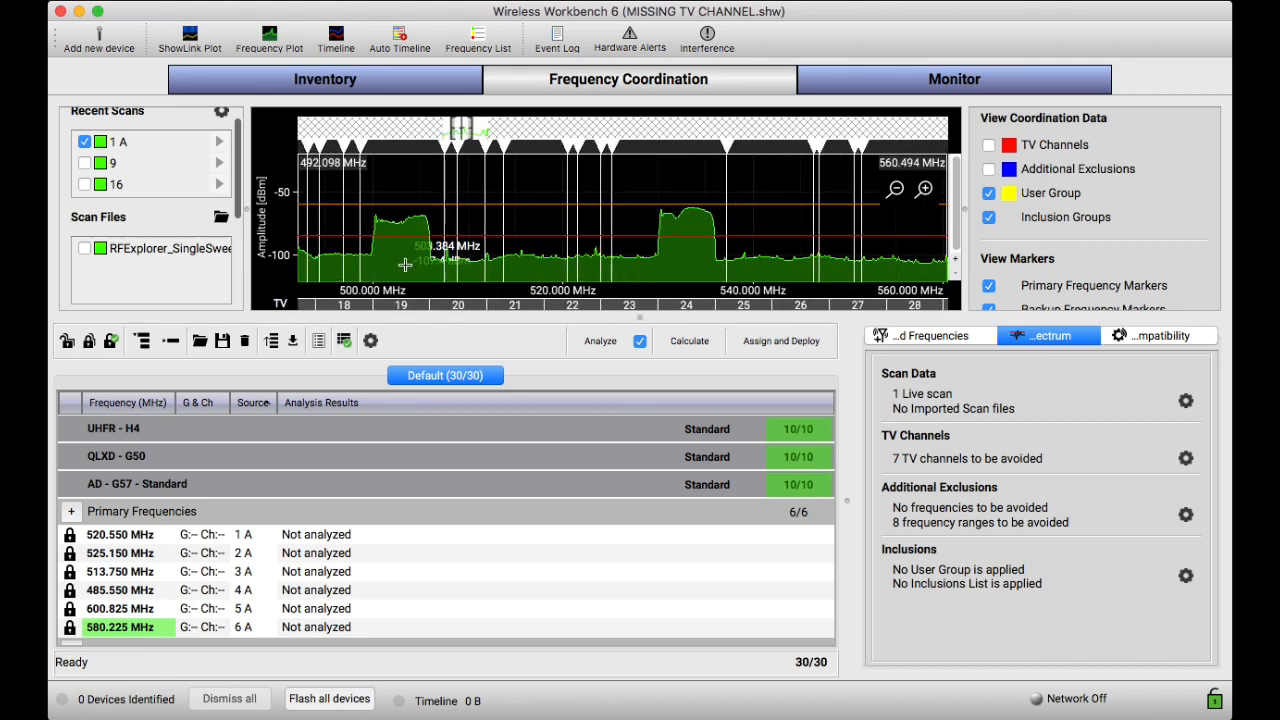
Show the avoided TV channels on the plot alongside live scan 1 A
{"action": "left_click", "coordinate": [84, 142]}
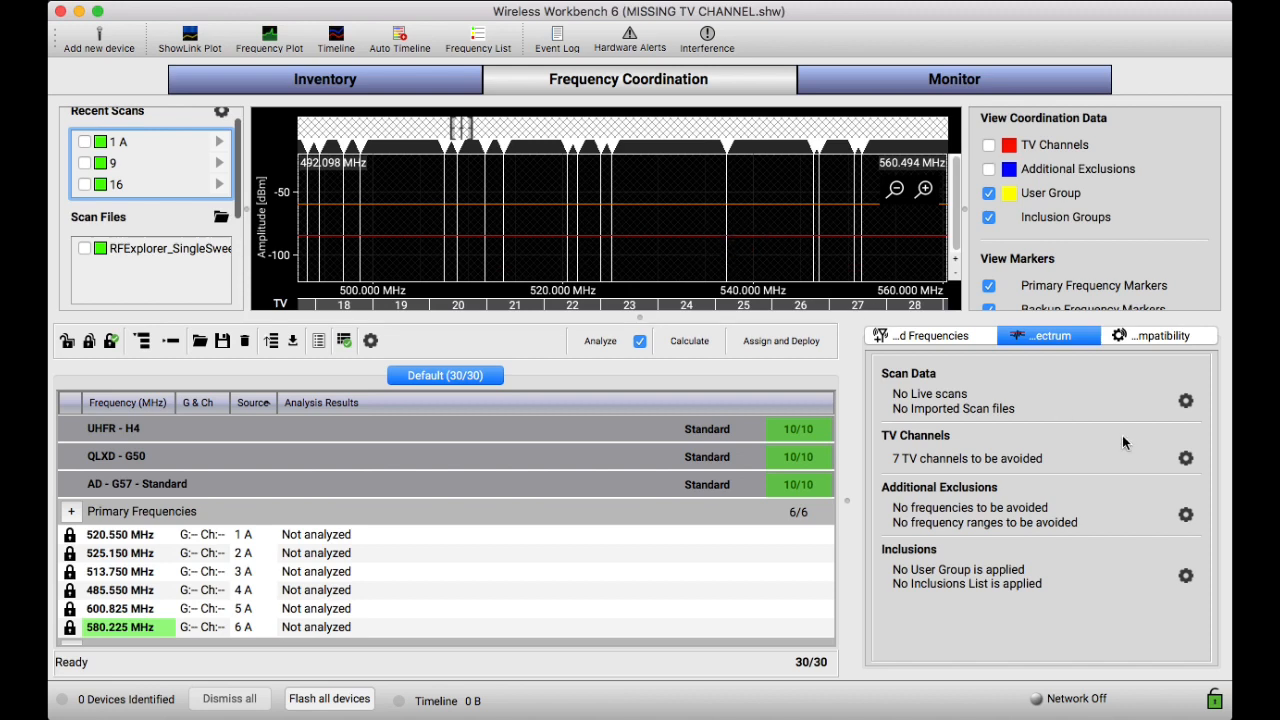
{"action": "left_click", "coordinate": [988, 144]}
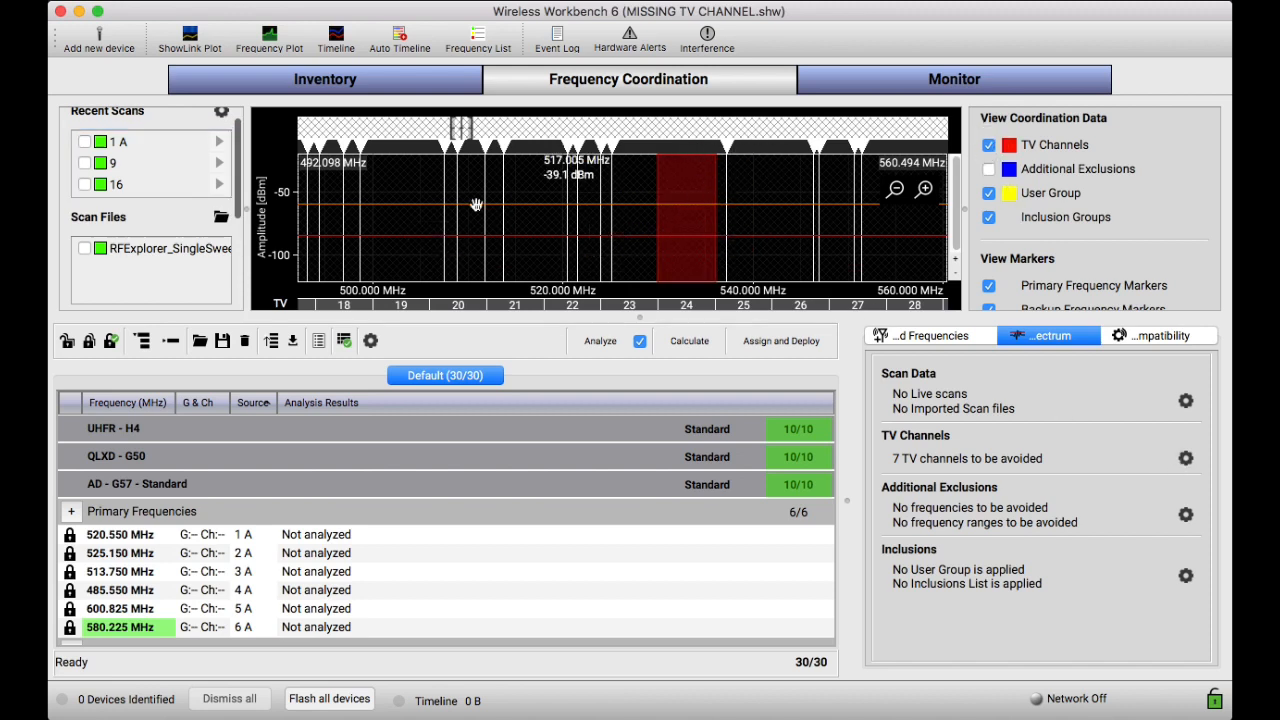
{"action": "mouse_move", "coordinate": [694, 232]}
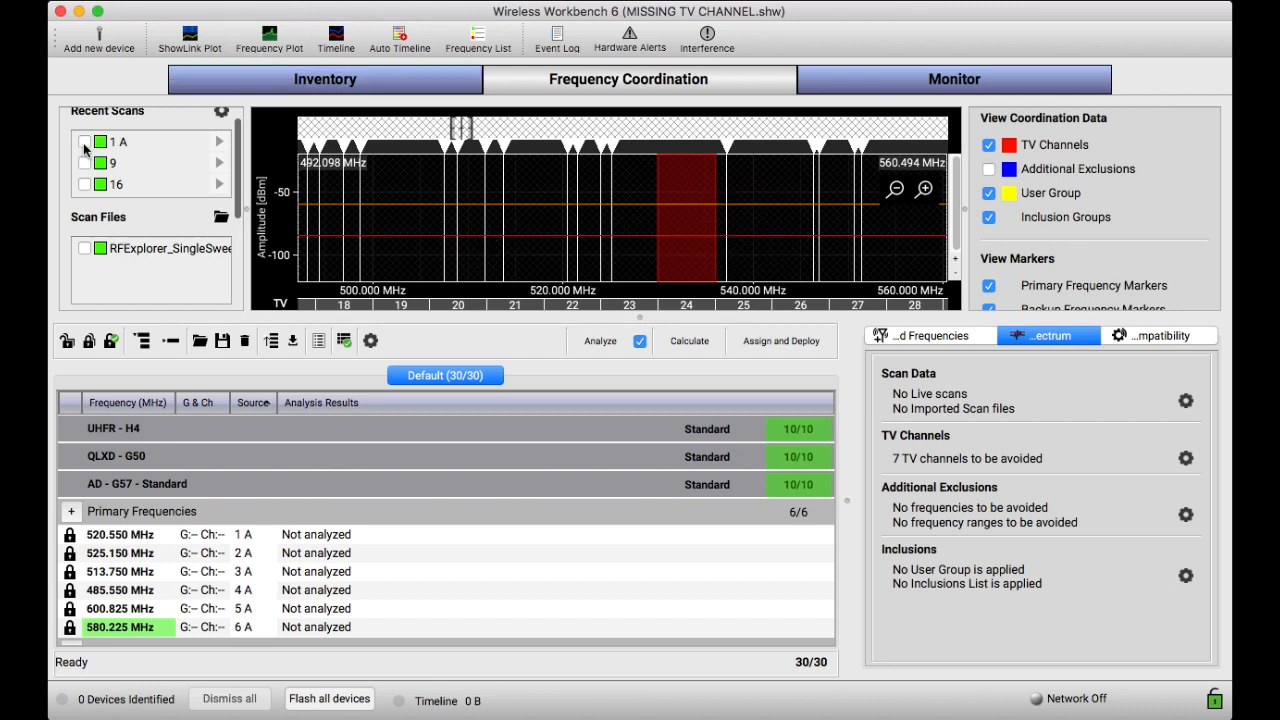
{"action": "left_click", "coordinate": [84, 140]}
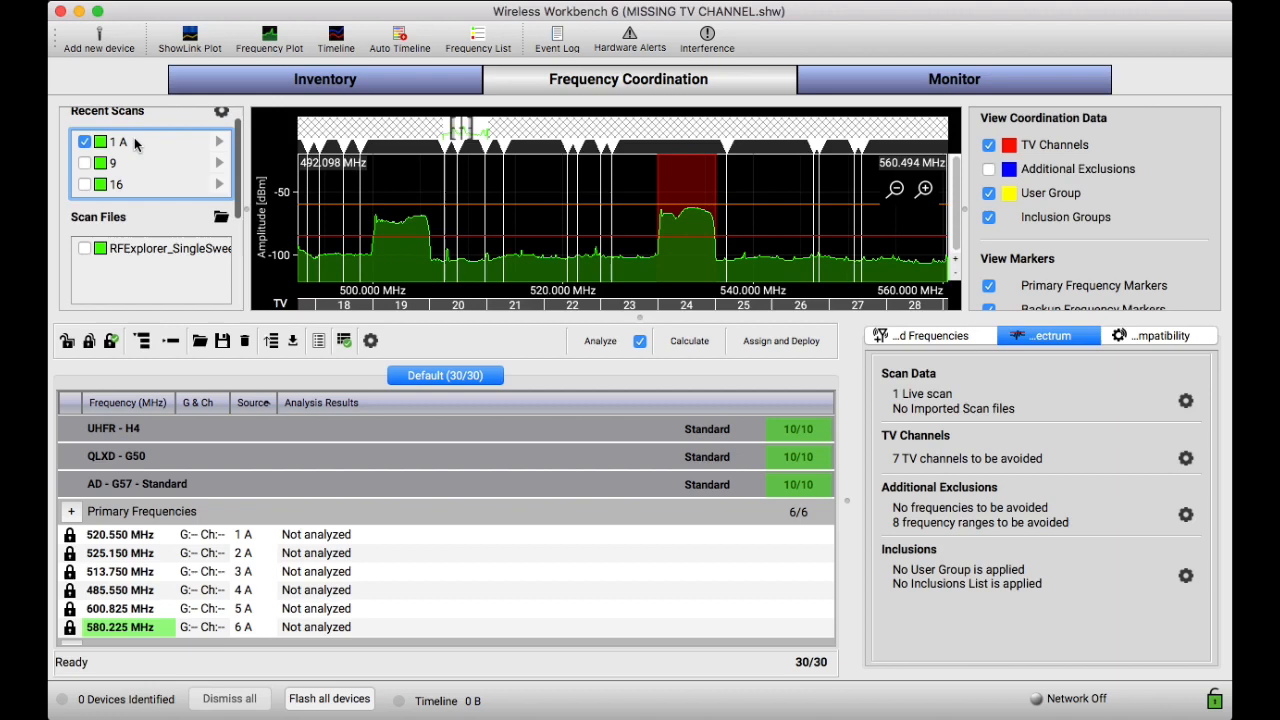
{"action": "mouse_move", "coordinate": [404, 200]}
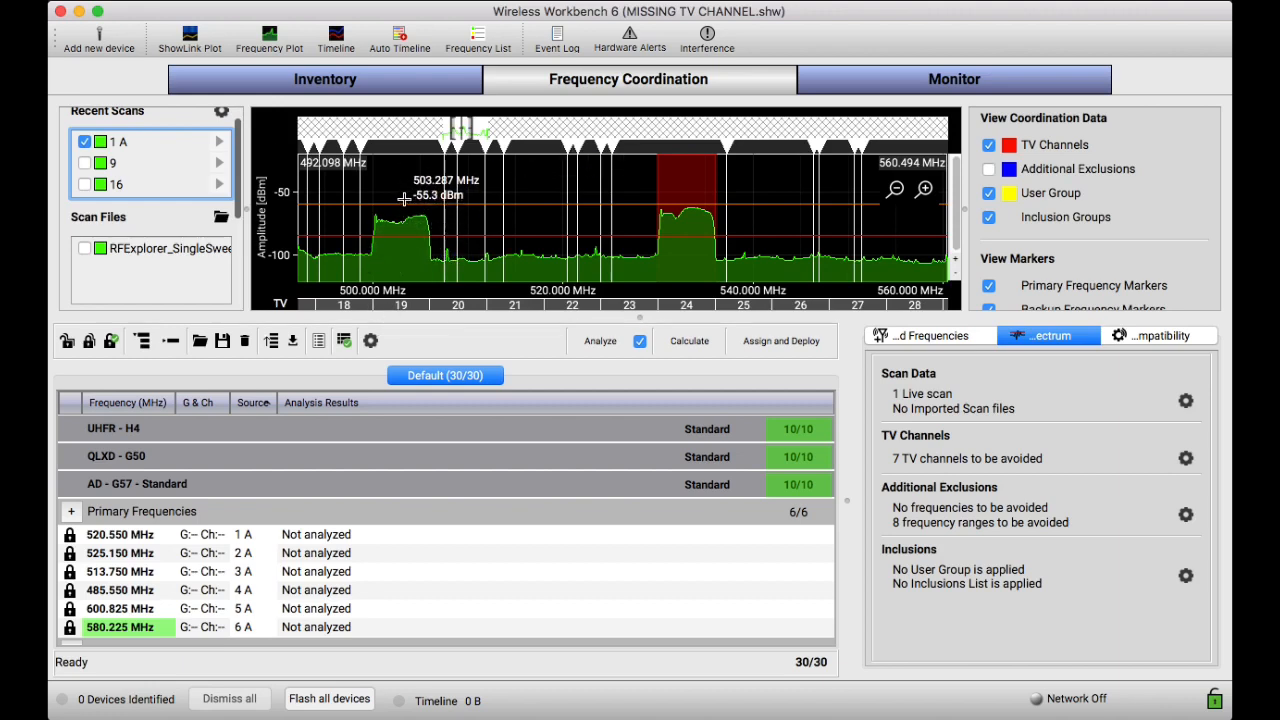
{"action": "mouse_move", "coordinate": [168, 182]}
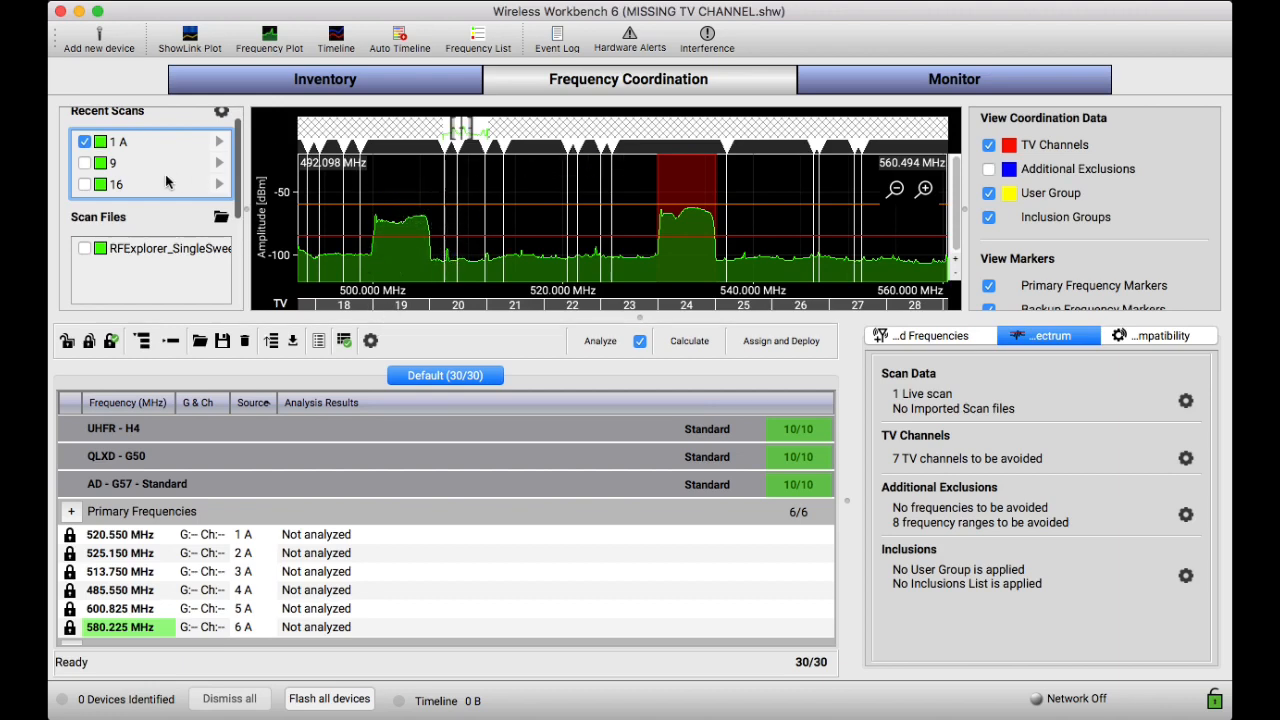
{"action": "mouse_move", "coordinate": [728, 180]}
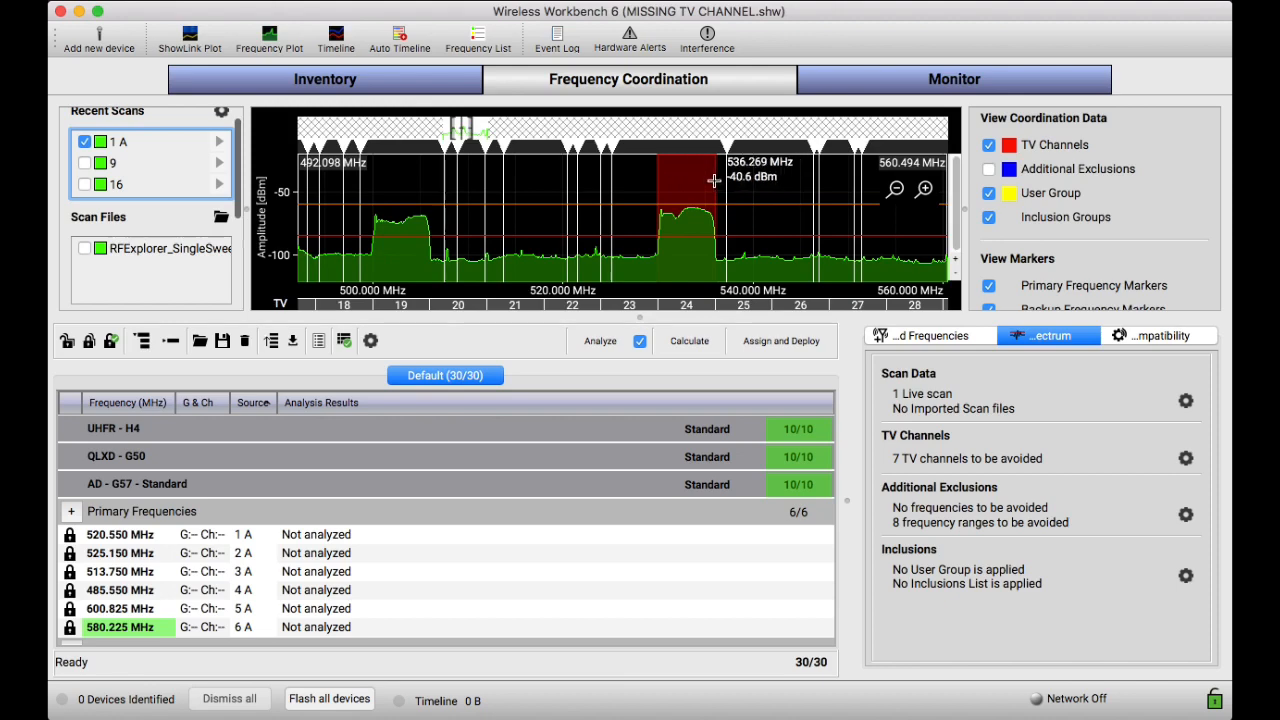
{"action": "mouse_move", "coordinate": [700, 190]}
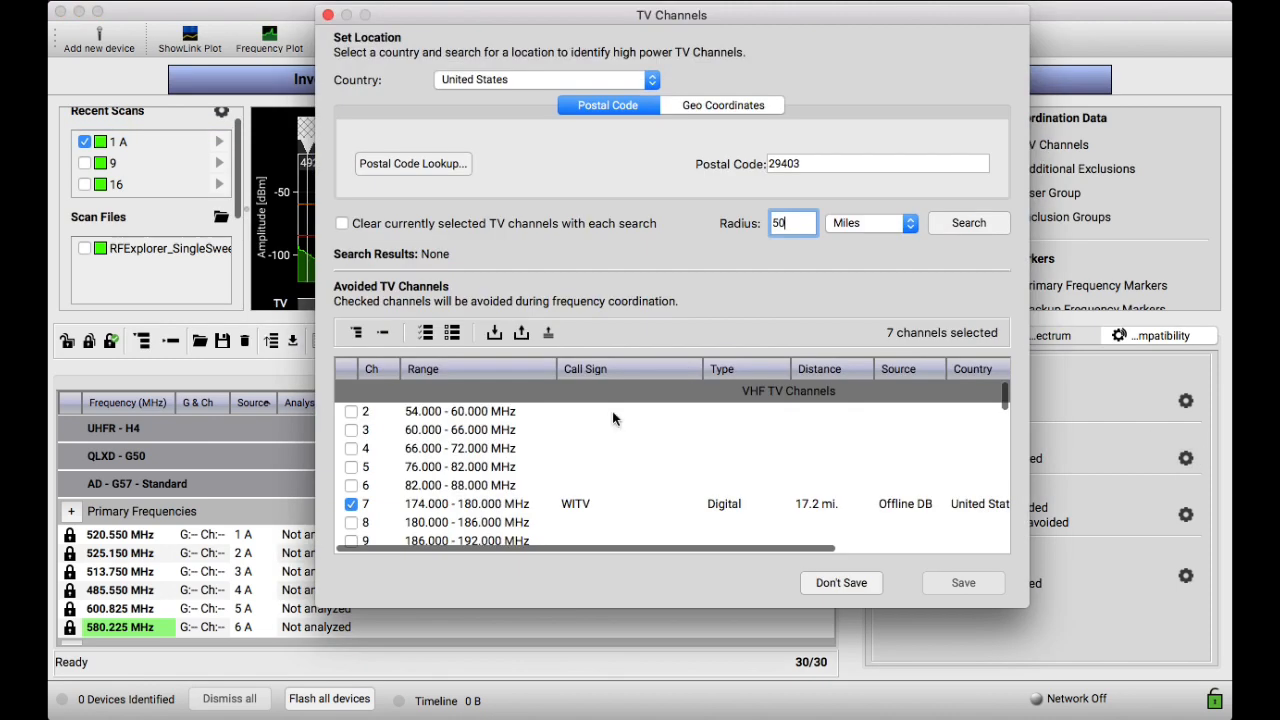
{"action": "scroll", "scroll_direction": "down", "scroll_amount": 3}
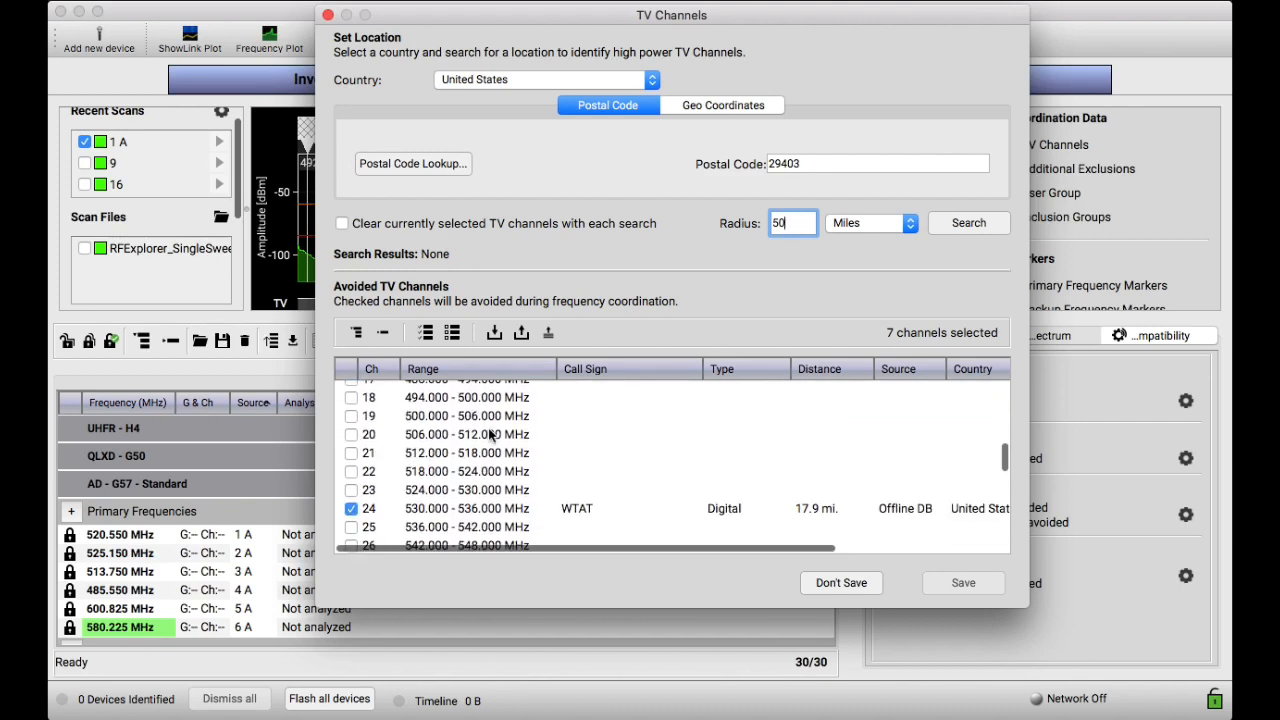
{"action": "scroll", "scroll_direction": "down", "scroll_amount": 3}
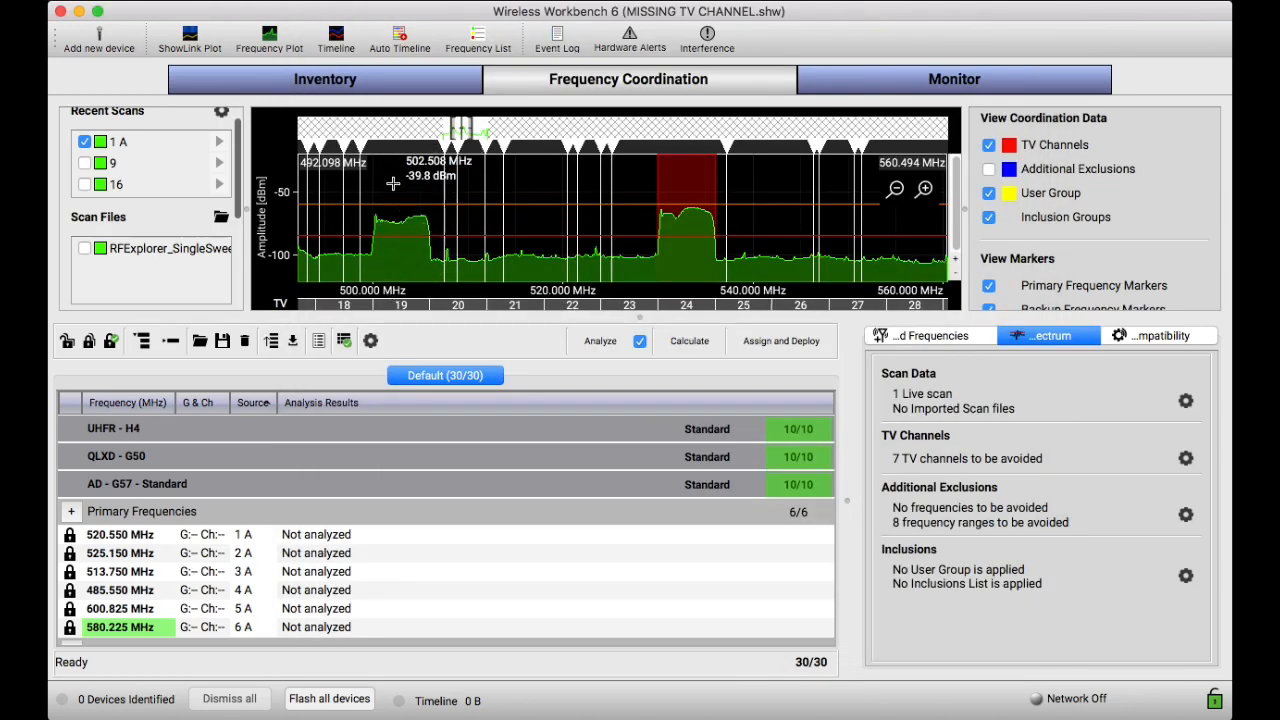
{"action": "mouse_move", "coordinate": [400, 256]}
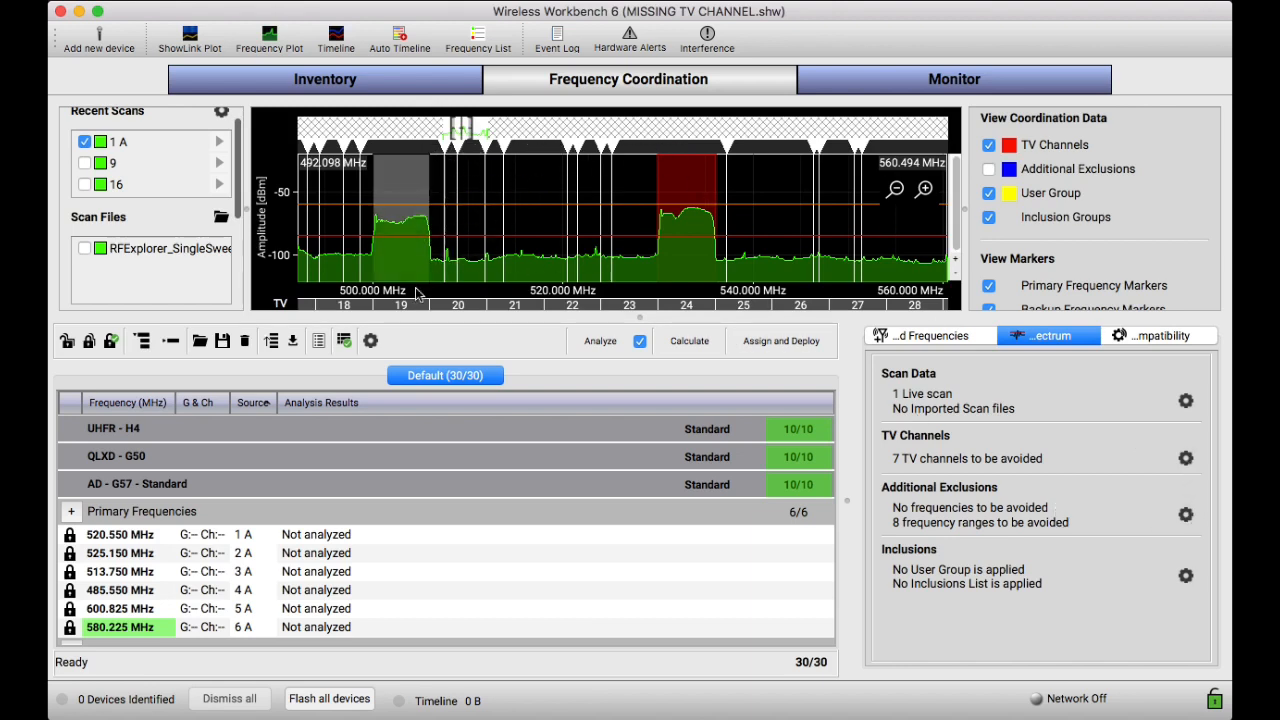
{"action": "mouse_move", "coordinate": [478, 240]}
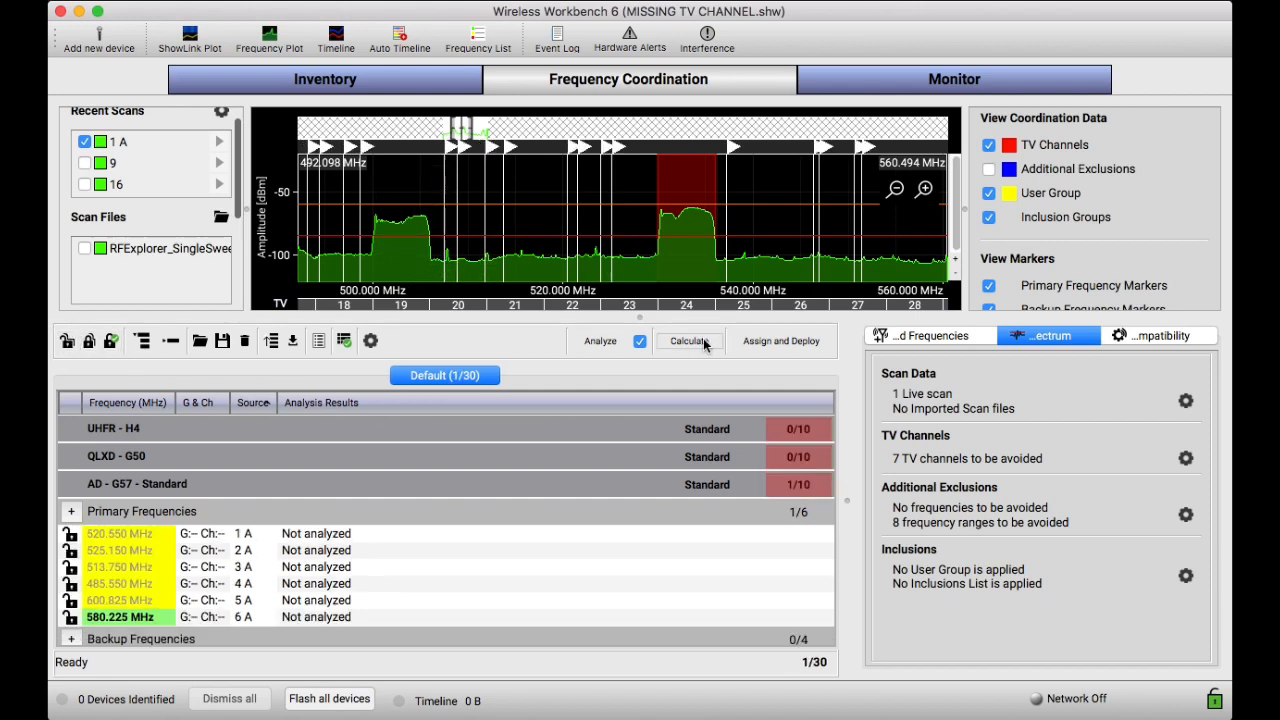
Recalculate compatible frequencies for all devices several times, then enable Additional Exclusions on the plot
{"action": "left_click", "coordinate": [688, 340]}
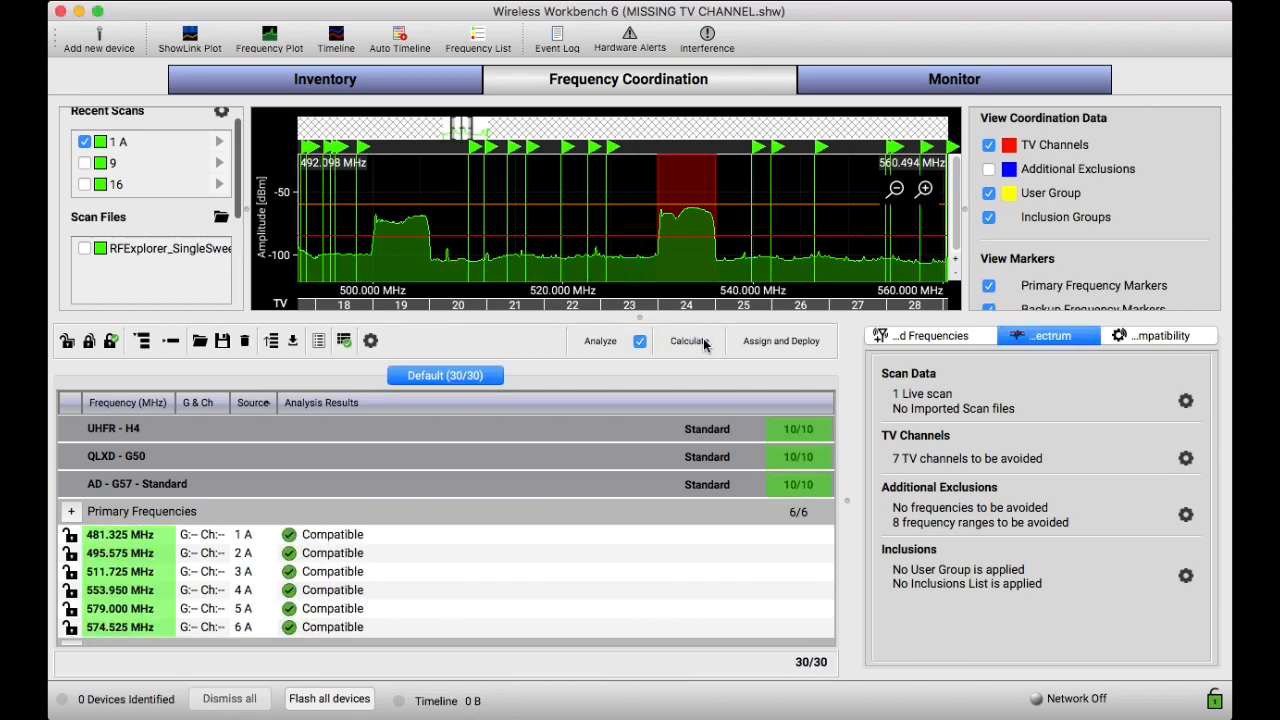
{"action": "left_click", "coordinate": [688, 340]}
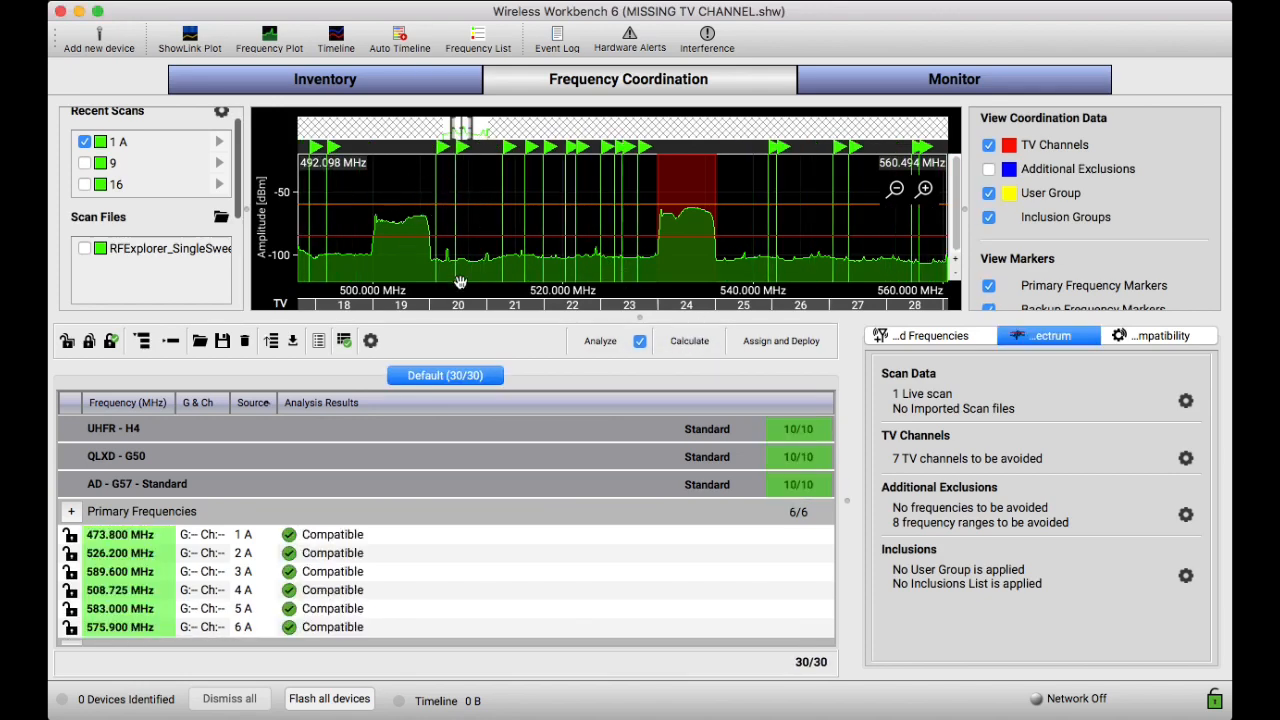
{"action": "mouse_move", "coordinate": [684, 348]}
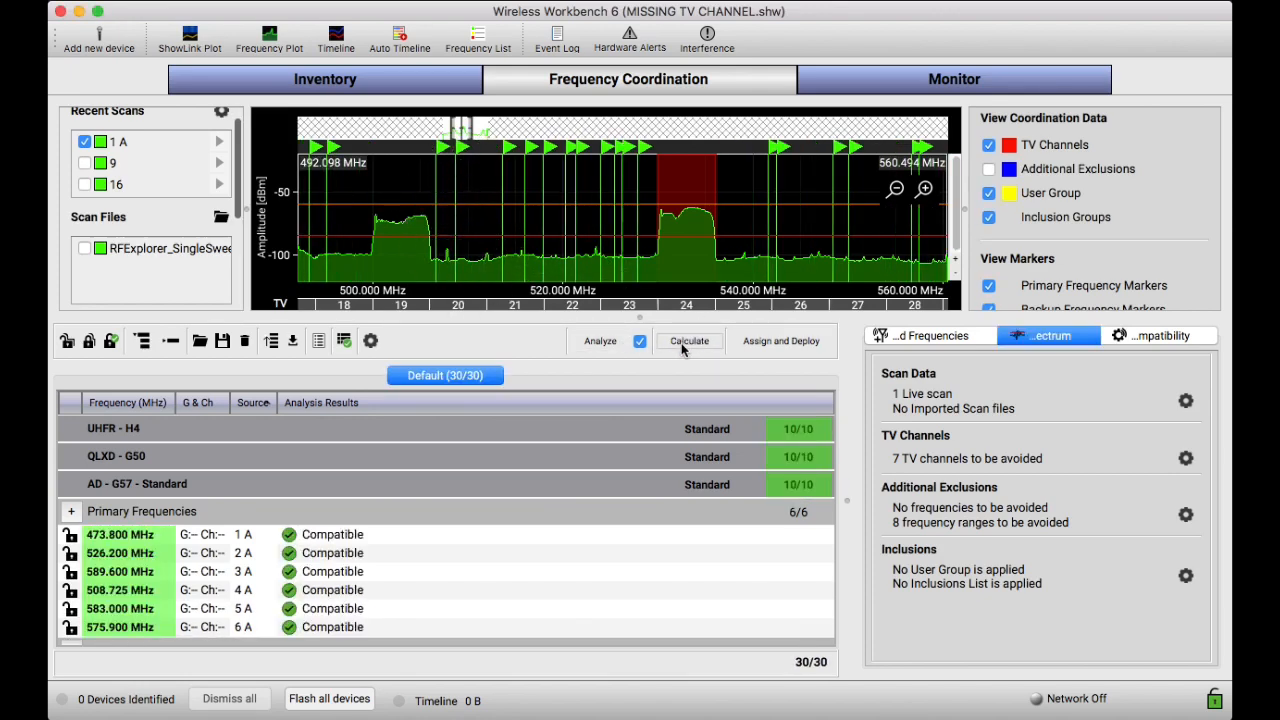
{"action": "left_click", "coordinate": [688, 340]}
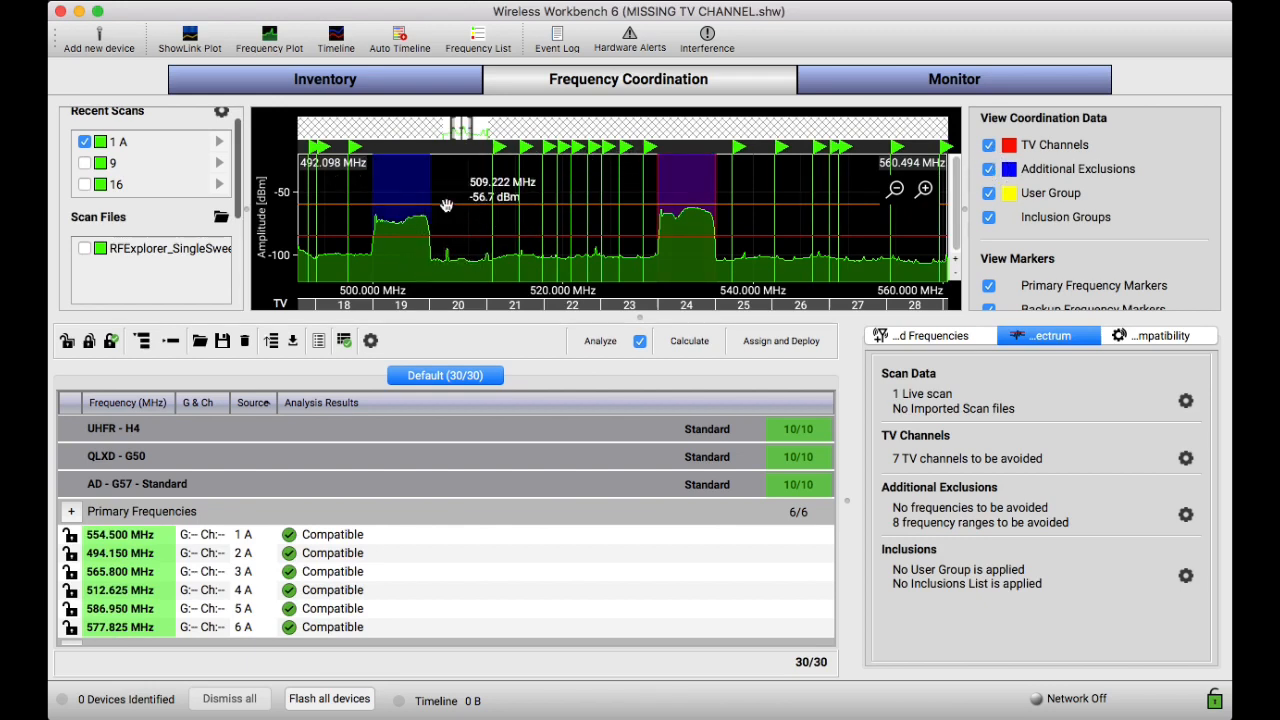
{"action": "left_click", "coordinate": [988, 168]}
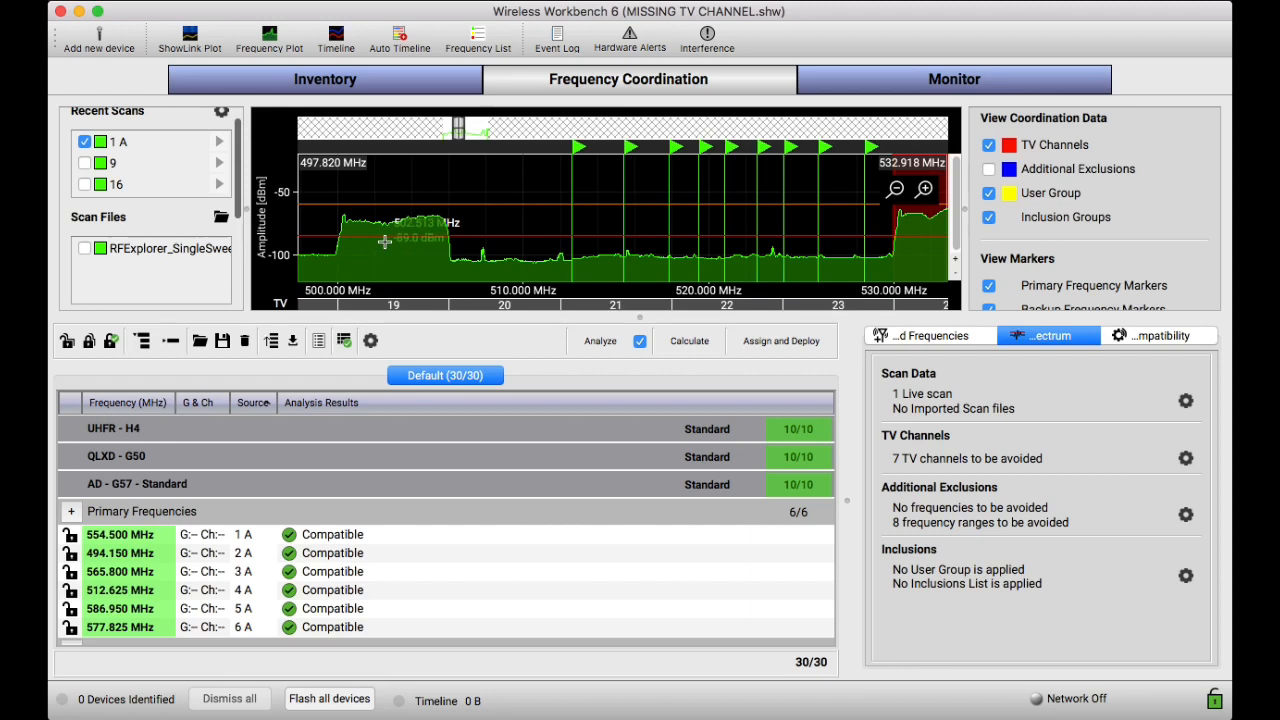
{"action": "mouse_move", "coordinate": [404, 218]}
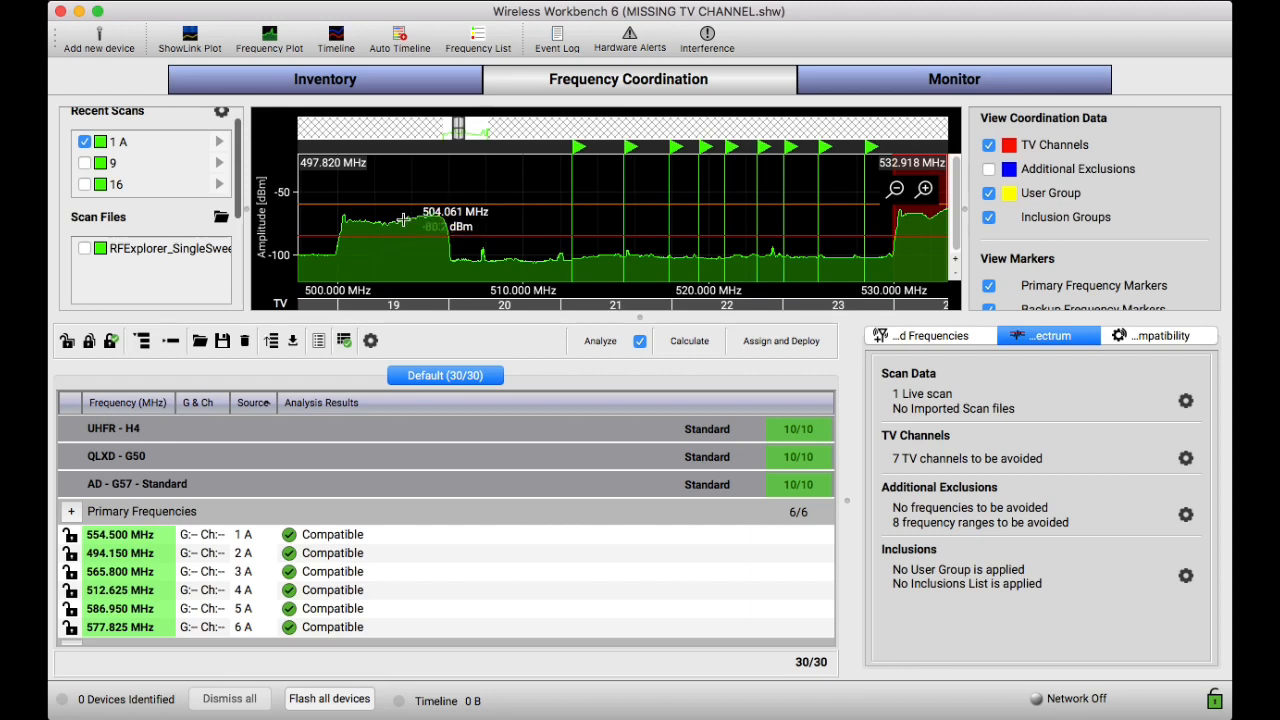
{"action": "mouse_move", "coordinate": [384, 248]}
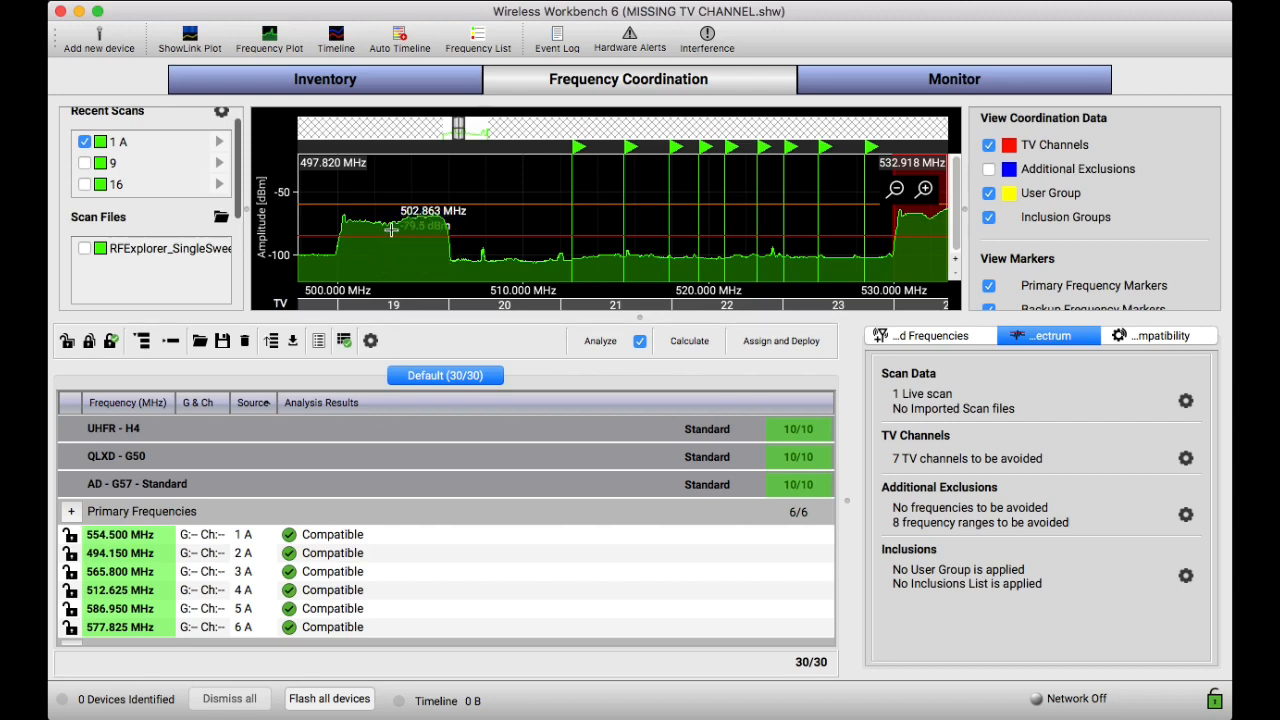
{"action": "mouse_move", "coordinate": [396, 248]}
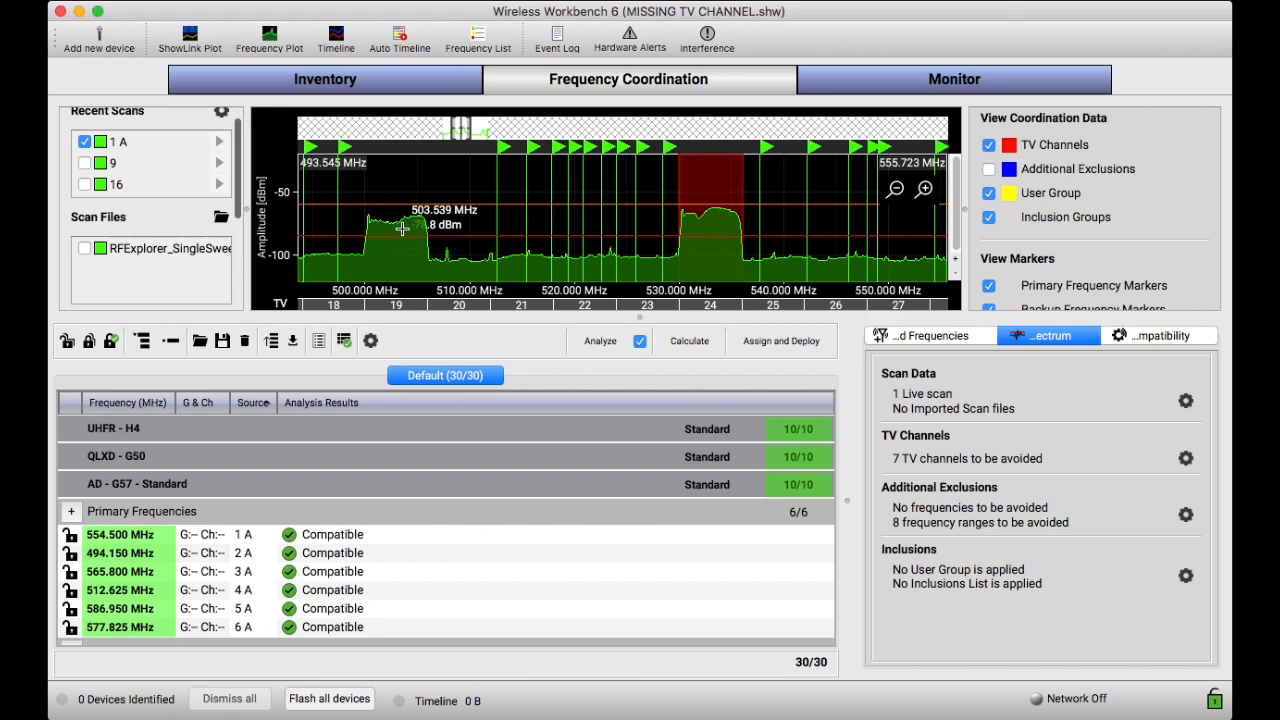
{"action": "mouse_move", "coordinate": [416, 246]}
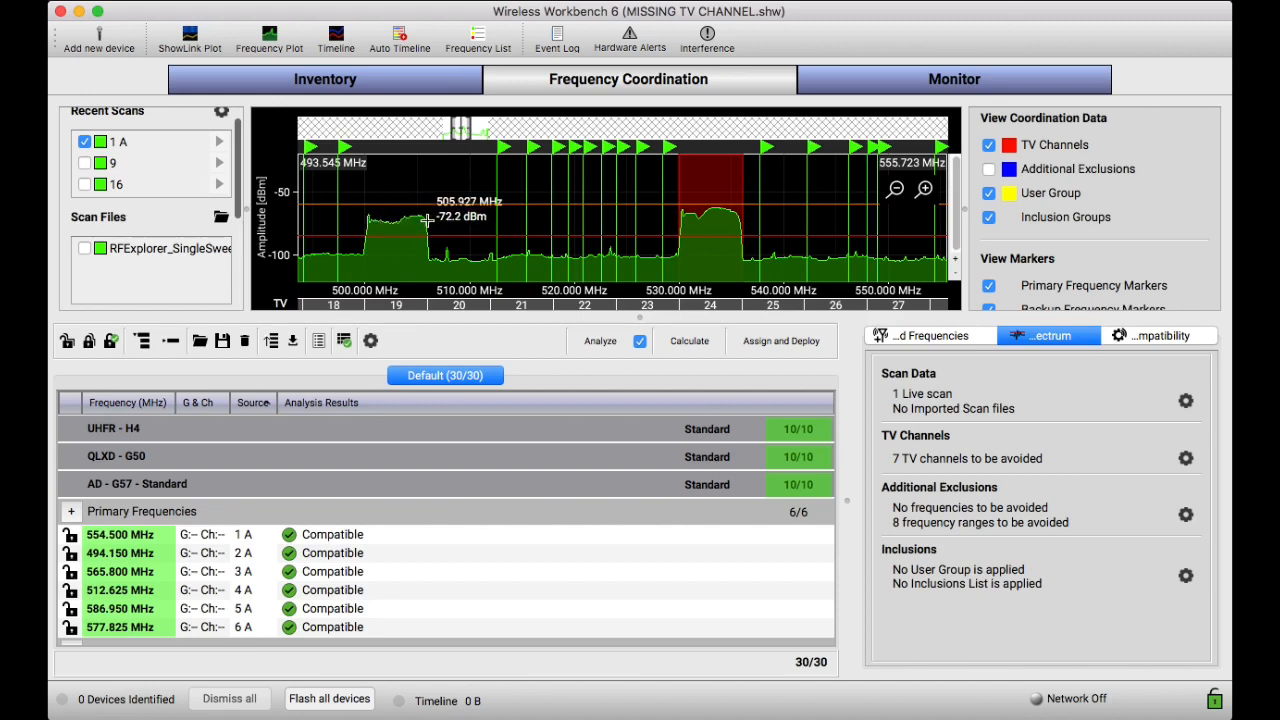
{"action": "mouse_move", "coordinate": [388, 250]}
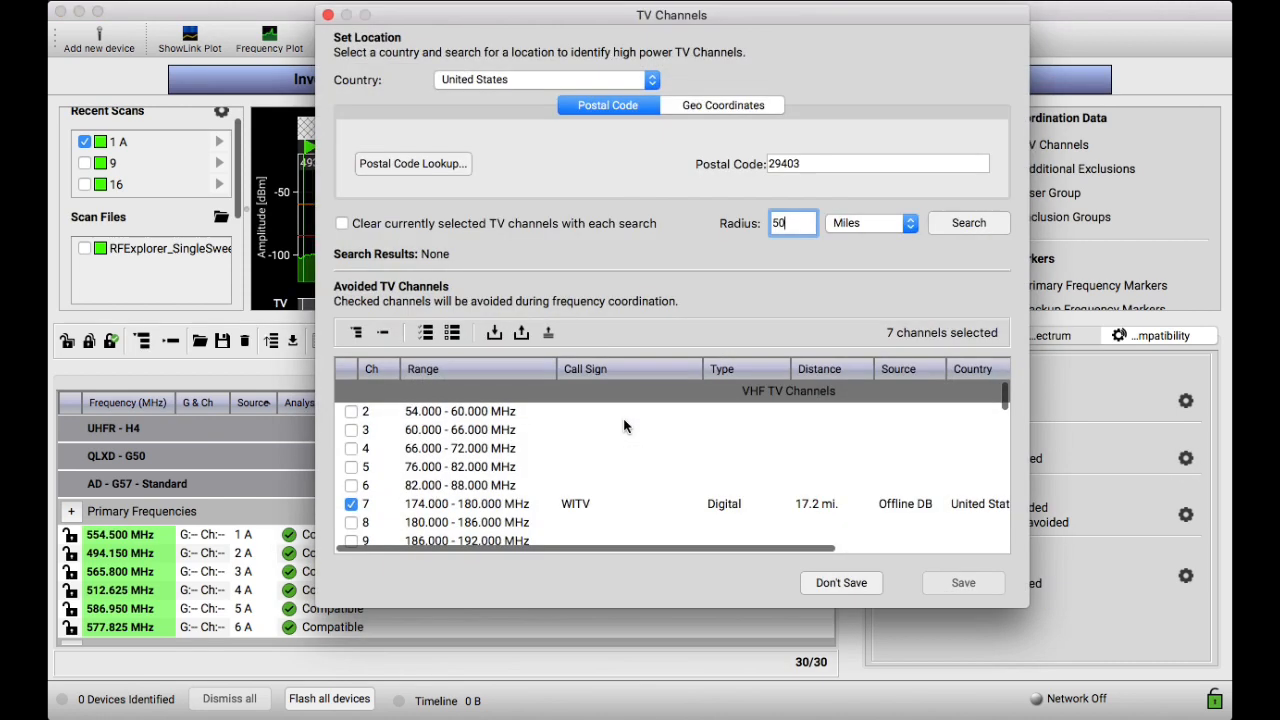
Tick TV channel 19 (500–506 MHz) as avoided and save the selection of eight channels
{"action": "scroll", "scroll_direction": "down", "scroll_amount": 3}
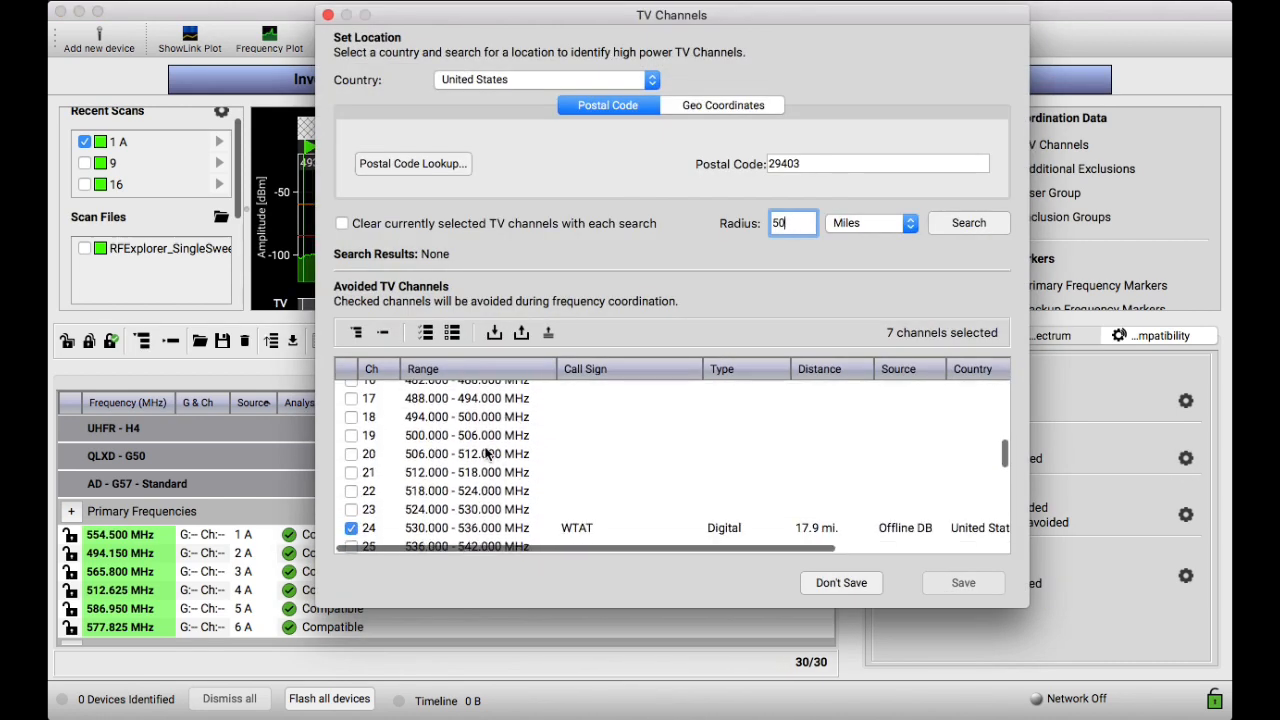
{"action": "left_click", "coordinate": [352, 436]}
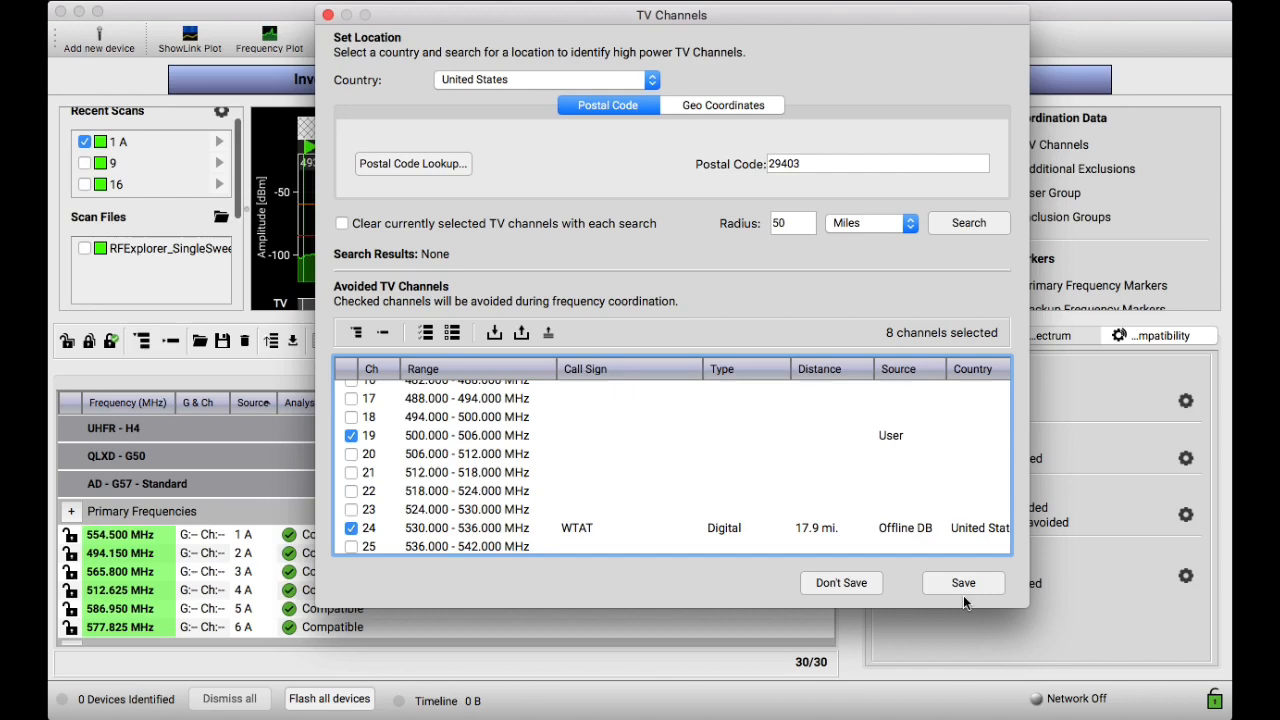
{"action": "left_click", "coordinate": [964, 582]}
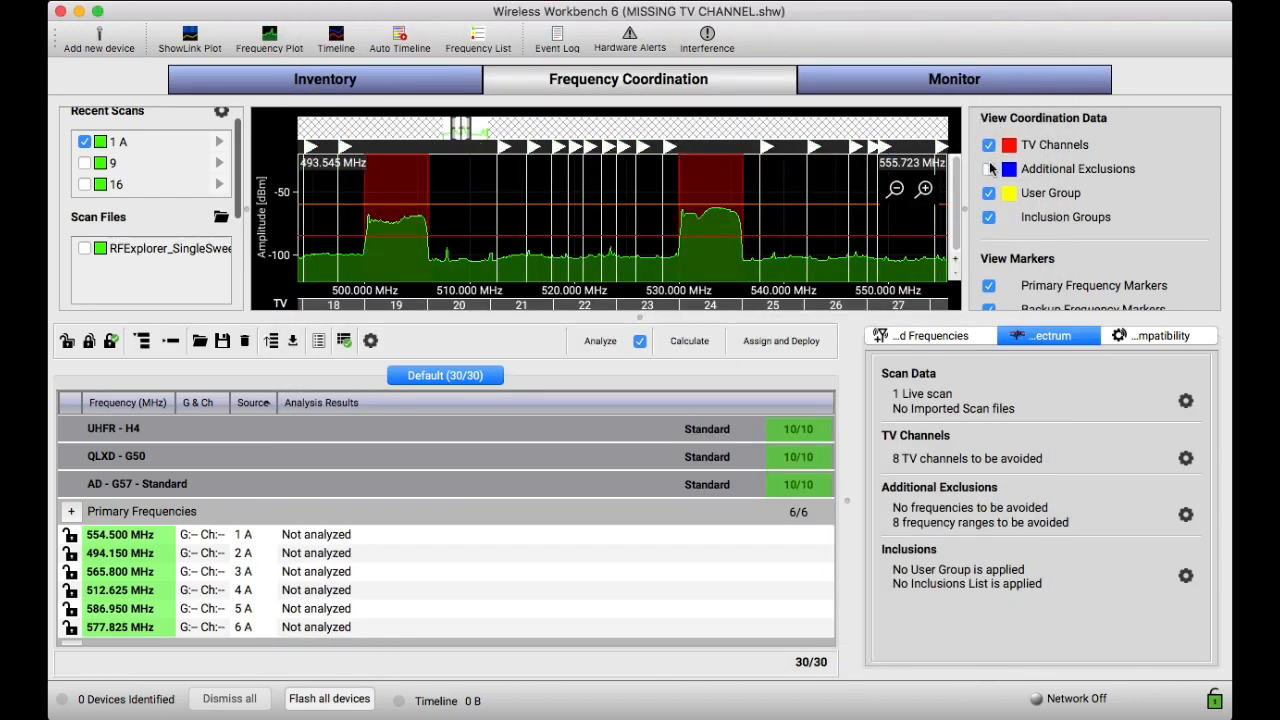
Show the additional exclusion ranges and toggle live scan 1 A on the plot
{"action": "left_click", "coordinate": [988, 168]}
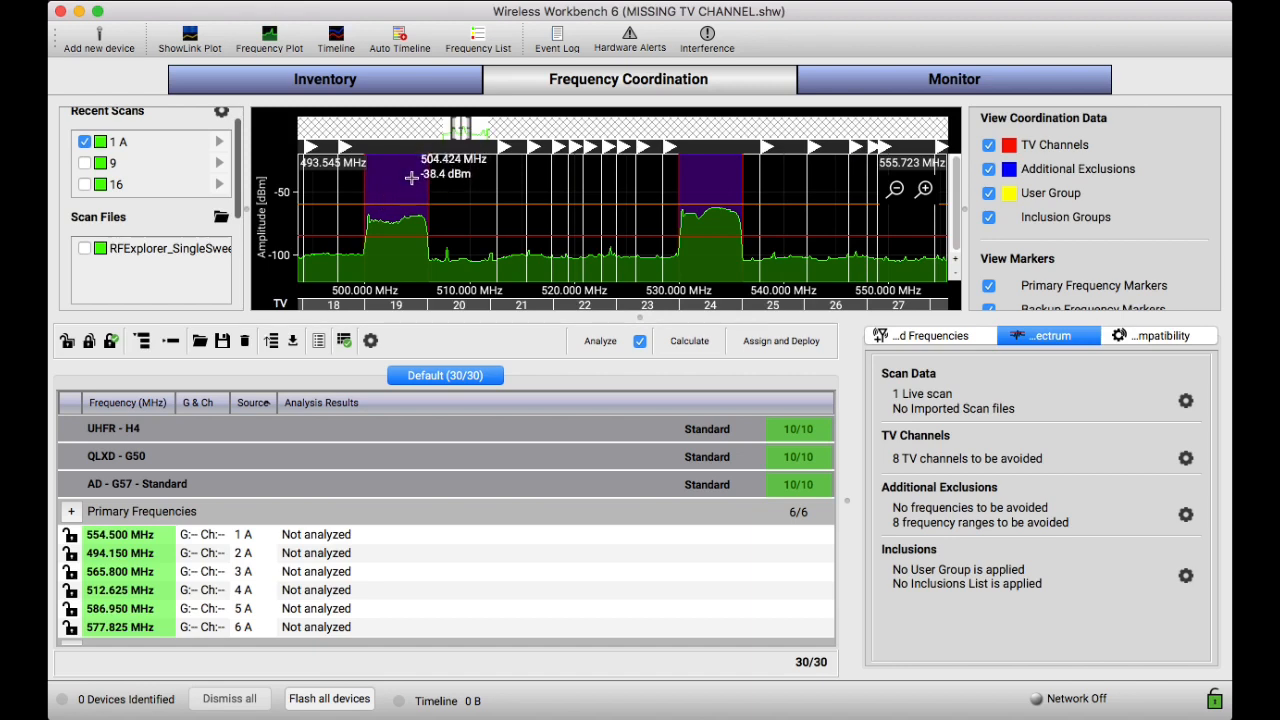
{"action": "mouse_move", "coordinate": [510, 230]}
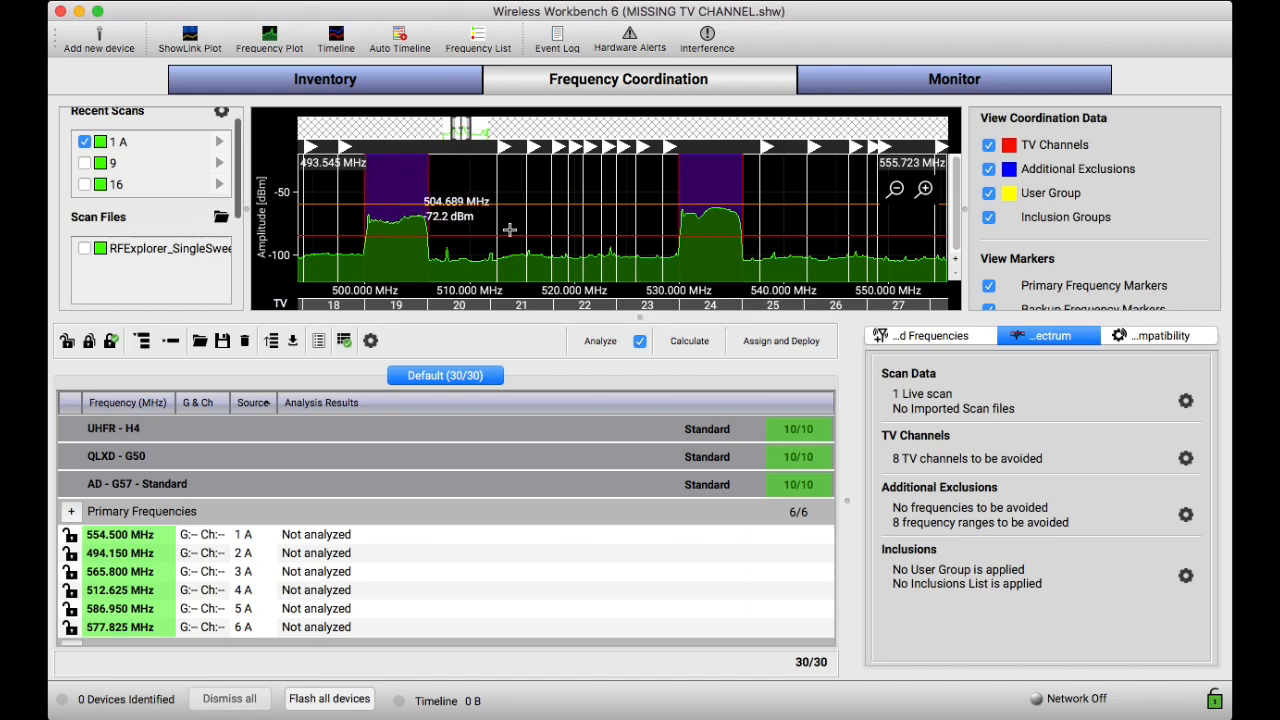
{"action": "mouse_move", "coordinate": [448, 220]}
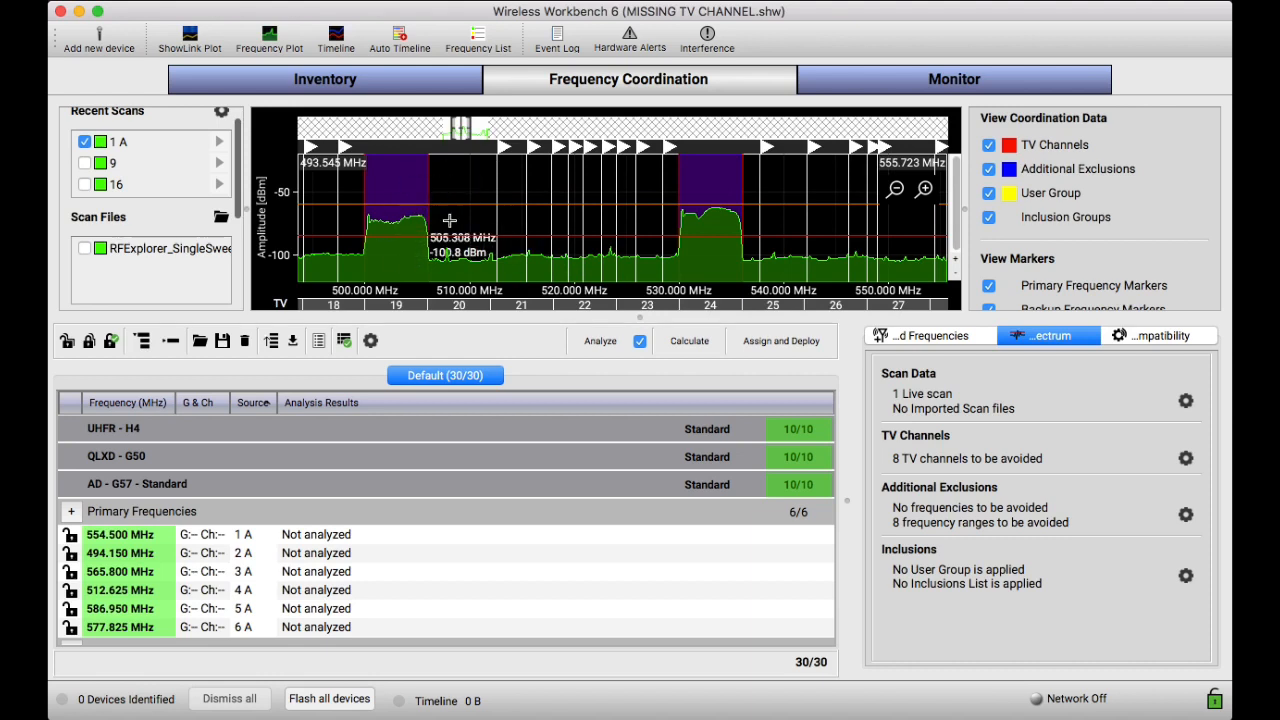
{"action": "left_click", "coordinate": [86, 142]}
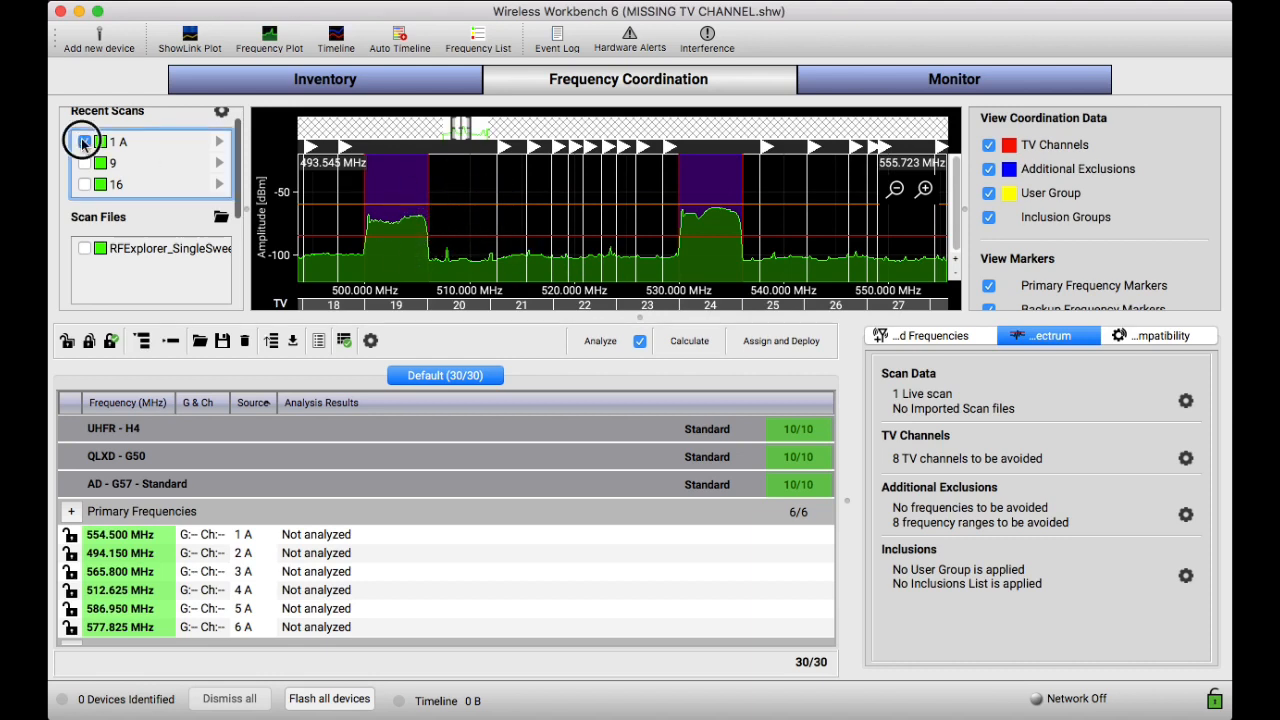
{"action": "left_click", "coordinate": [84, 142]}
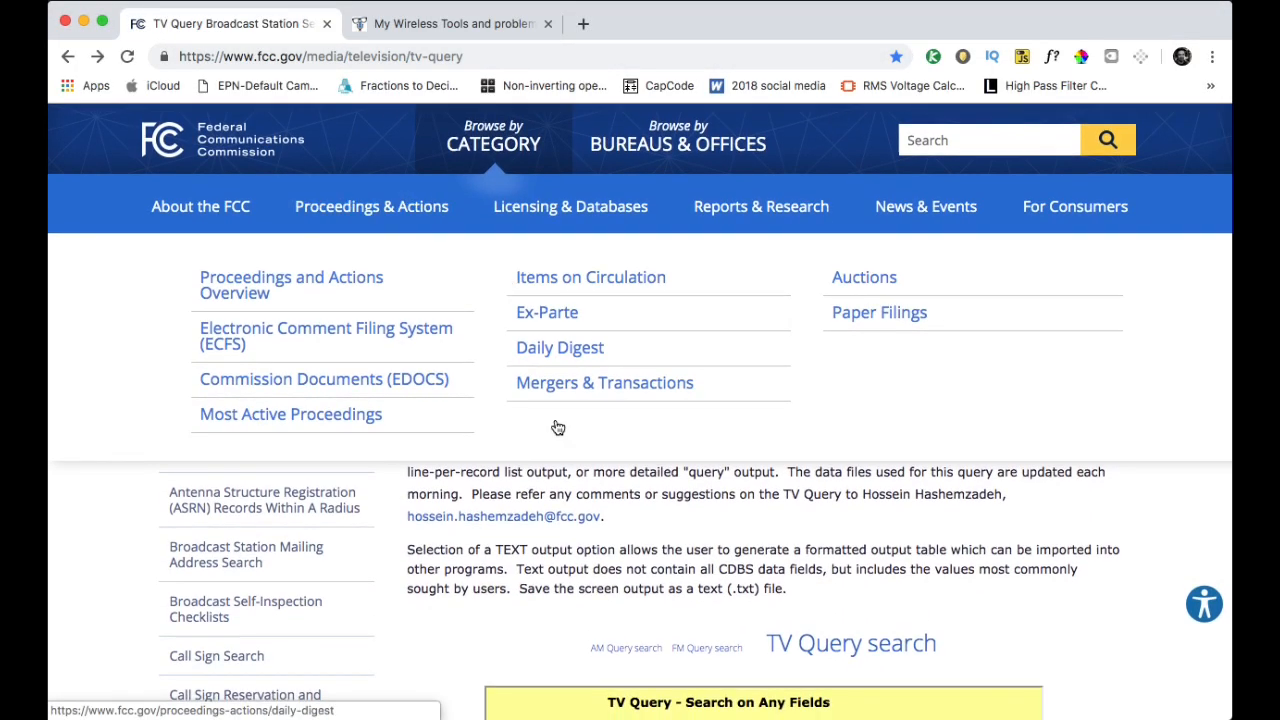
Set the TV Query state to South Carolina for the Charleston station search
{"action": "scroll", "scroll_direction": "down", "scroll_amount": 3}
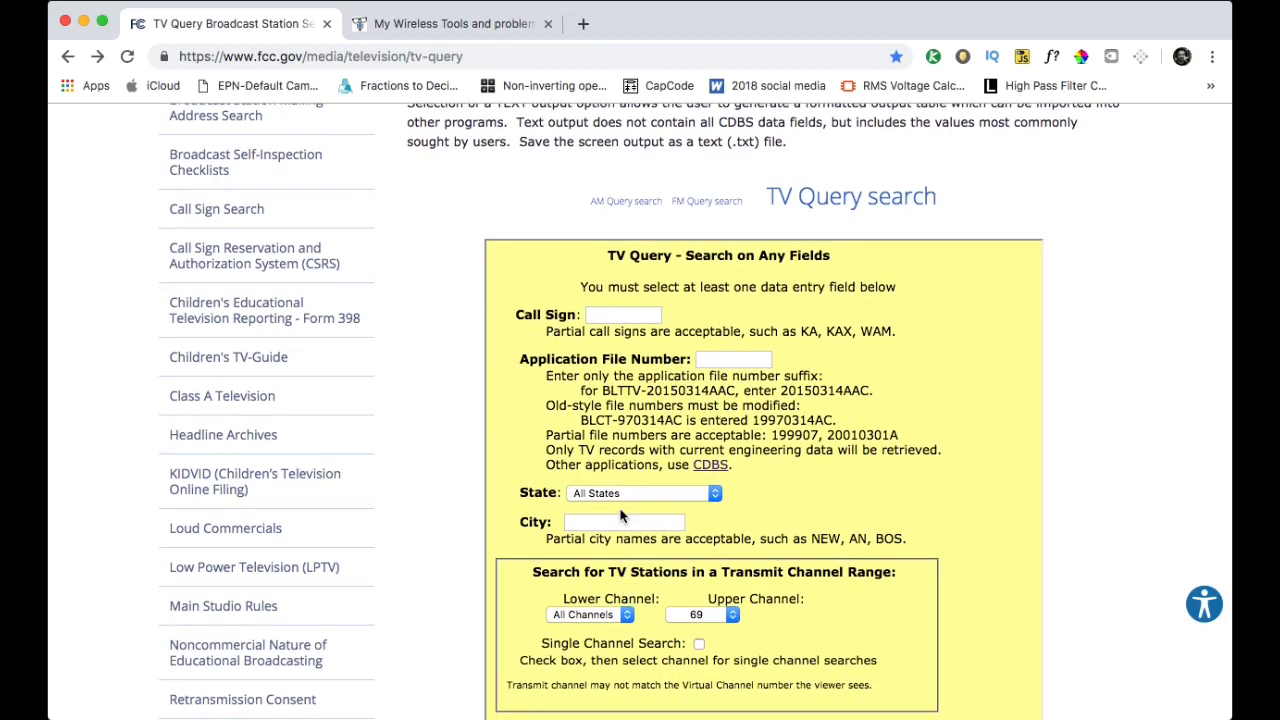
{"action": "mouse_move", "coordinate": [612, 496]}
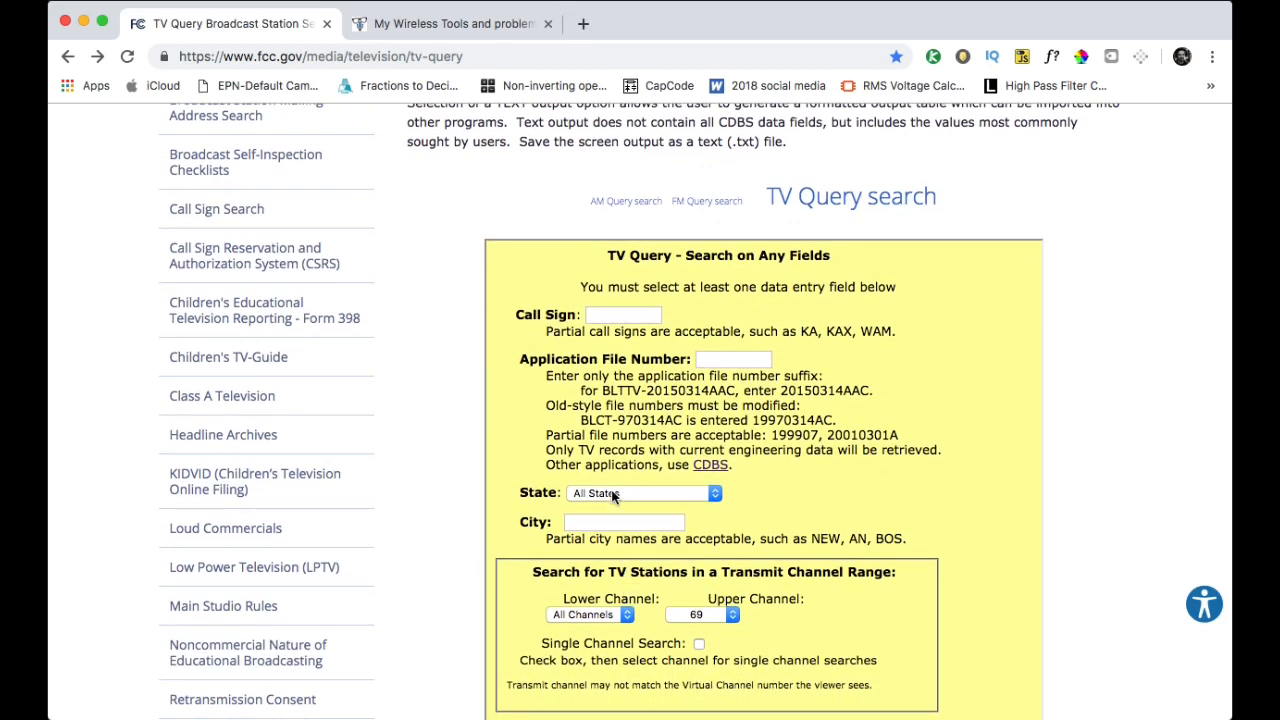
{"action": "left_click", "coordinate": [640, 492]}
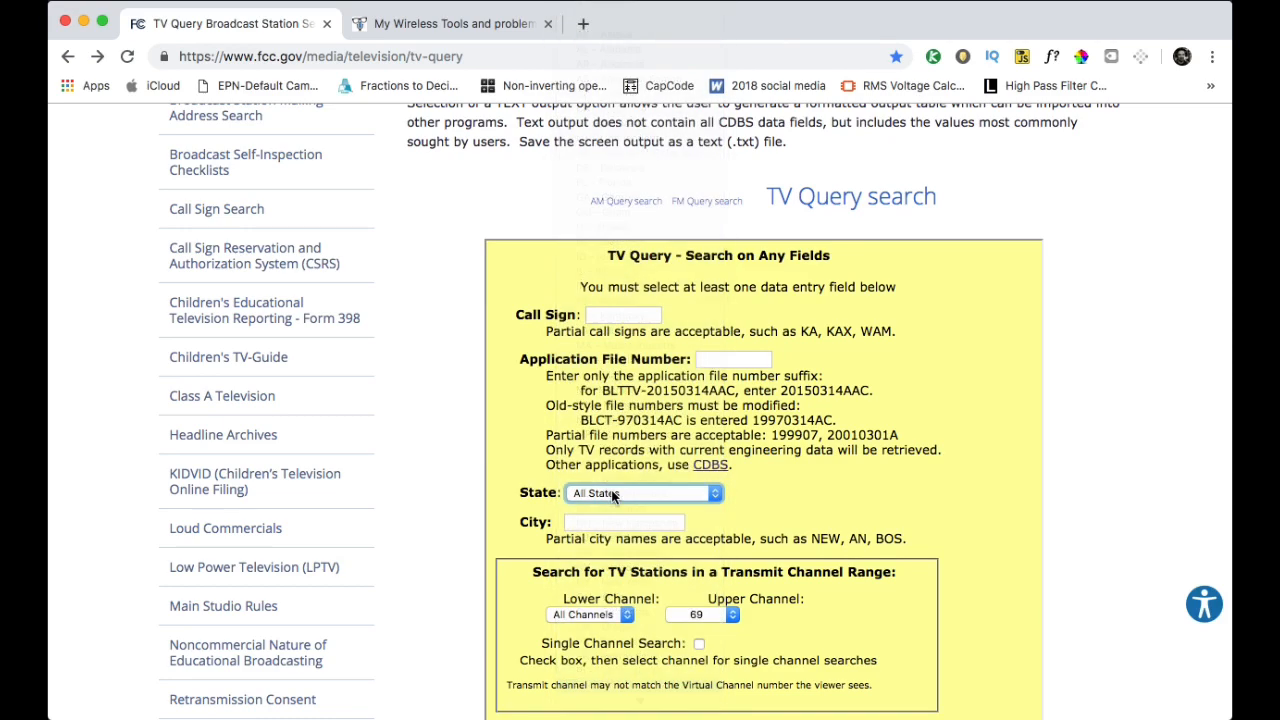
{"action": "left_click", "coordinate": [624, 522]}
{"action": "type", "text": "Charleston"}
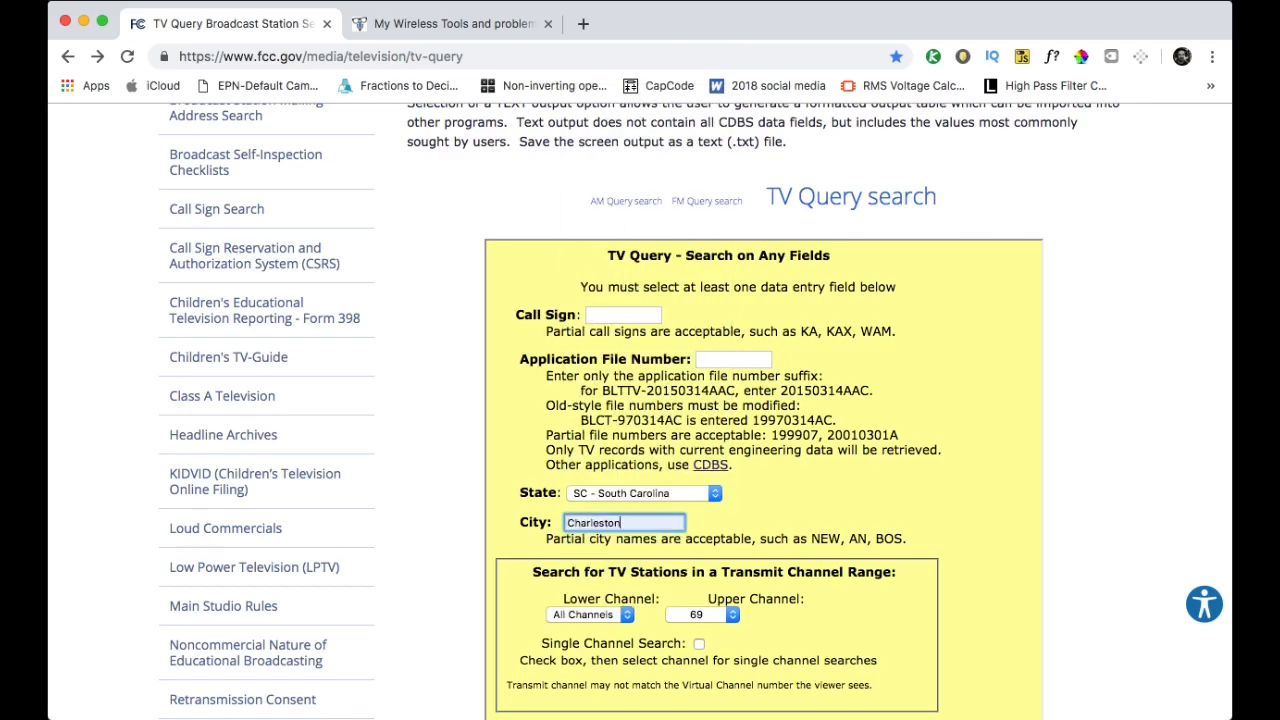
Set the lower channel to 14 and submit the TV station search
{"action": "scroll", "scroll_direction": "down", "scroll_amount": 3}
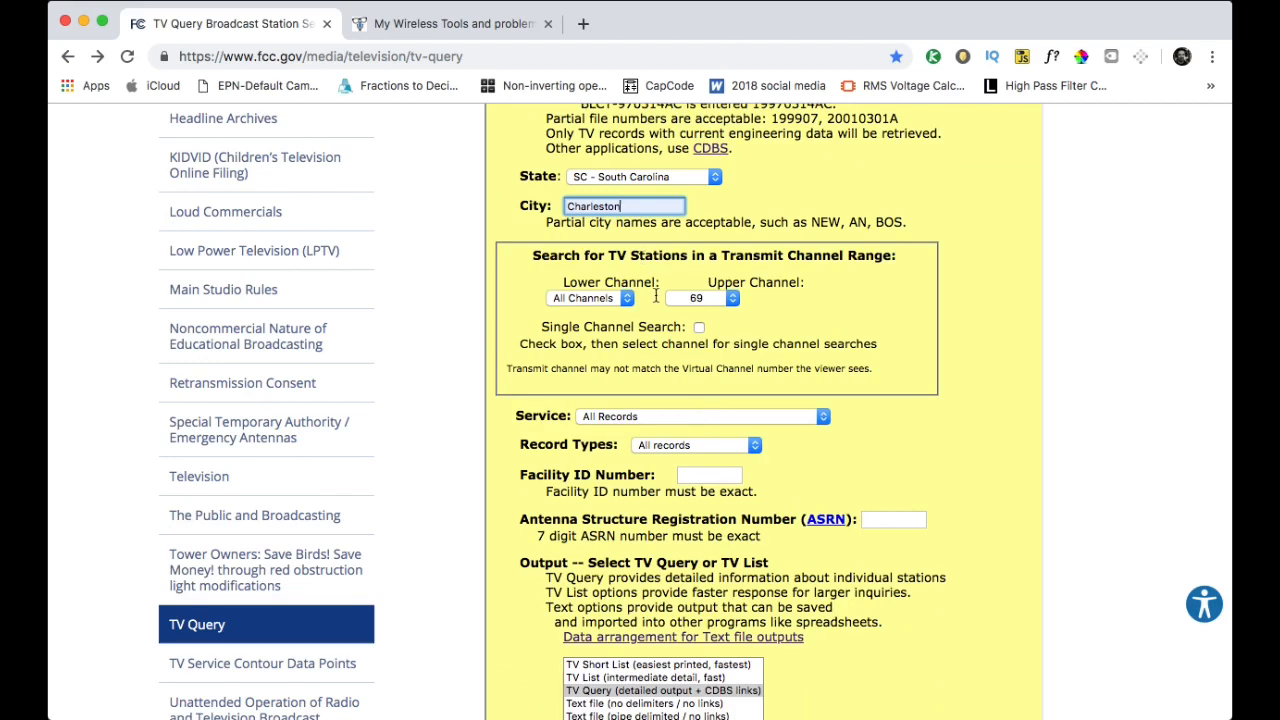
{"action": "left_click", "coordinate": [588, 298]}
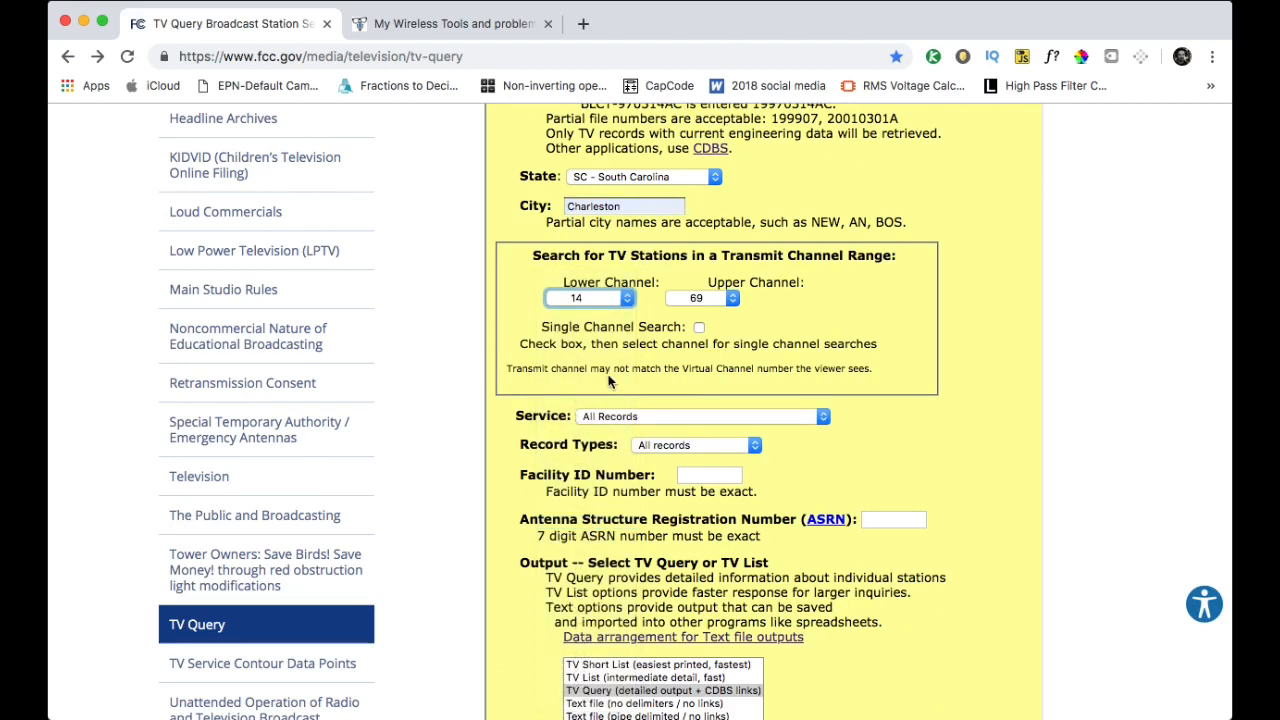
{"action": "scroll", "scroll_direction": "down", "scroll_amount": 3}
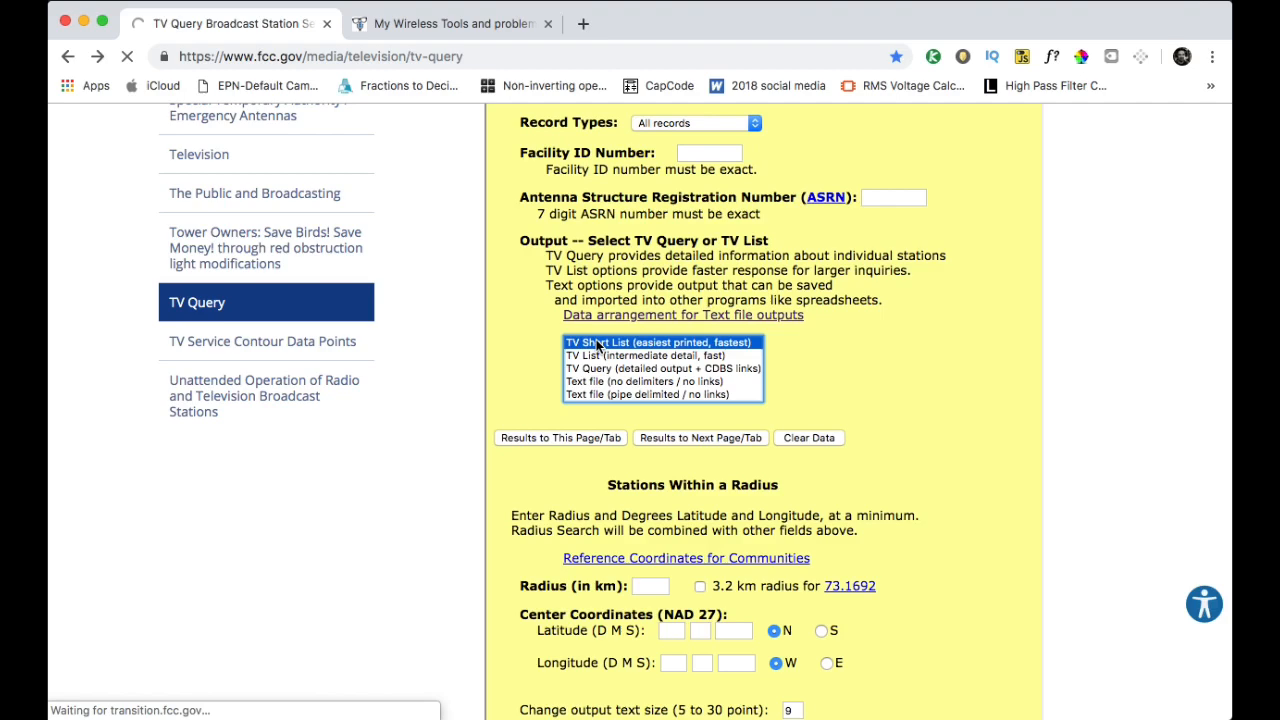
{"action": "left_click", "coordinate": [560, 436]}
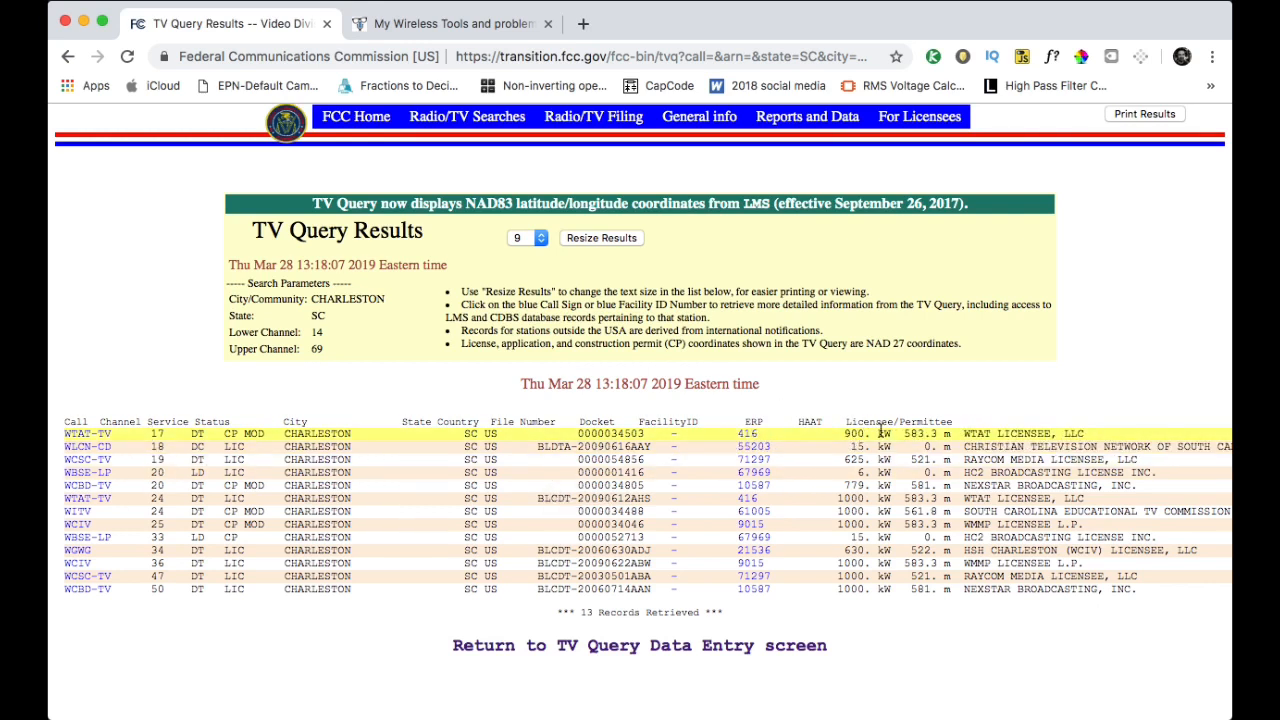
{"action": "mouse_move", "coordinate": [876, 434]}
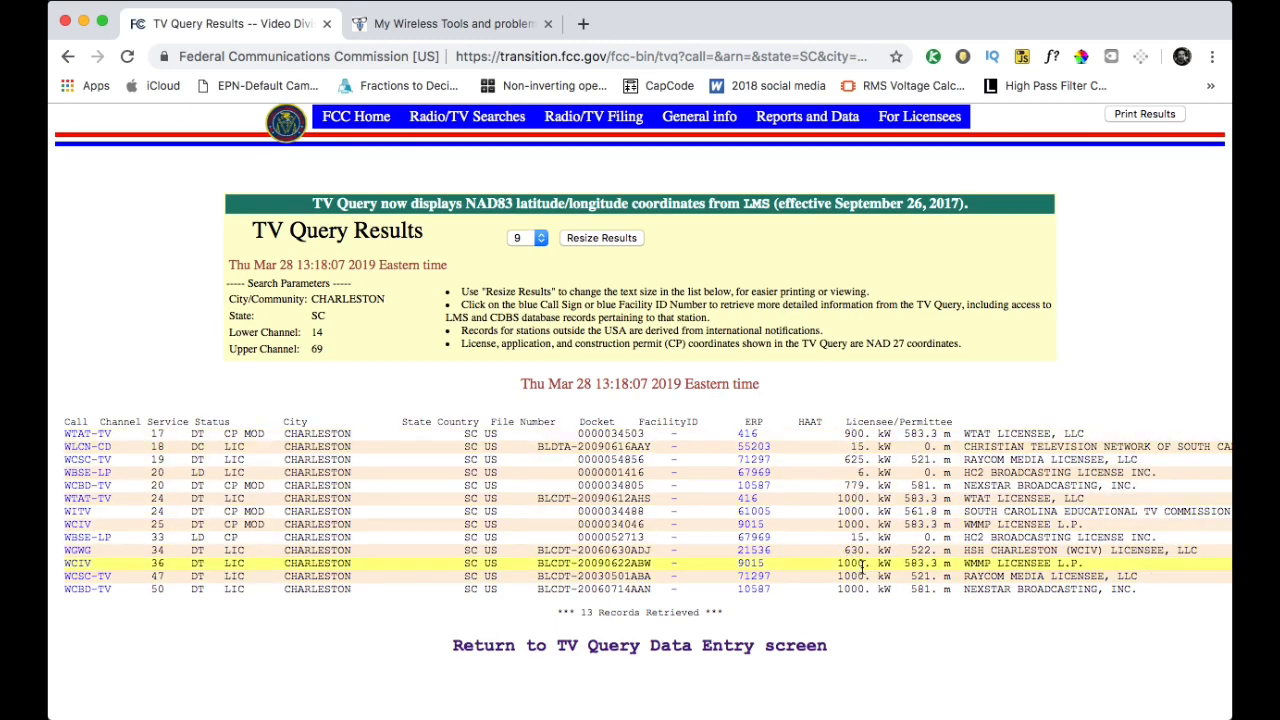
{"action": "mouse_move", "coordinate": [856, 498]}
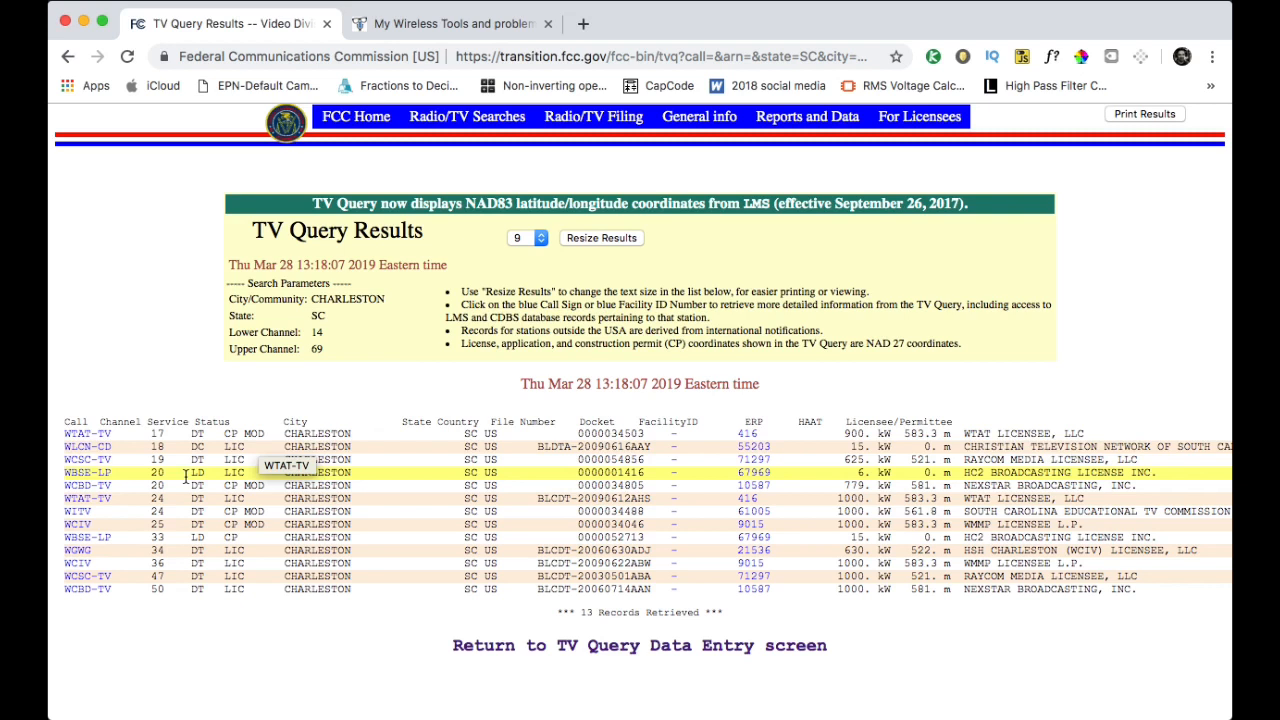
{"action": "mouse_move", "coordinate": [162, 432]}
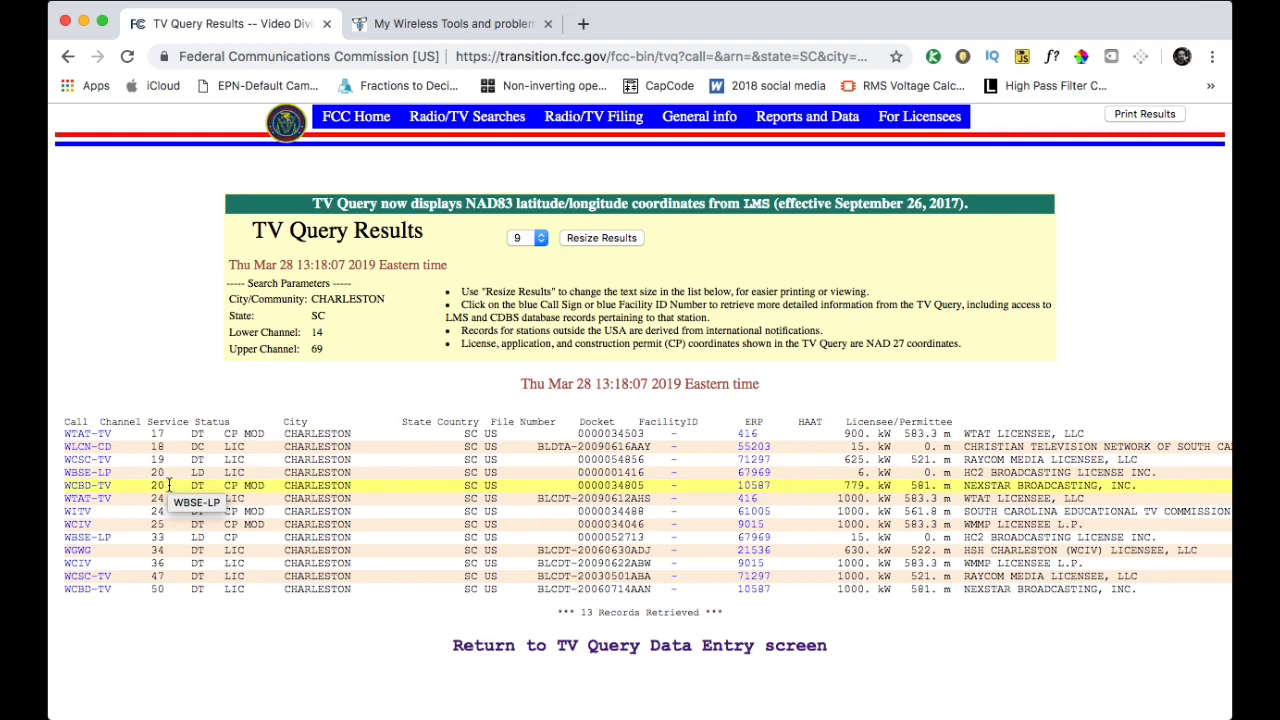
{"action": "mouse_move", "coordinate": [168, 500]}
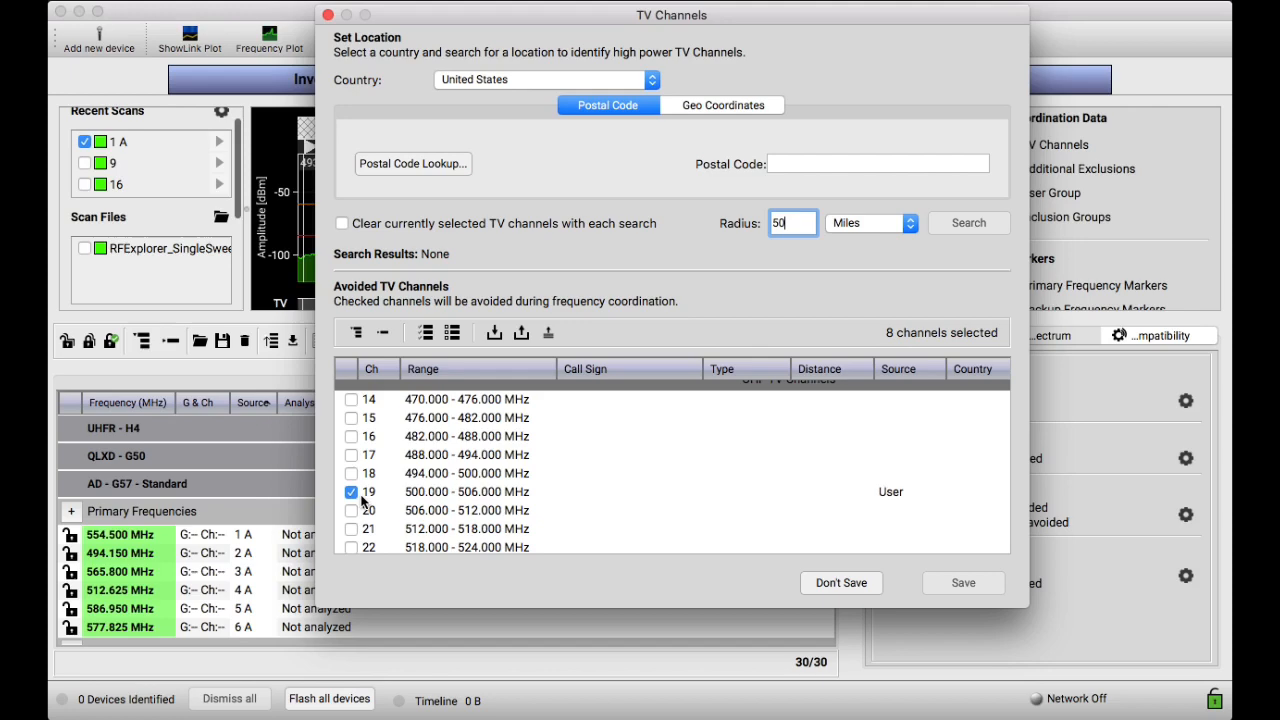
Untick TV channel 19 so only seven TV channels remain avoided
{"action": "left_click", "coordinate": [352, 492]}
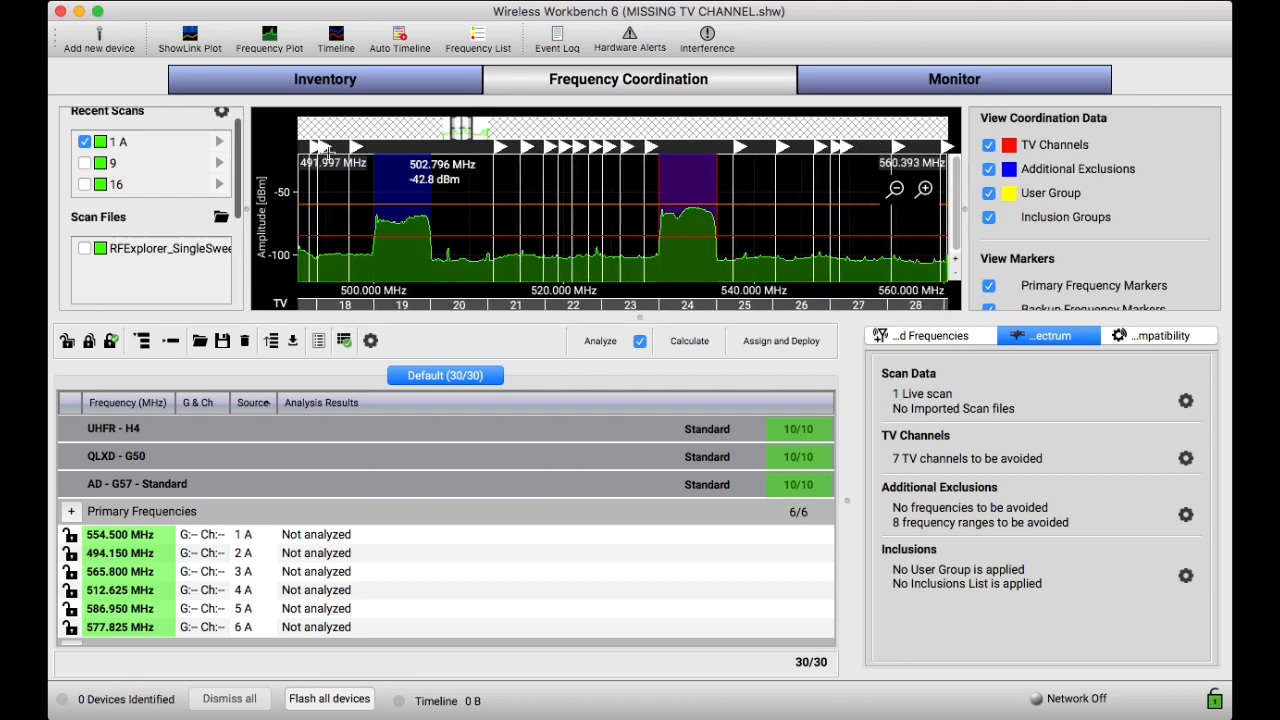
{"action": "mouse_move", "coordinate": [452, 224]}
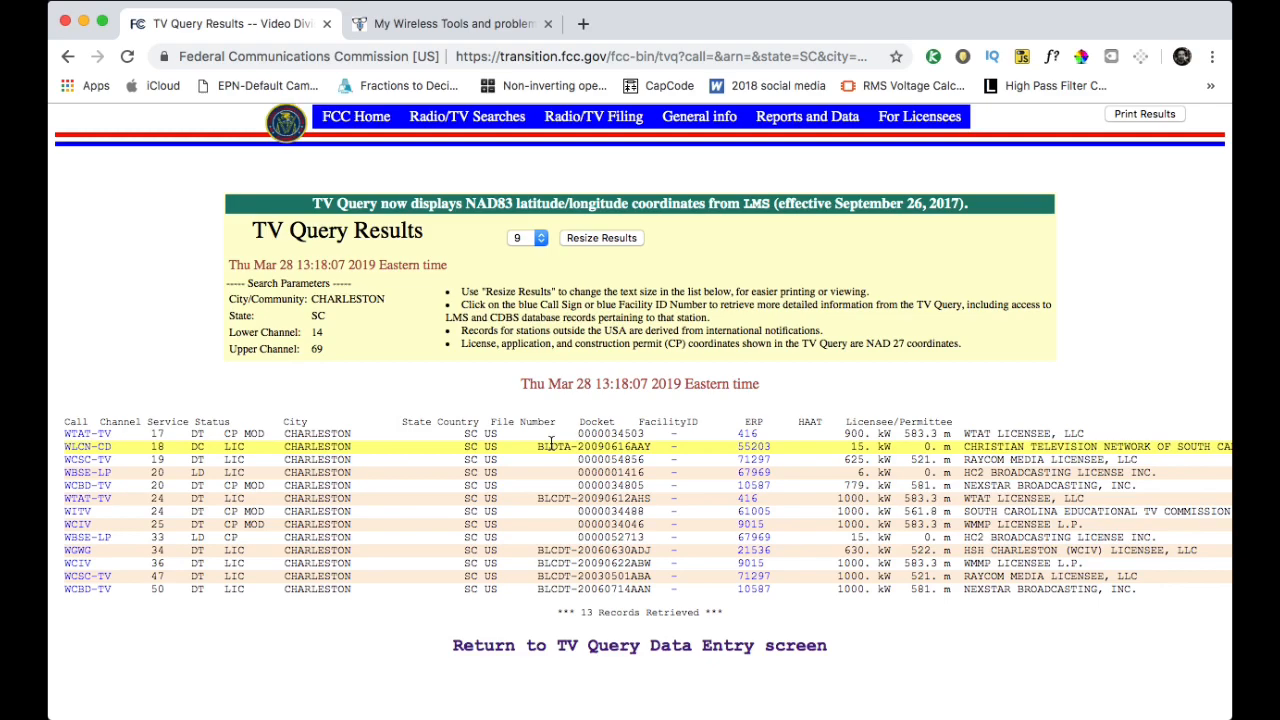
{"action": "mouse_move", "coordinate": [706, 490]}
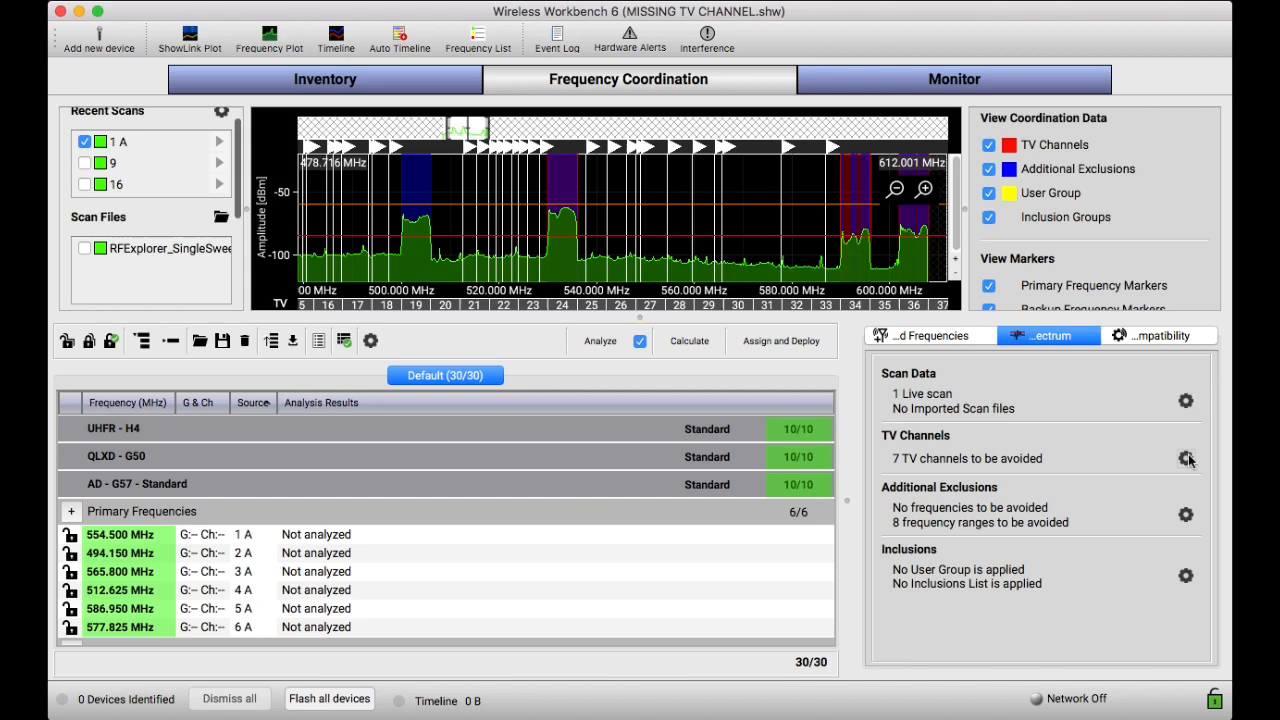
Mark TV channel 19 as avoided and save, making eight avoided TV channels
{"action": "left_click", "coordinate": [1184, 452]}
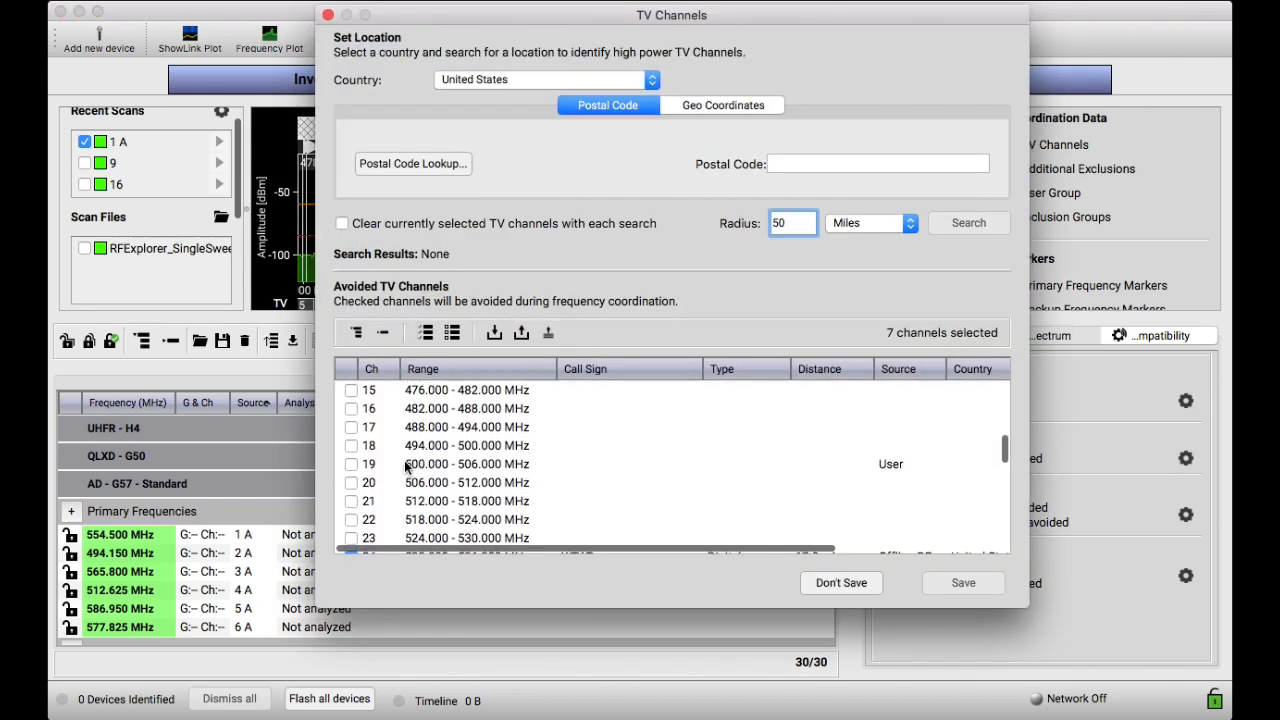
{"action": "left_click", "coordinate": [352, 458]}
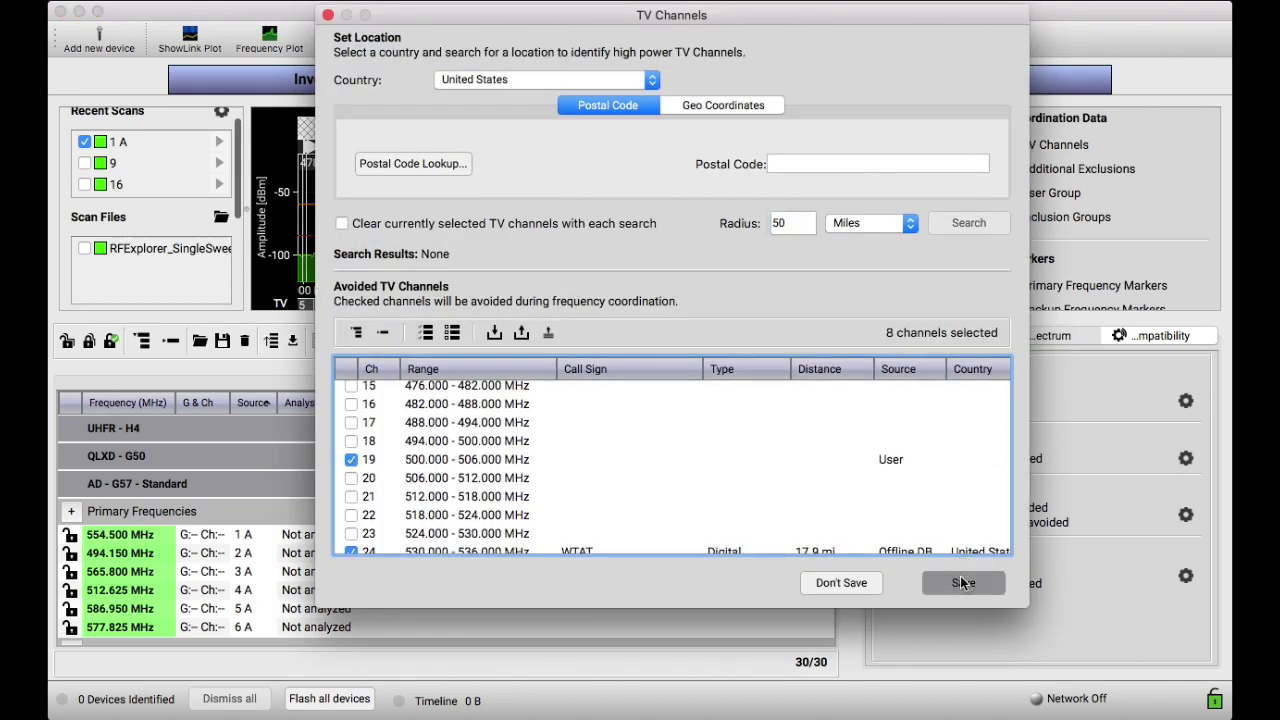
{"action": "left_click", "coordinate": [964, 582]}
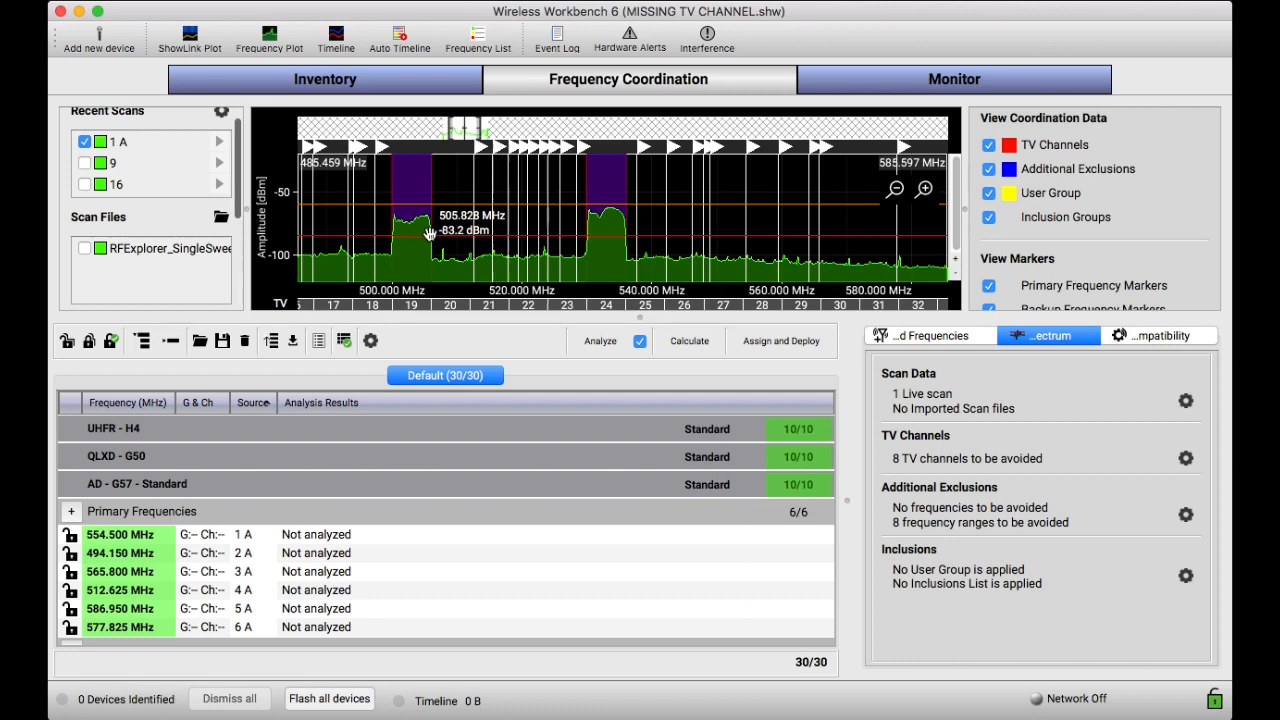
{"action": "mouse_move", "coordinate": [650, 244]}
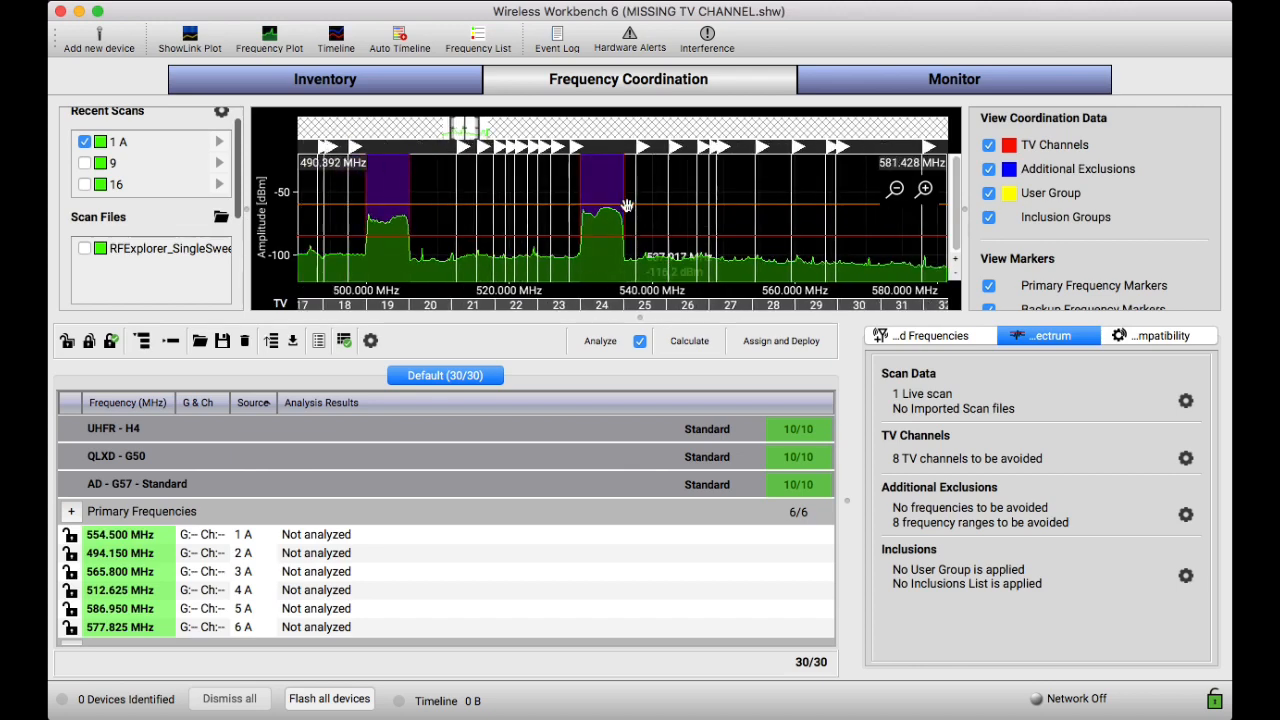
{"action": "mouse_move", "coordinate": [712, 268]}
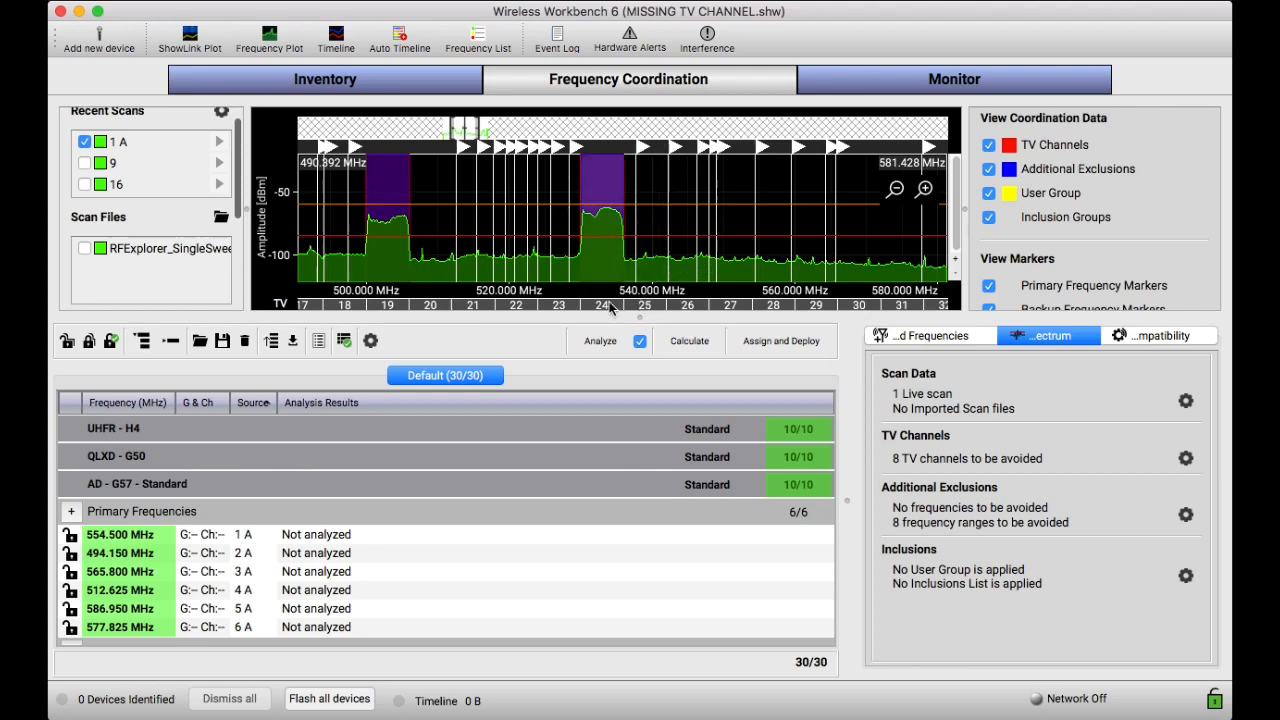
{"action": "mouse_move", "coordinate": [700, 340]}
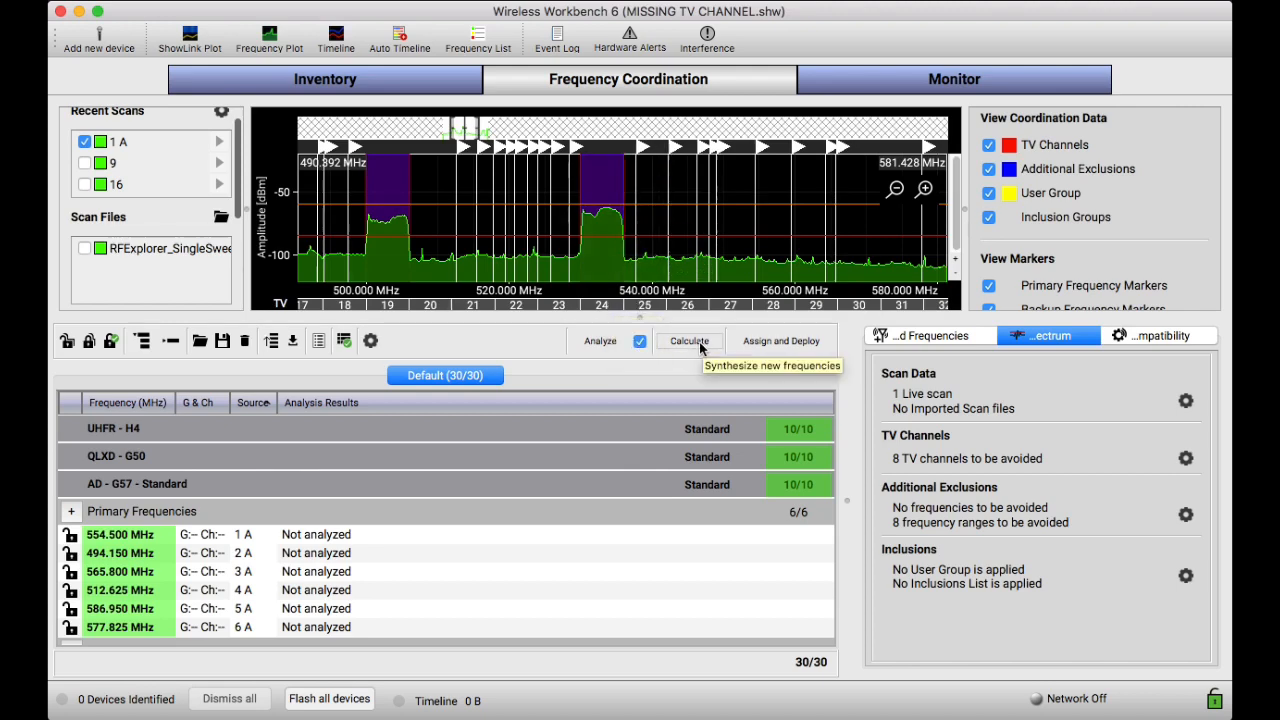
Calculate compatible primary-channel frequencies, recalculating five times for alternative sets
{"action": "left_click", "coordinate": [688, 340]}
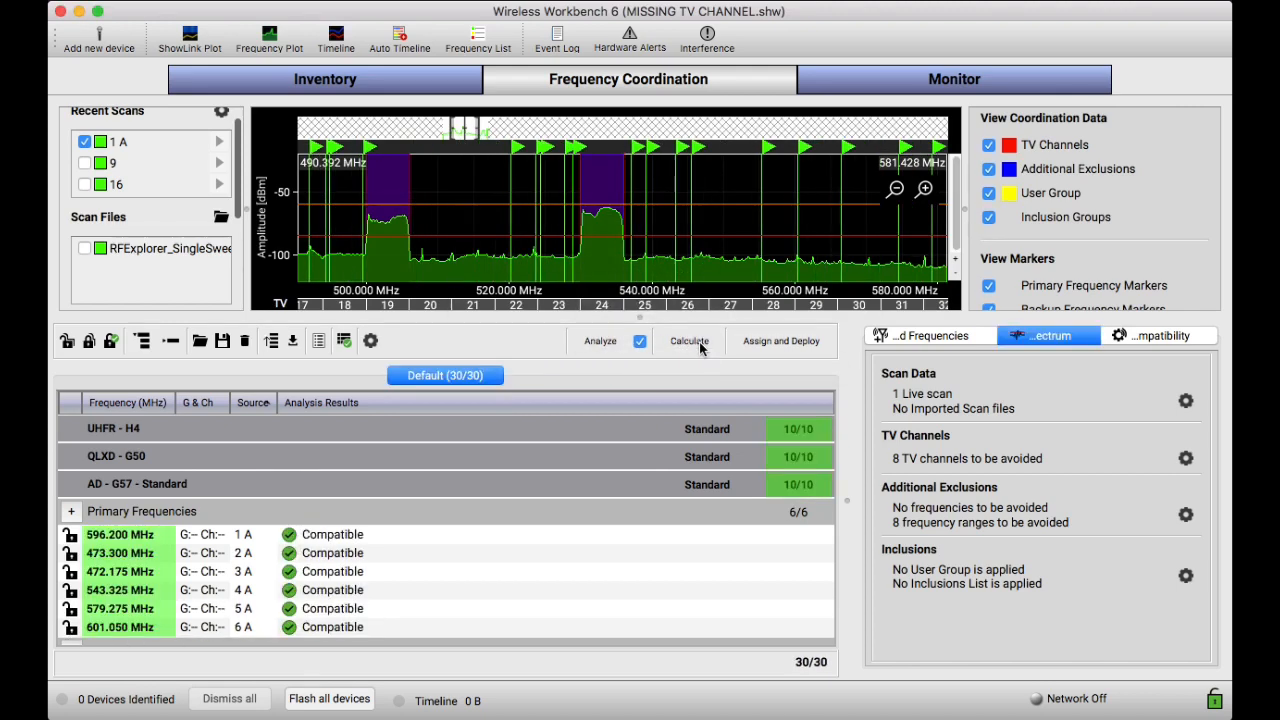
{"action": "left_click", "coordinate": [688, 340]}
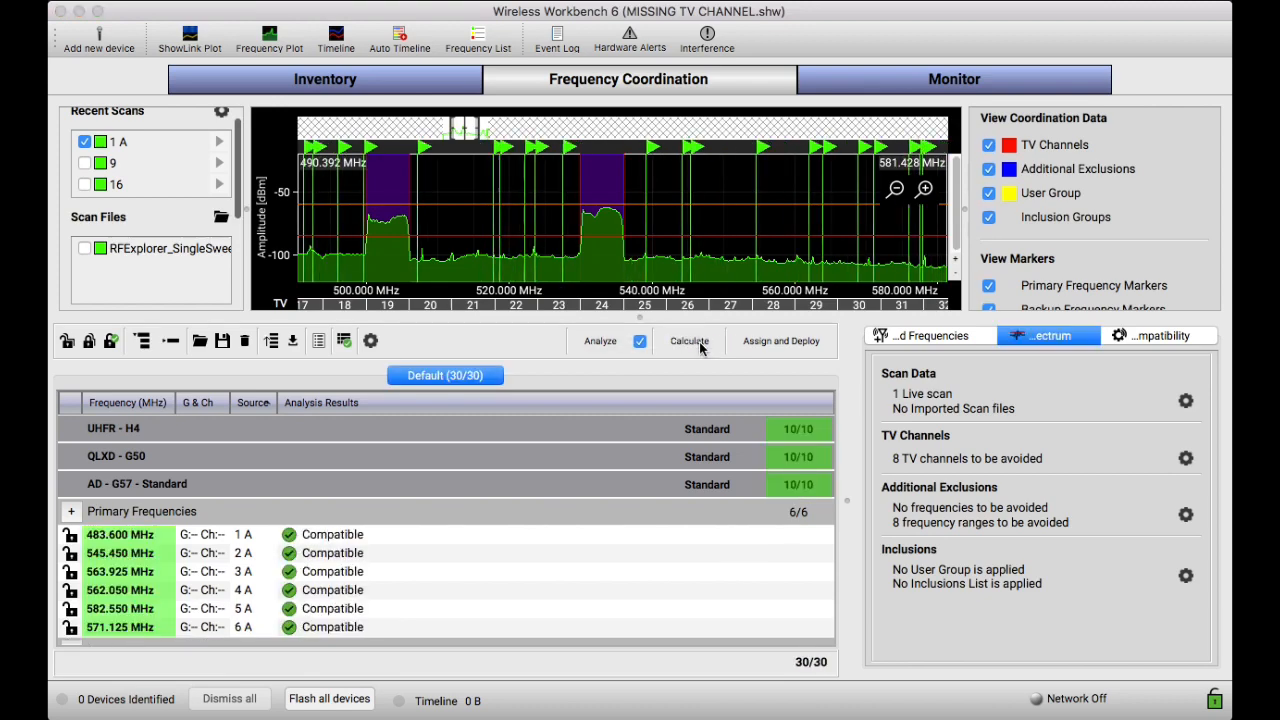
{"action": "left_click", "coordinate": [688, 340]}
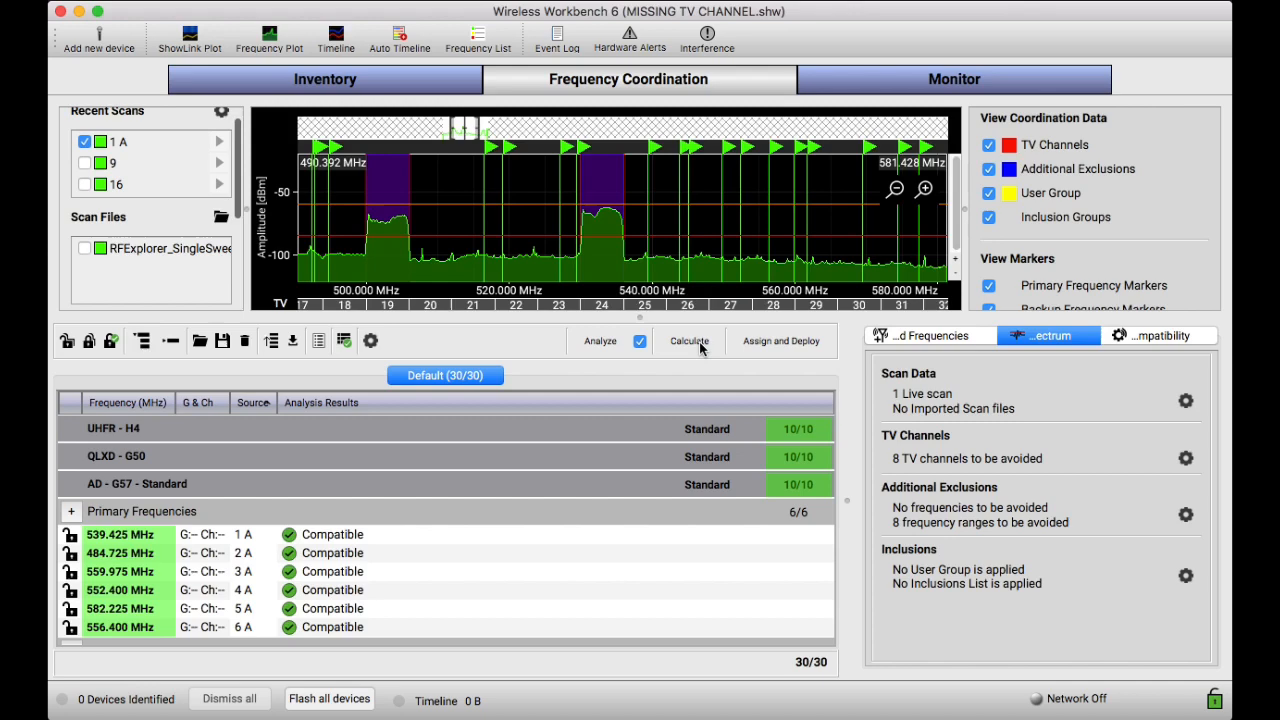
{"action": "left_click", "coordinate": [688, 340]}
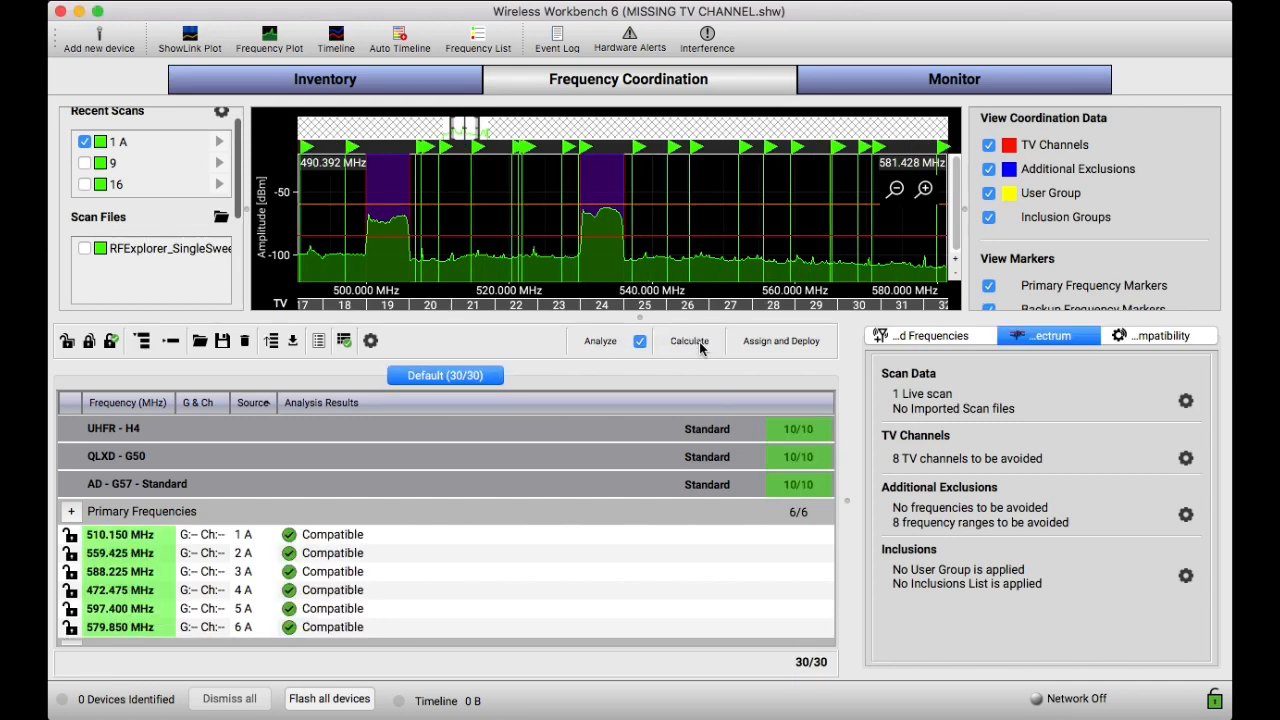
{"action": "left_click", "coordinate": [688, 340]}
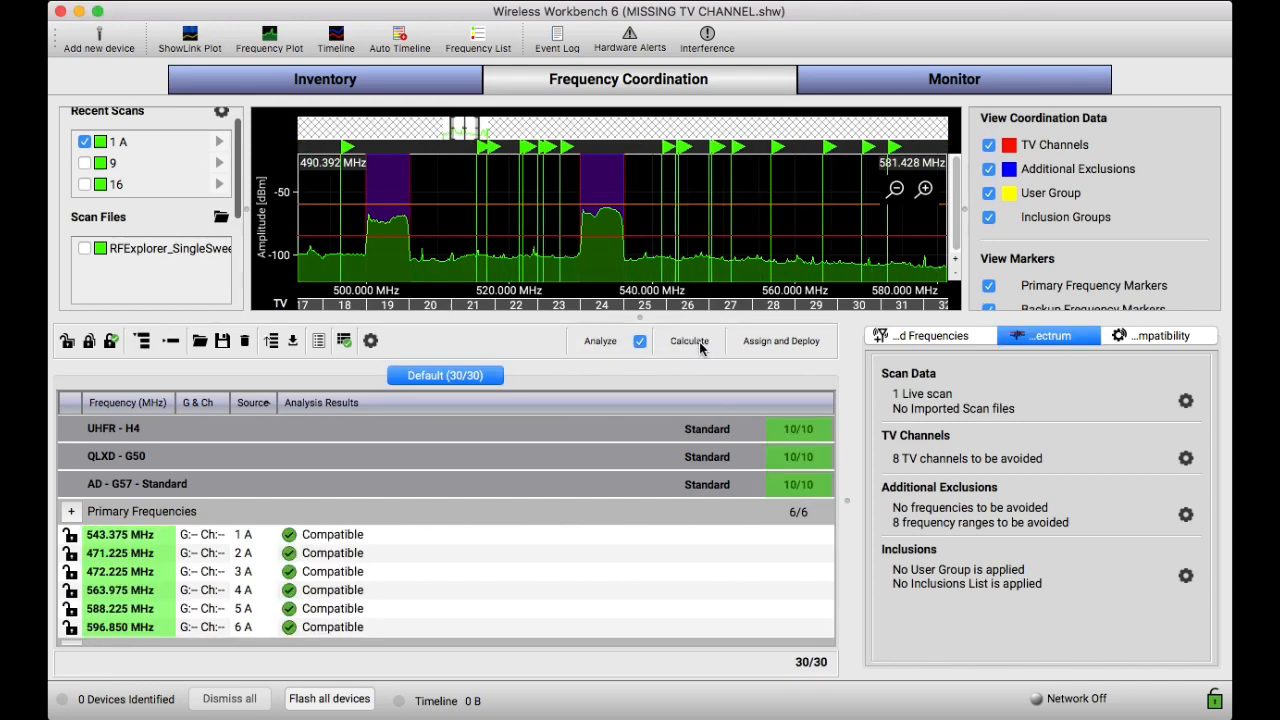
{"action": "mouse_move", "coordinate": [336, 272]}
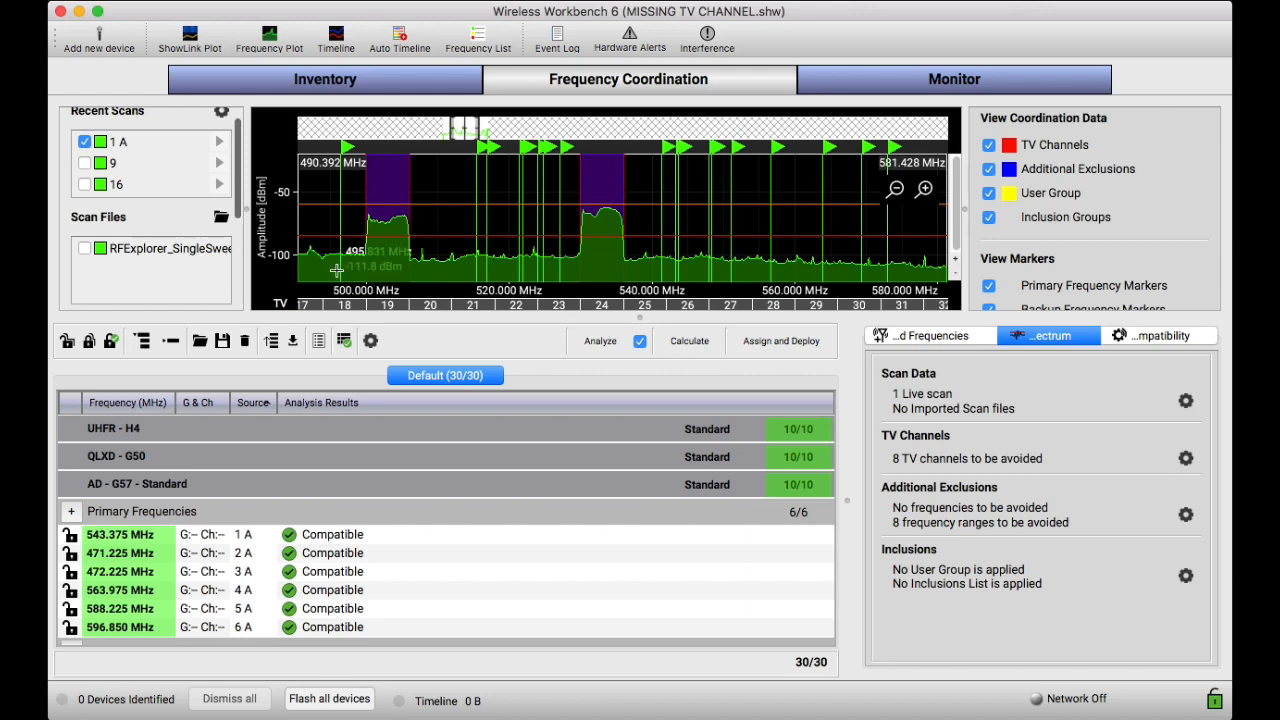
{"action": "mouse_move", "coordinate": [276, 284]}
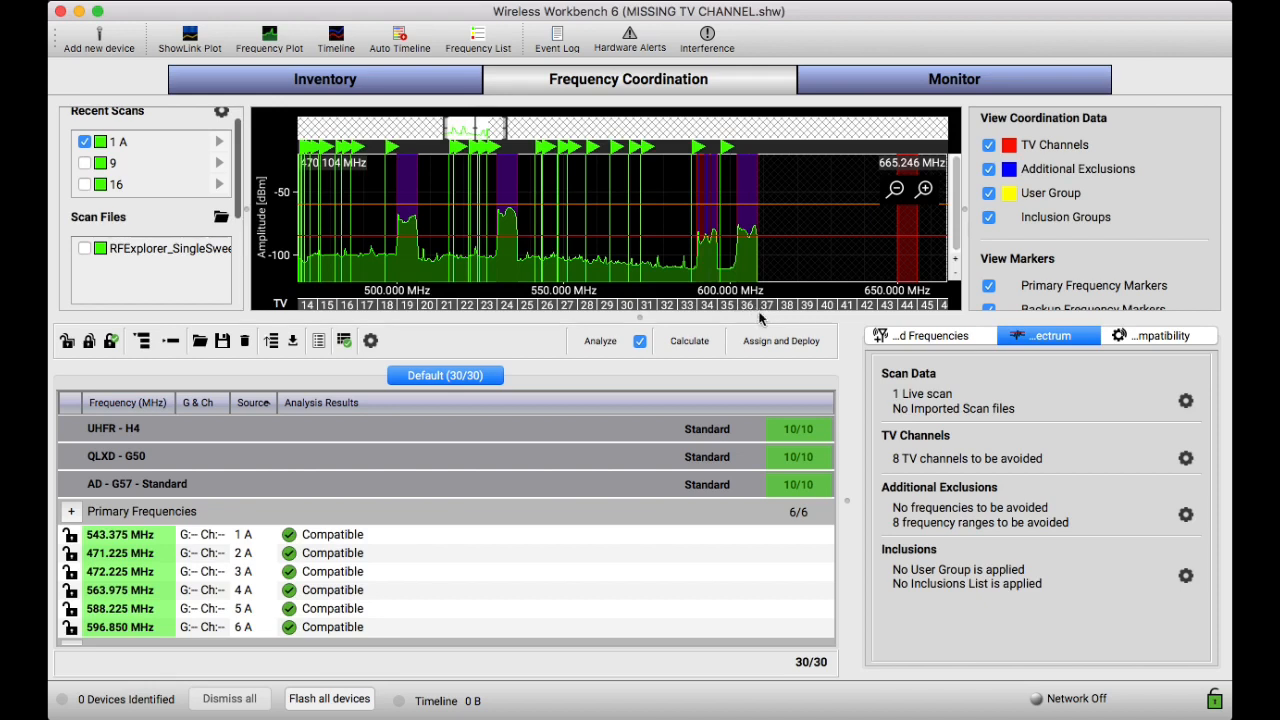
{"action": "mouse_move", "coordinate": [746, 304]}
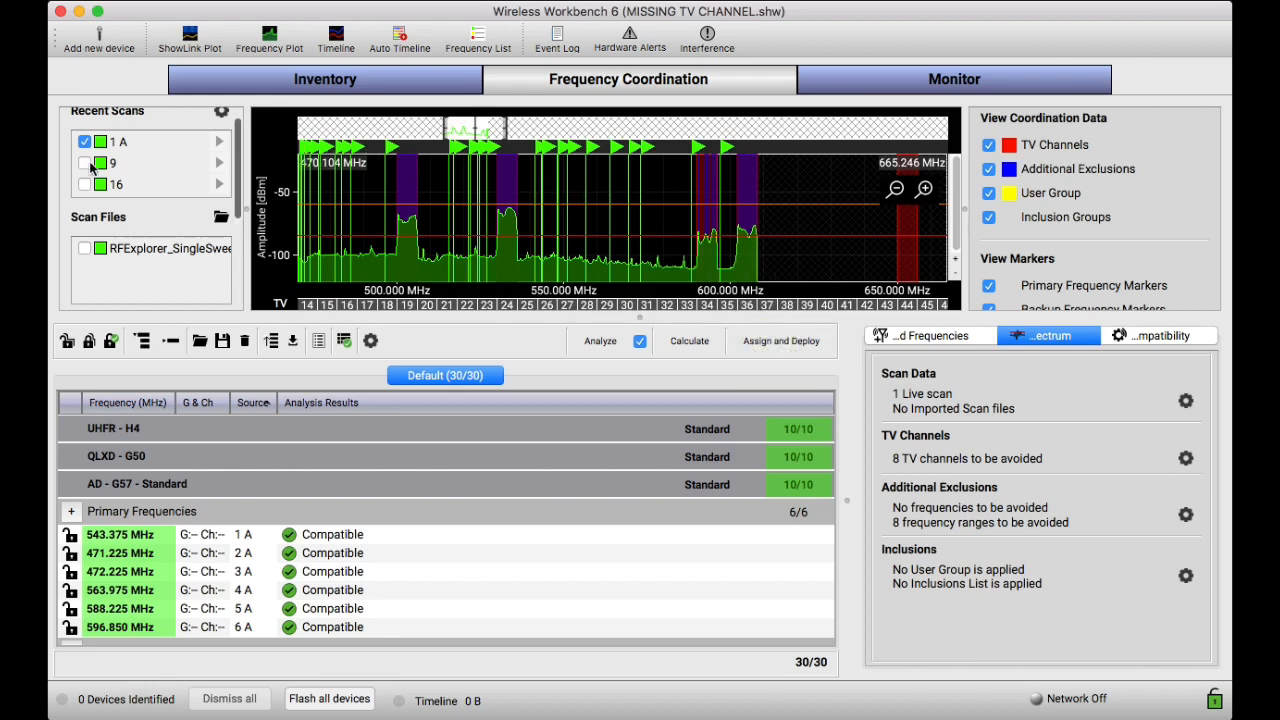
Overlay recent live scans 16 and 9 on the plot alongside scan 1 A
{"action": "left_click", "coordinate": [82, 158]}
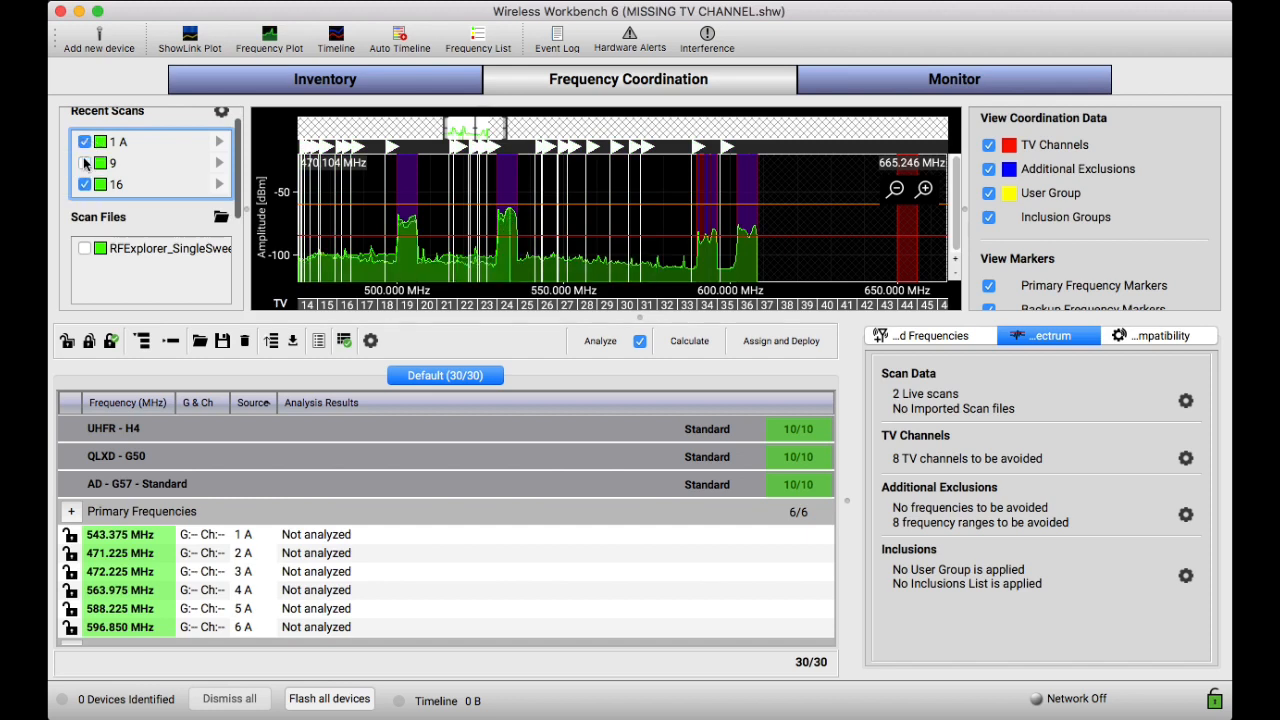
{"action": "left_click", "coordinate": [84, 162]}
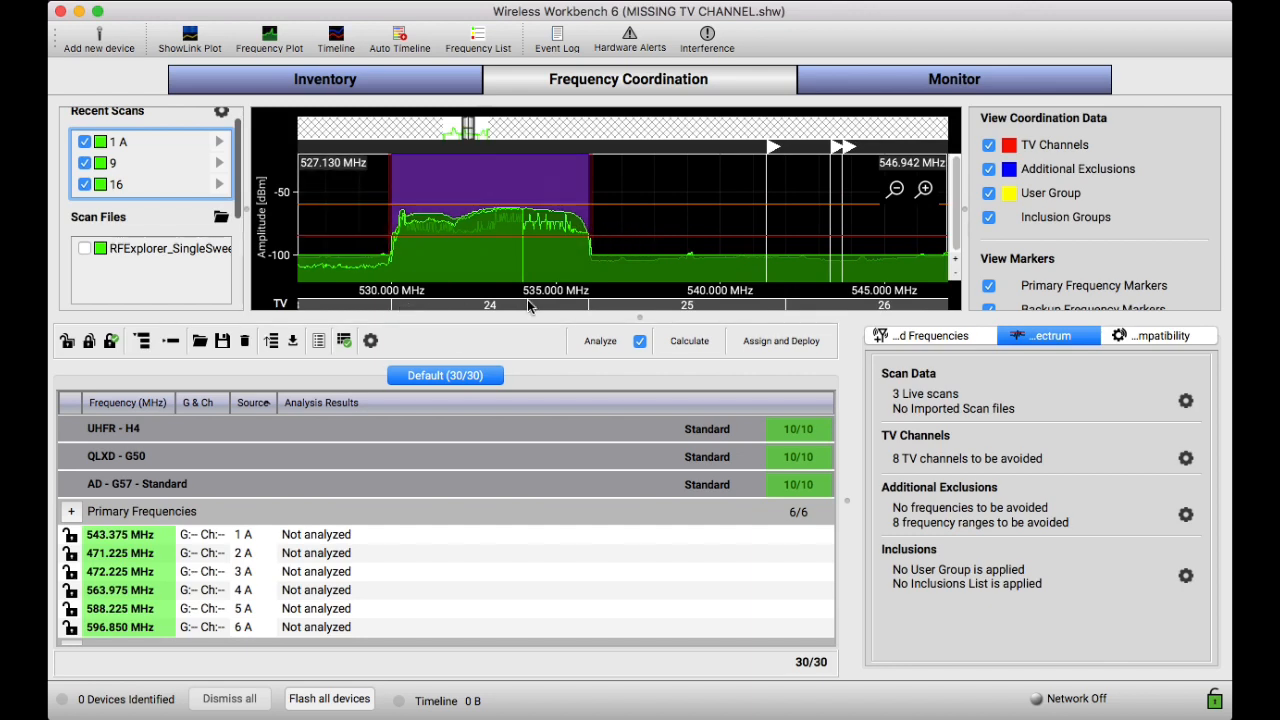
{"action": "mouse_move", "coordinate": [528, 308]}
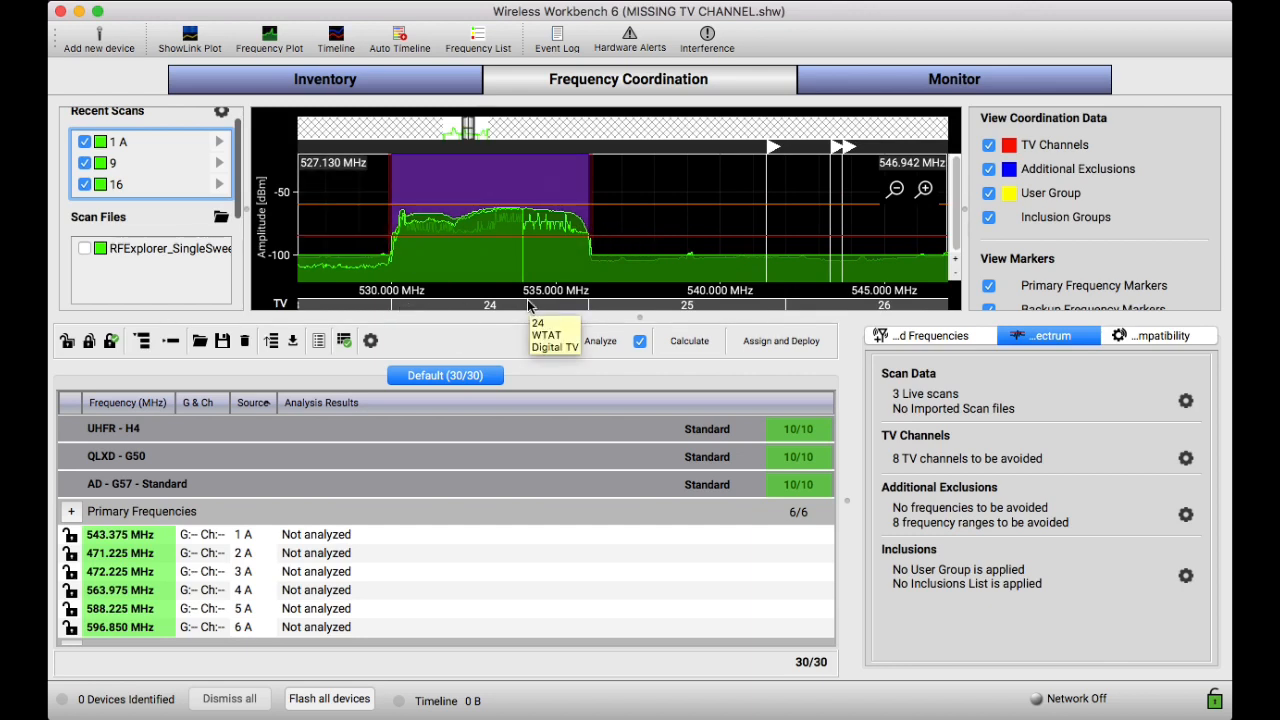
{"action": "mouse_move", "coordinate": [530, 290]}
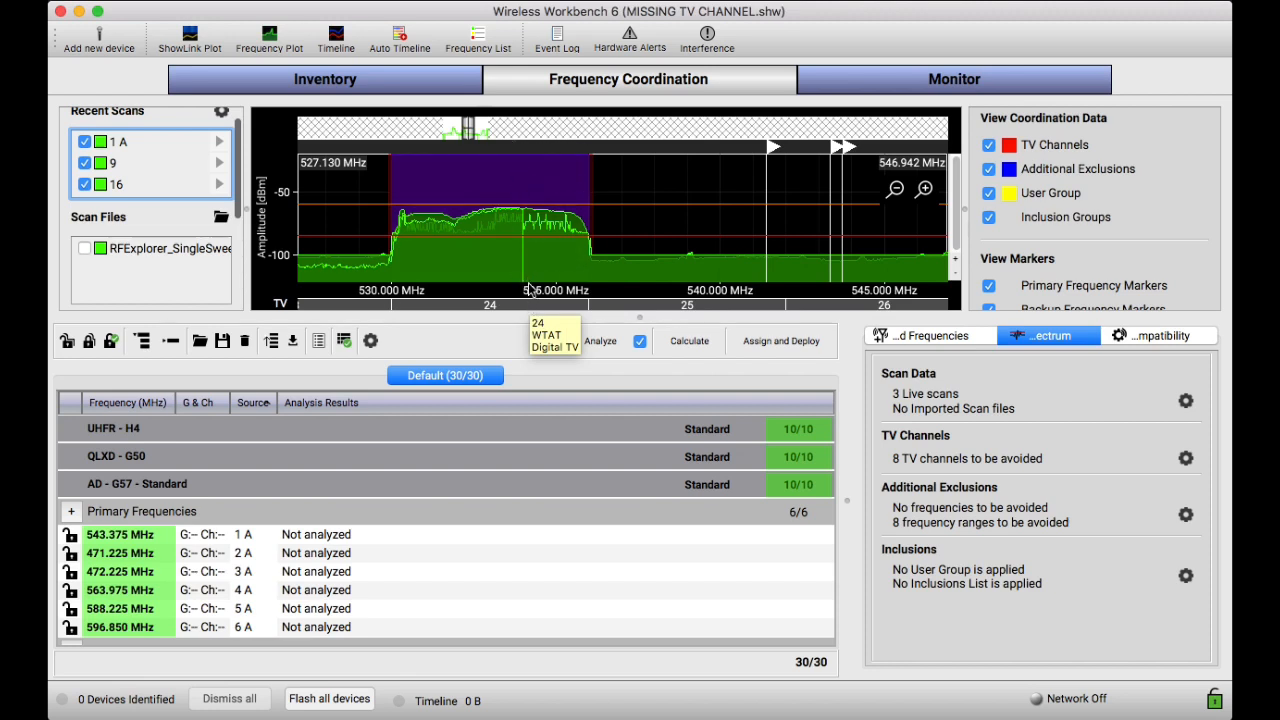
{"action": "mouse_move", "coordinate": [476, 252]}
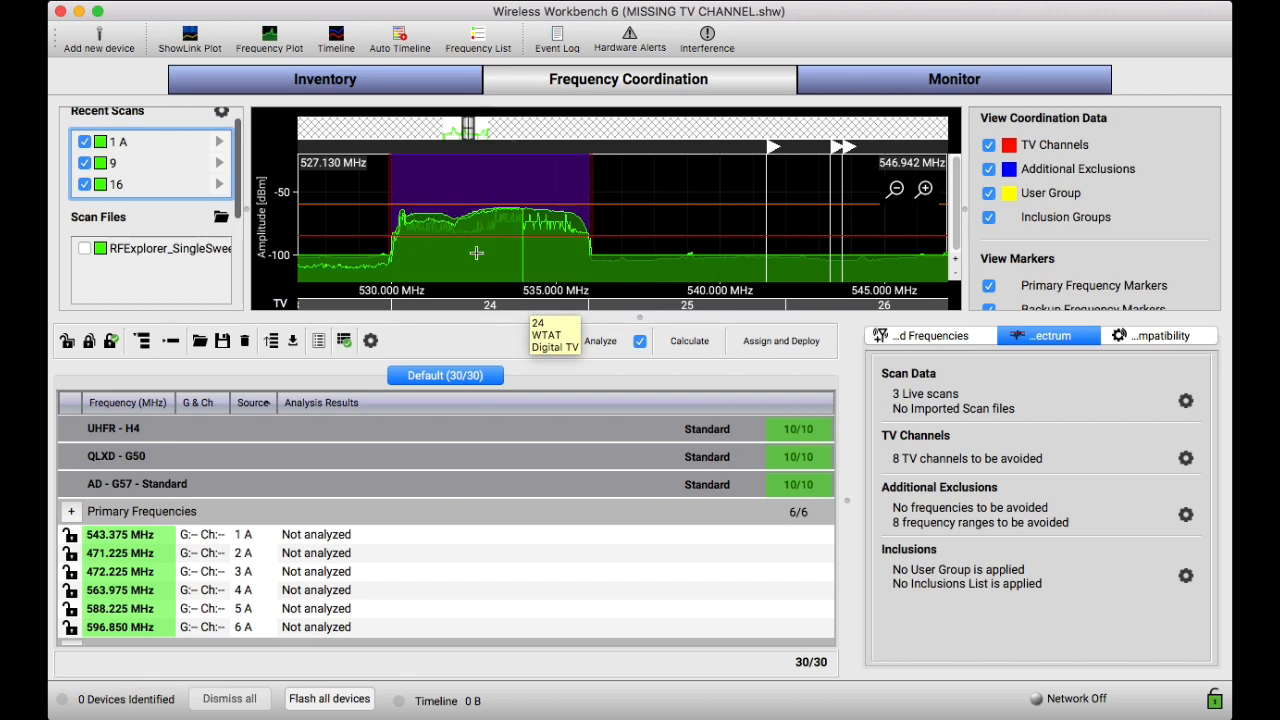
{"action": "mouse_move", "coordinate": [588, 176]}
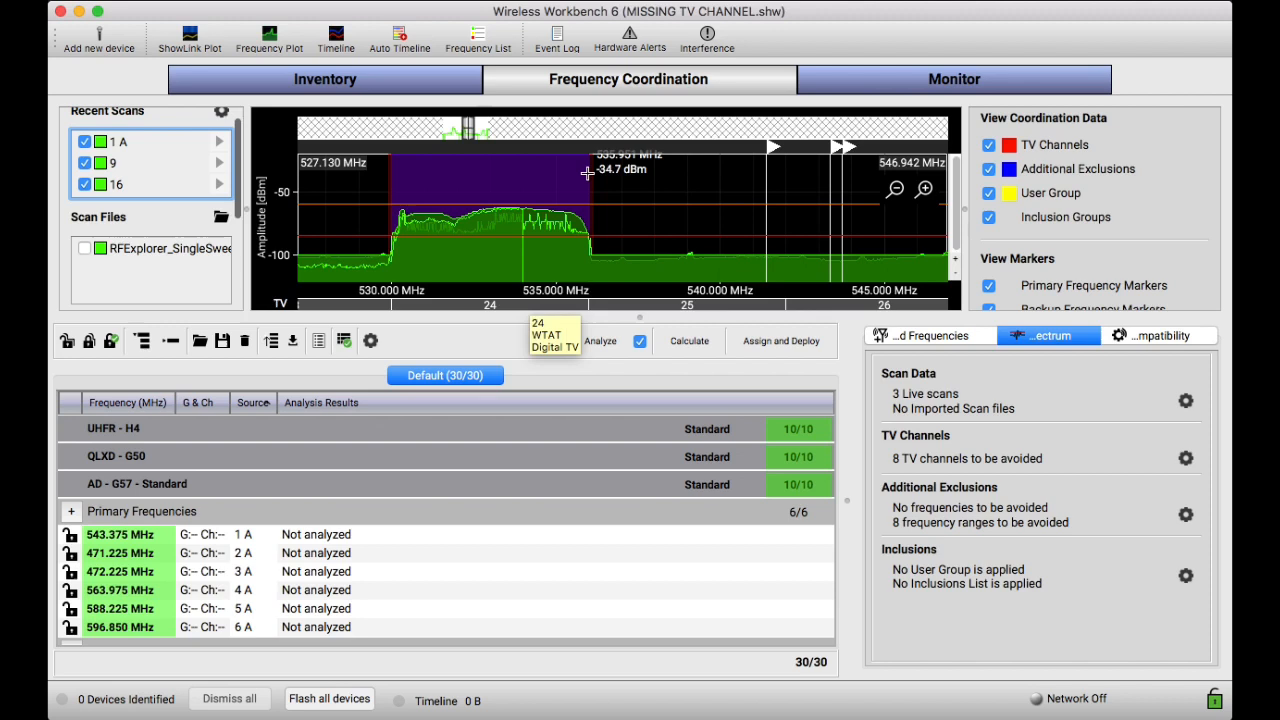
{"action": "mouse_move", "coordinate": [596, 216]}
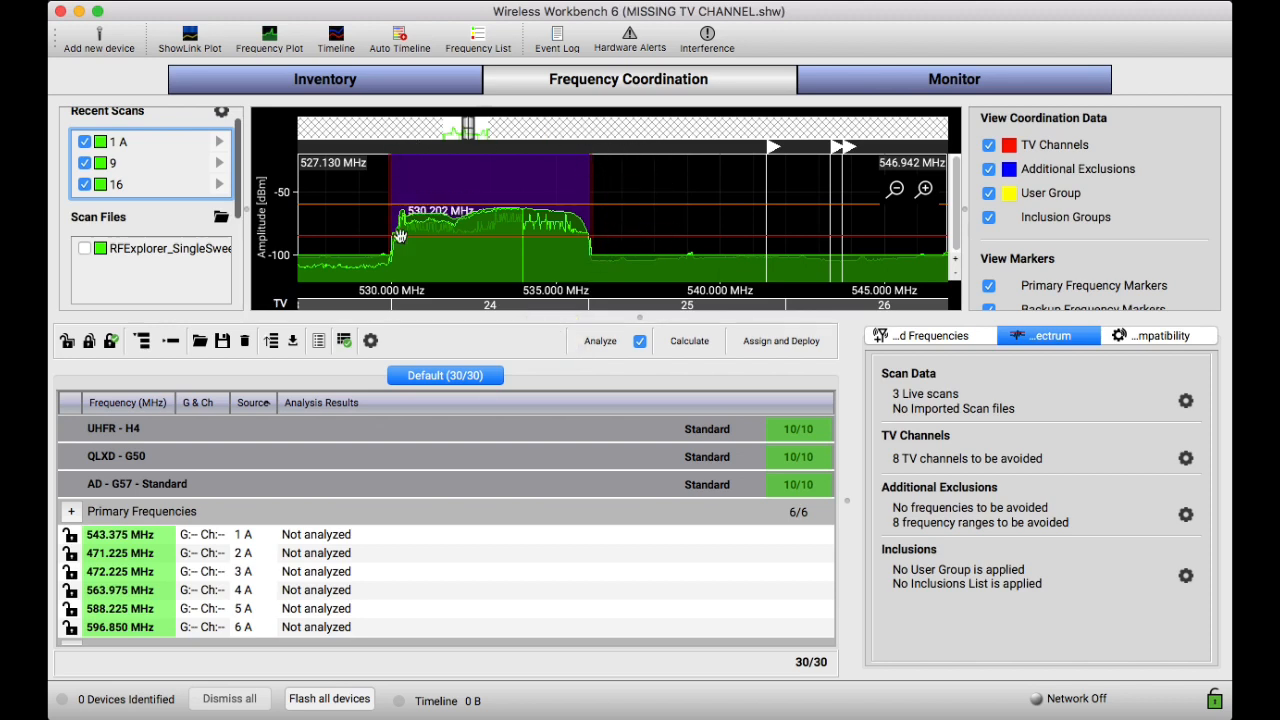
{"action": "mouse_move", "coordinate": [416, 252]}
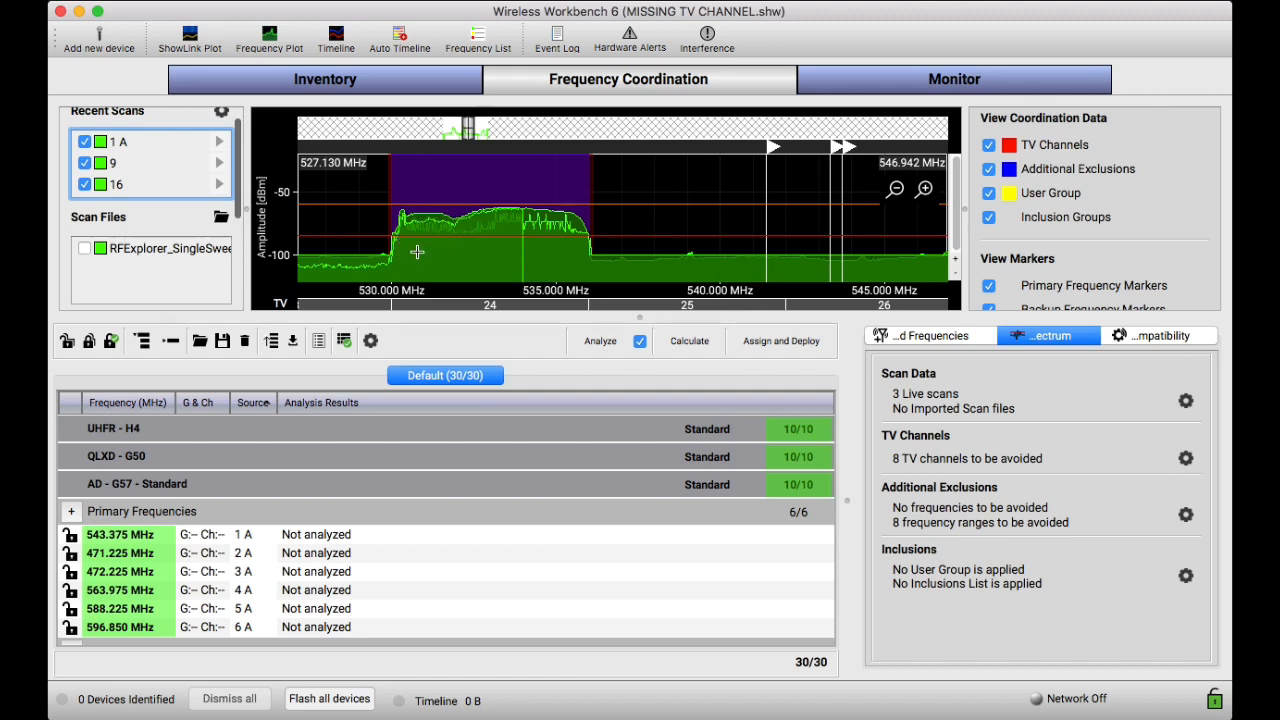
Hide live scans 16 and 9 again so only scan 1 A remains plotted
{"action": "left_click", "coordinate": [84, 144]}
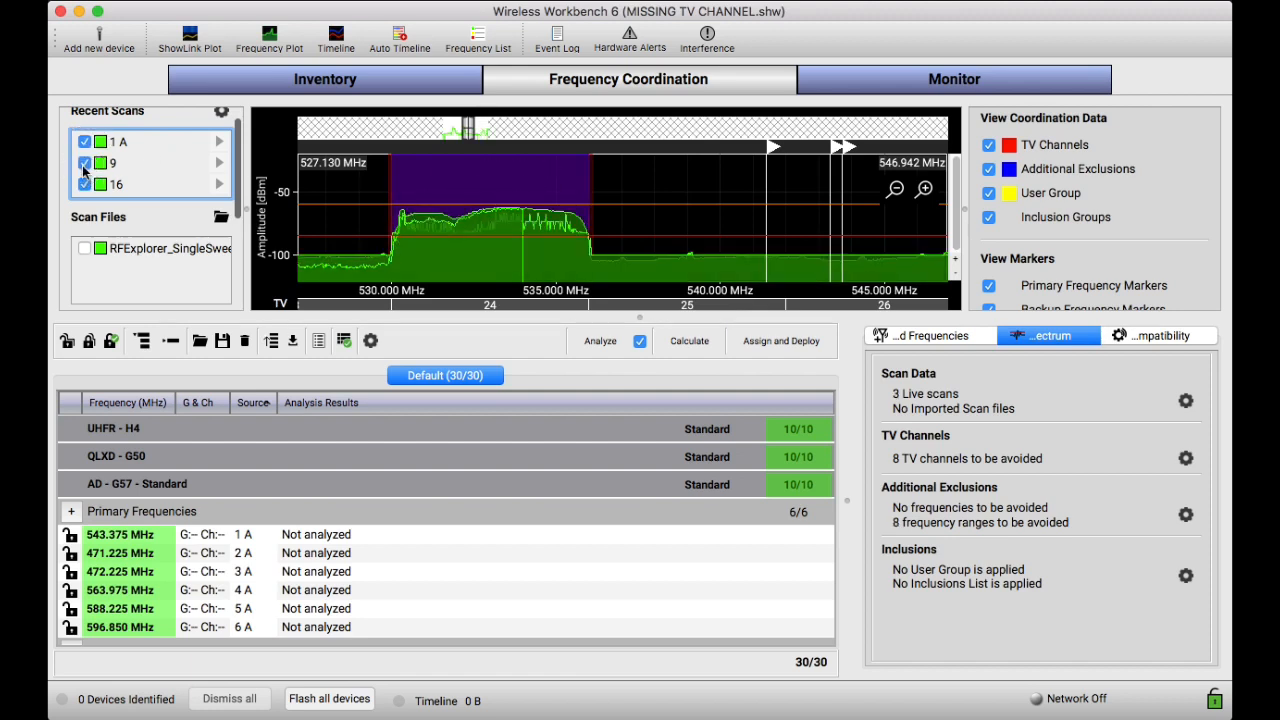
{"action": "mouse_move", "coordinate": [520, 240]}
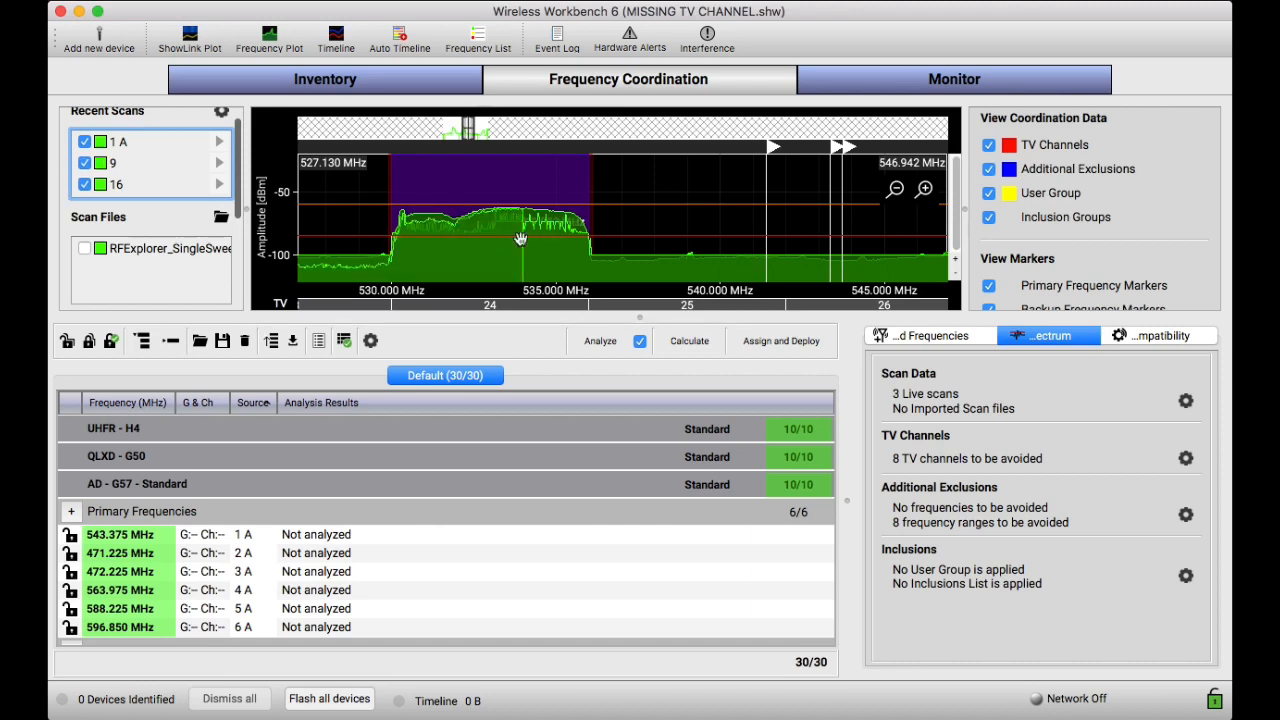
{"action": "mouse_move", "coordinate": [464, 184]}
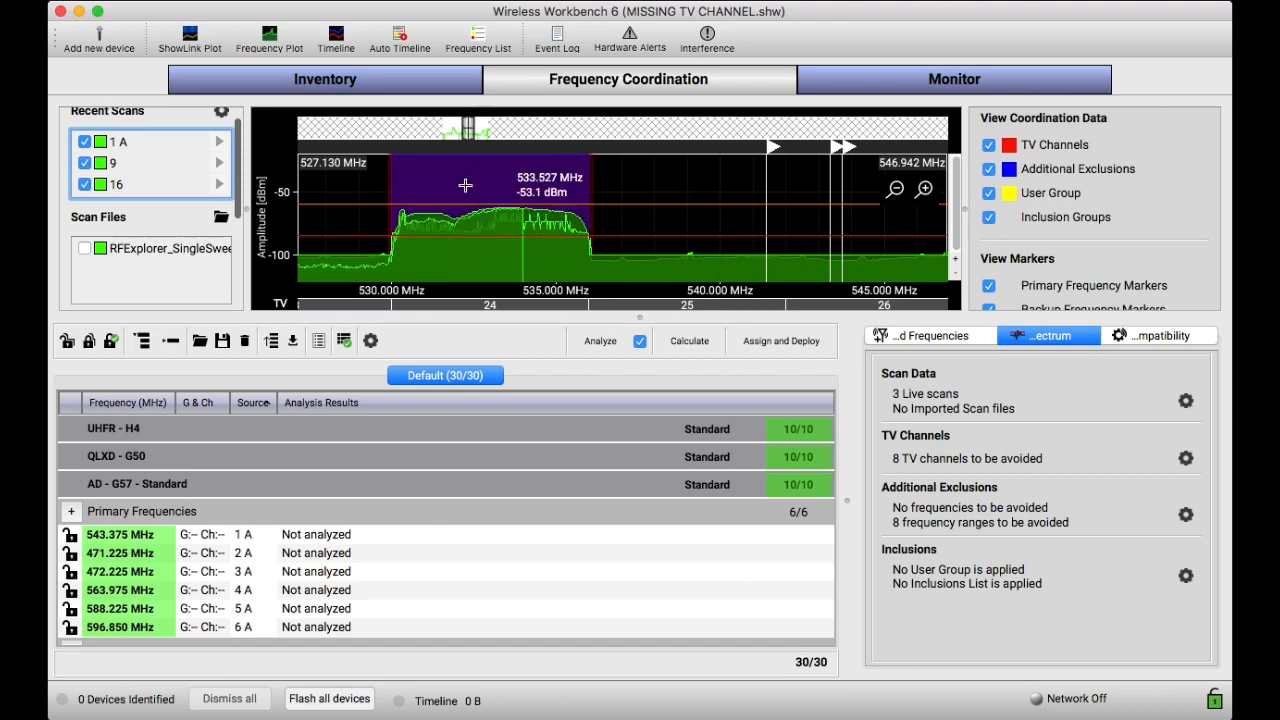
{"action": "mouse_move", "coordinate": [512, 288]}
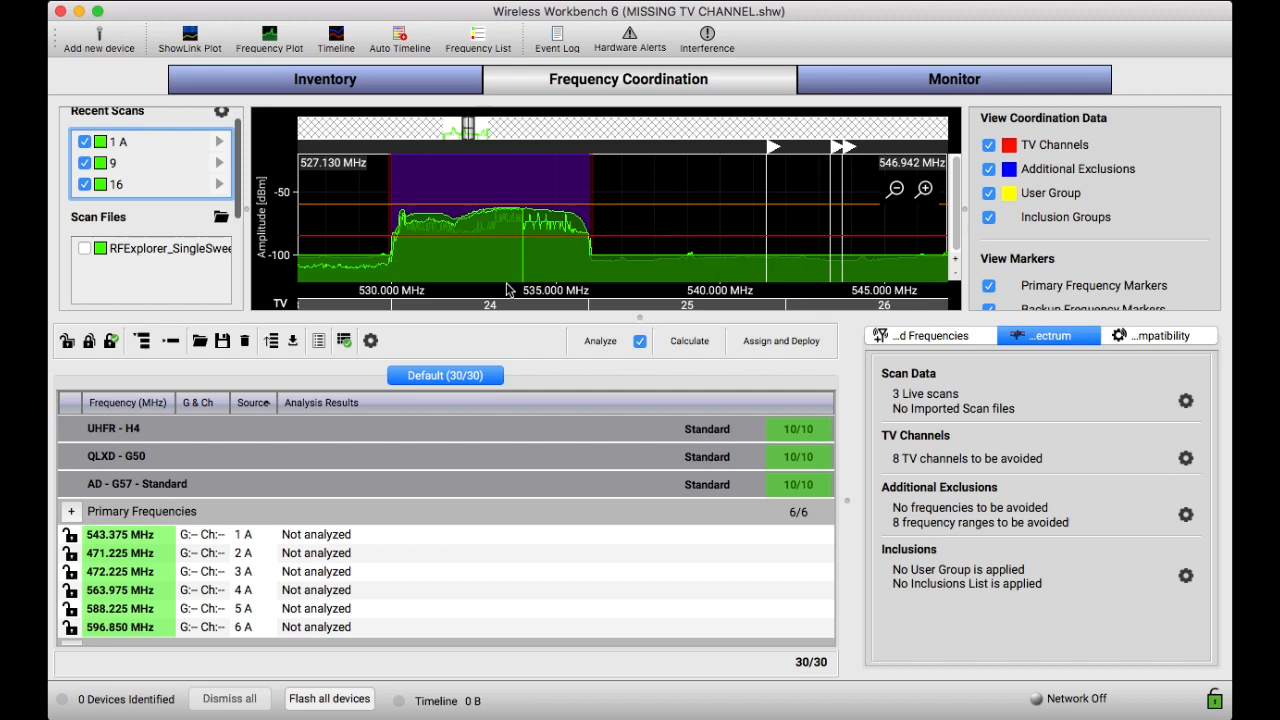
{"action": "mouse_move", "coordinate": [534, 188]}
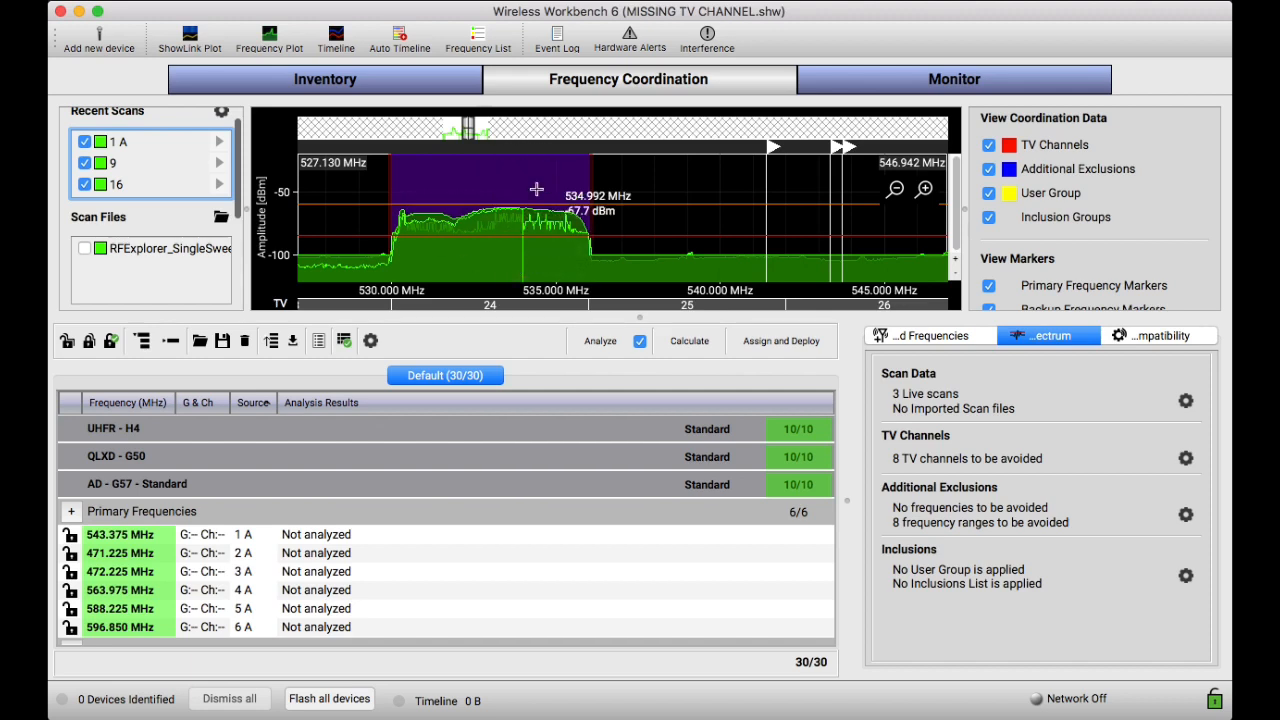
{"action": "left_click", "coordinate": [84, 142]}
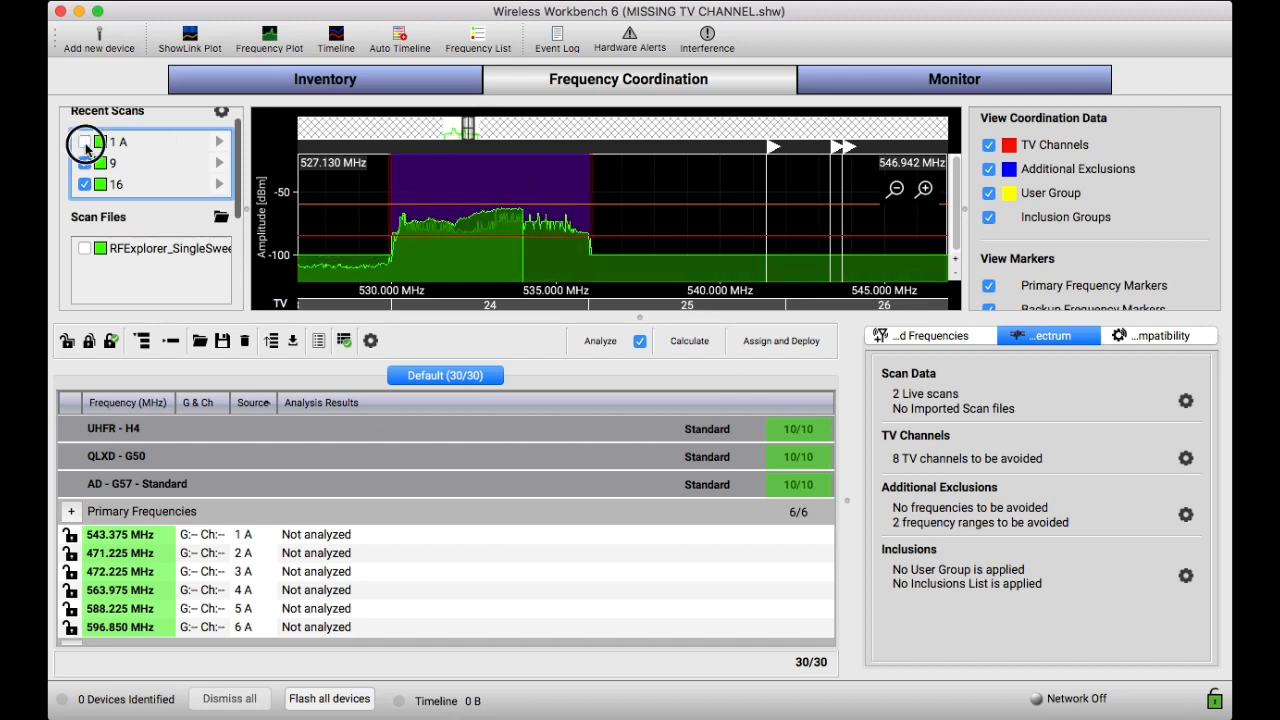
{"action": "left_click", "coordinate": [84, 142]}
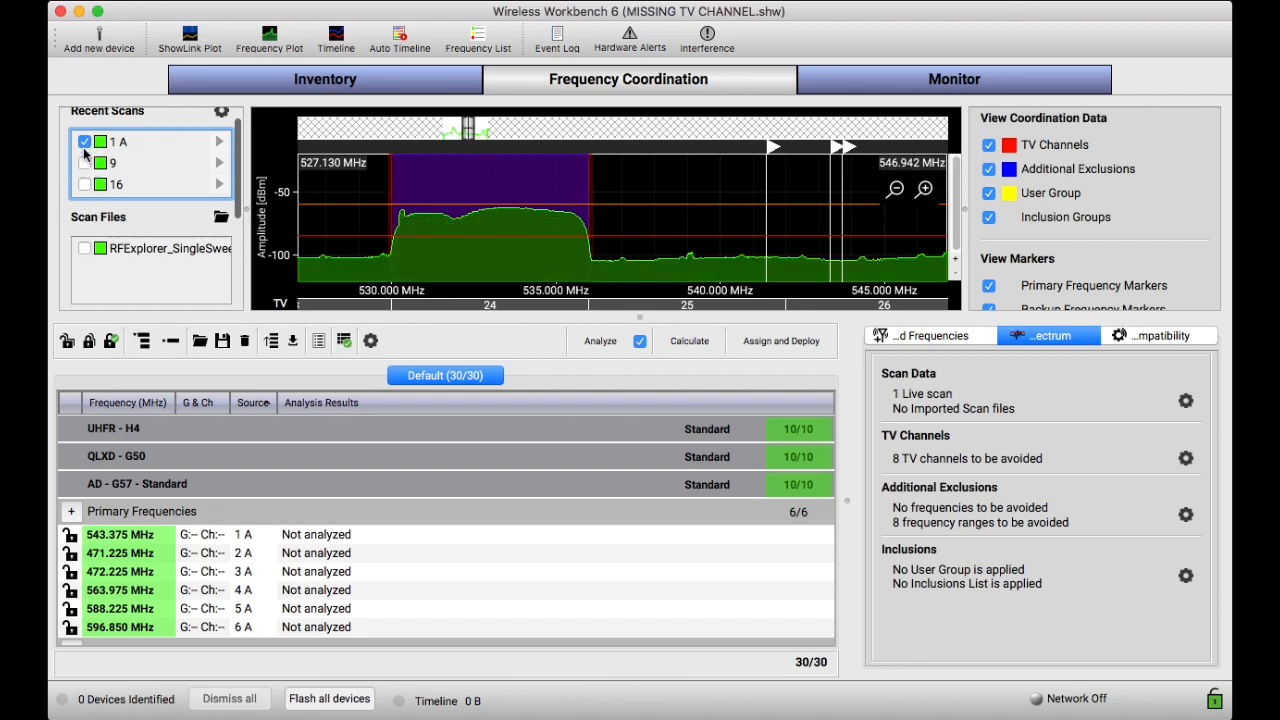
Show the imported RF Explorer scan file on the frequency plot
{"action": "left_click", "coordinate": [84, 248]}
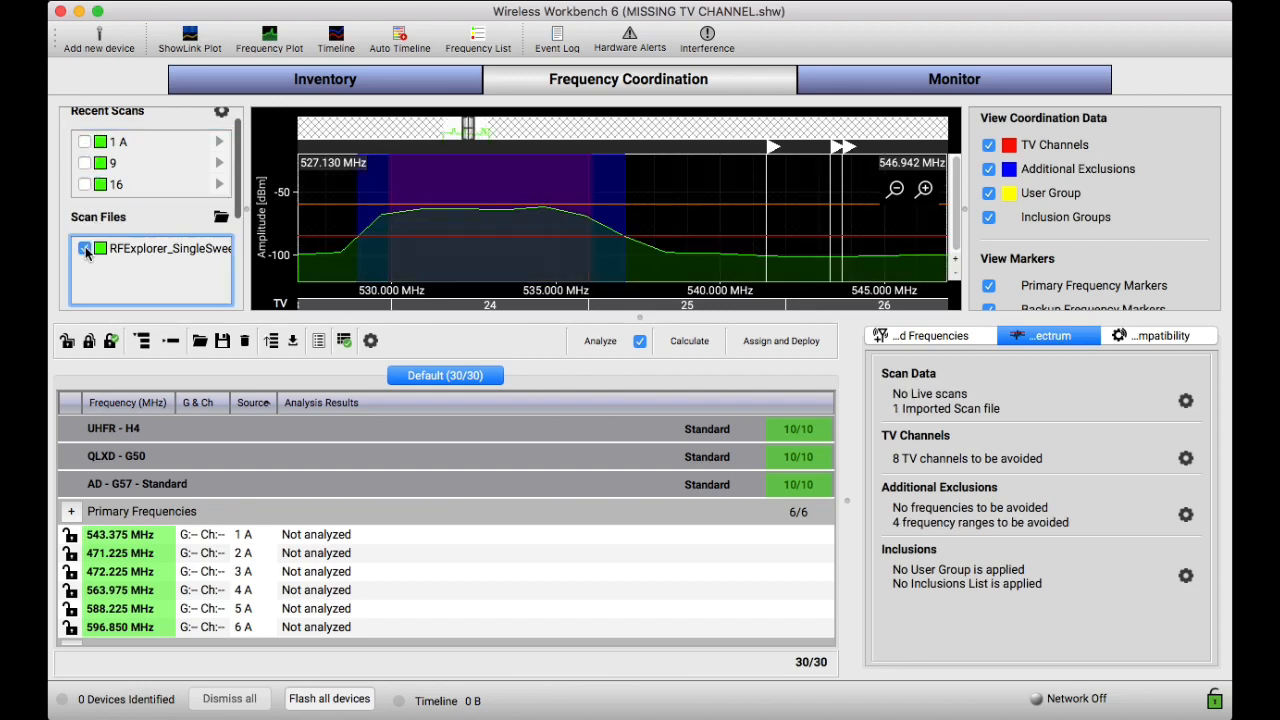
{"action": "left_click", "coordinate": [84, 248]}
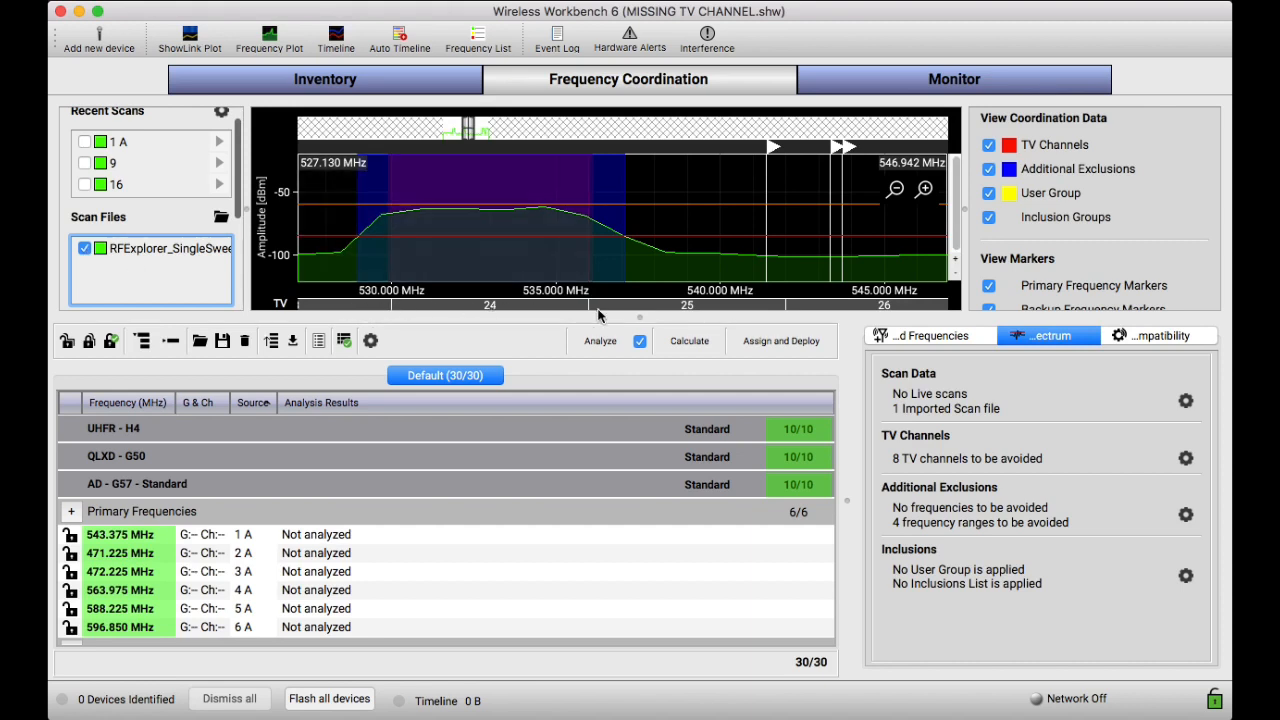
{"action": "mouse_move", "coordinate": [336, 250]}
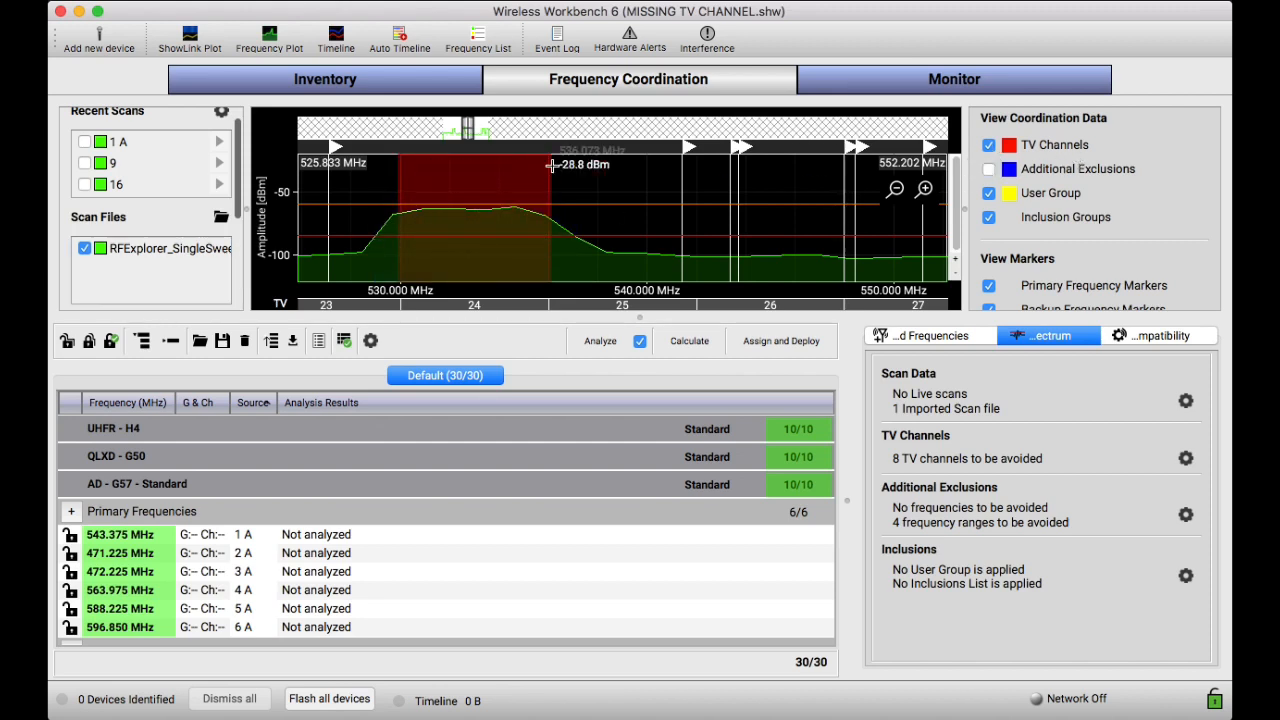
{"action": "mouse_move", "coordinate": [378, 230]}
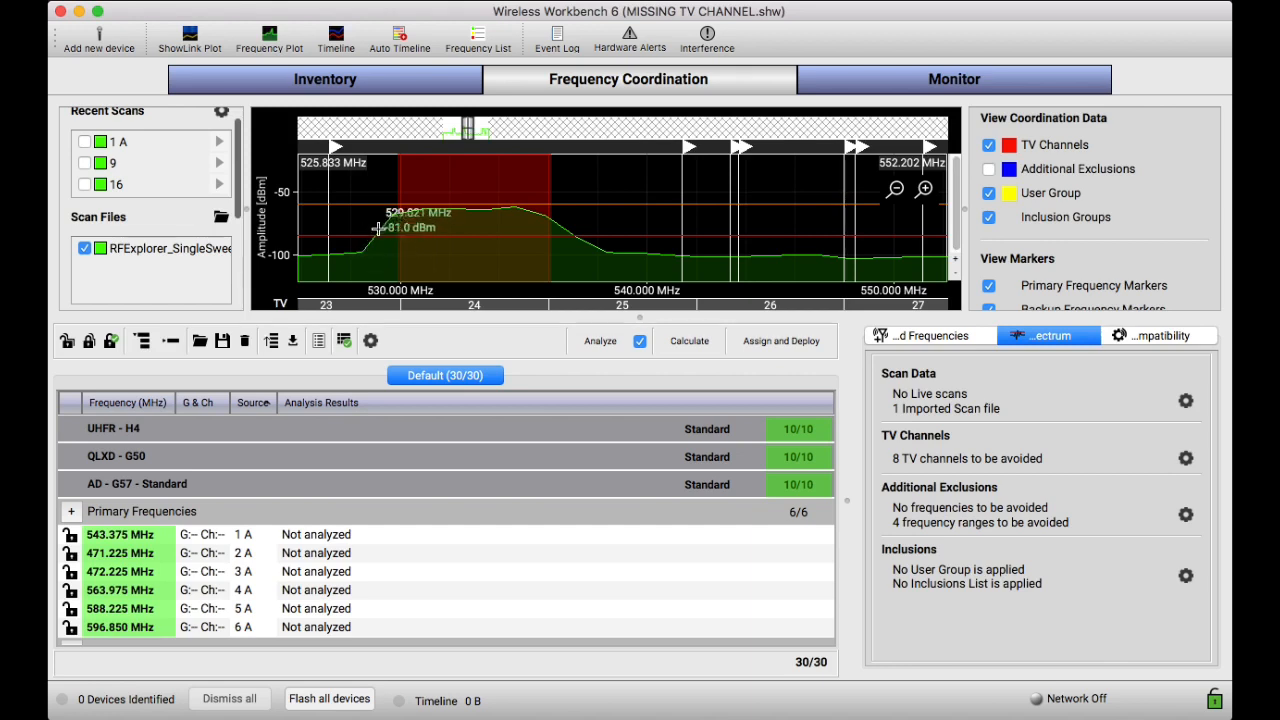
{"action": "mouse_move", "coordinate": [564, 230]}
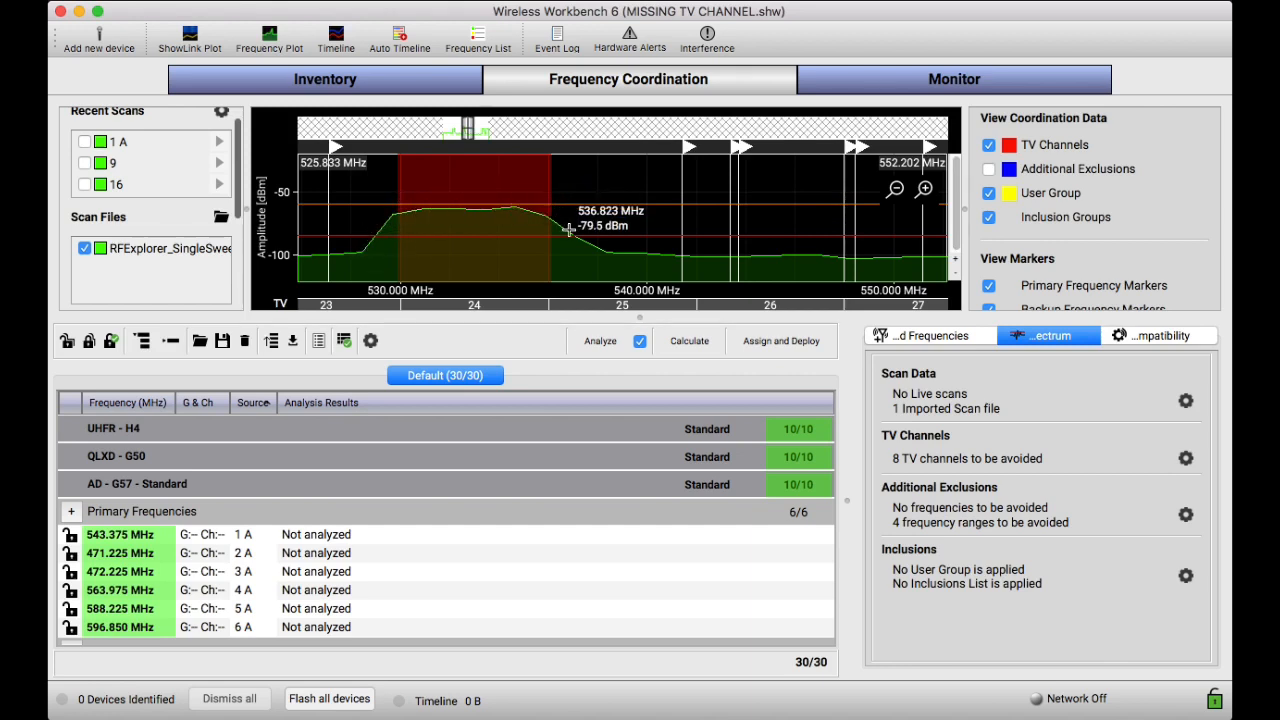
{"action": "mouse_move", "coordinate": [746, 222]}
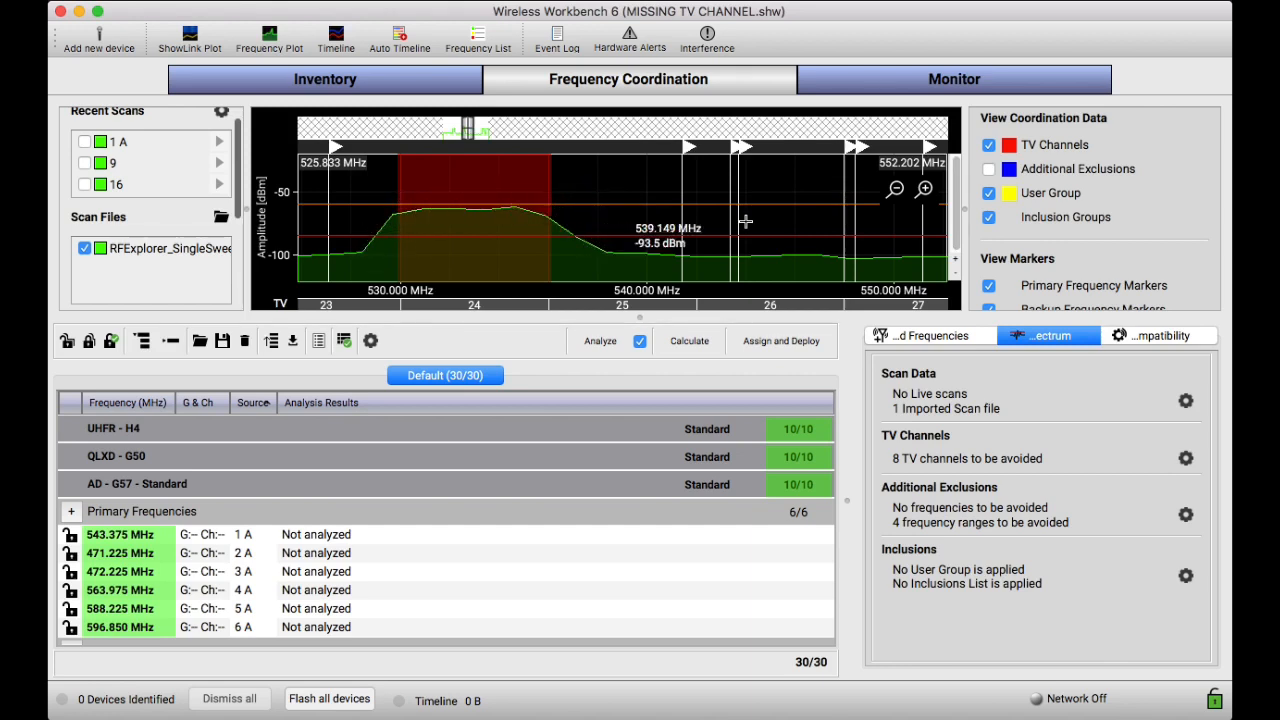
Toggle Additional Exclusions in View Coordination Data, leaving only channel 24's block shown
{"action": "left_click", "coordinate": [988, 168]}
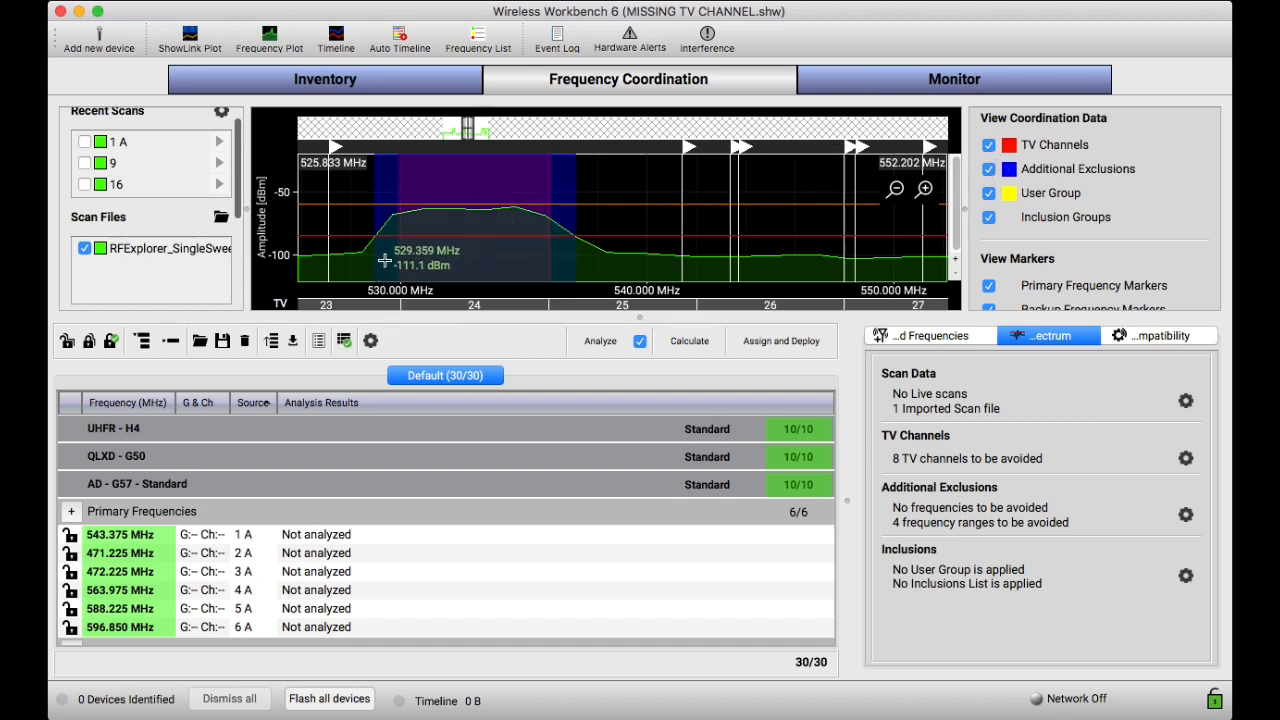
{"action": "mouse_move", "coordinate": [378, 188]}
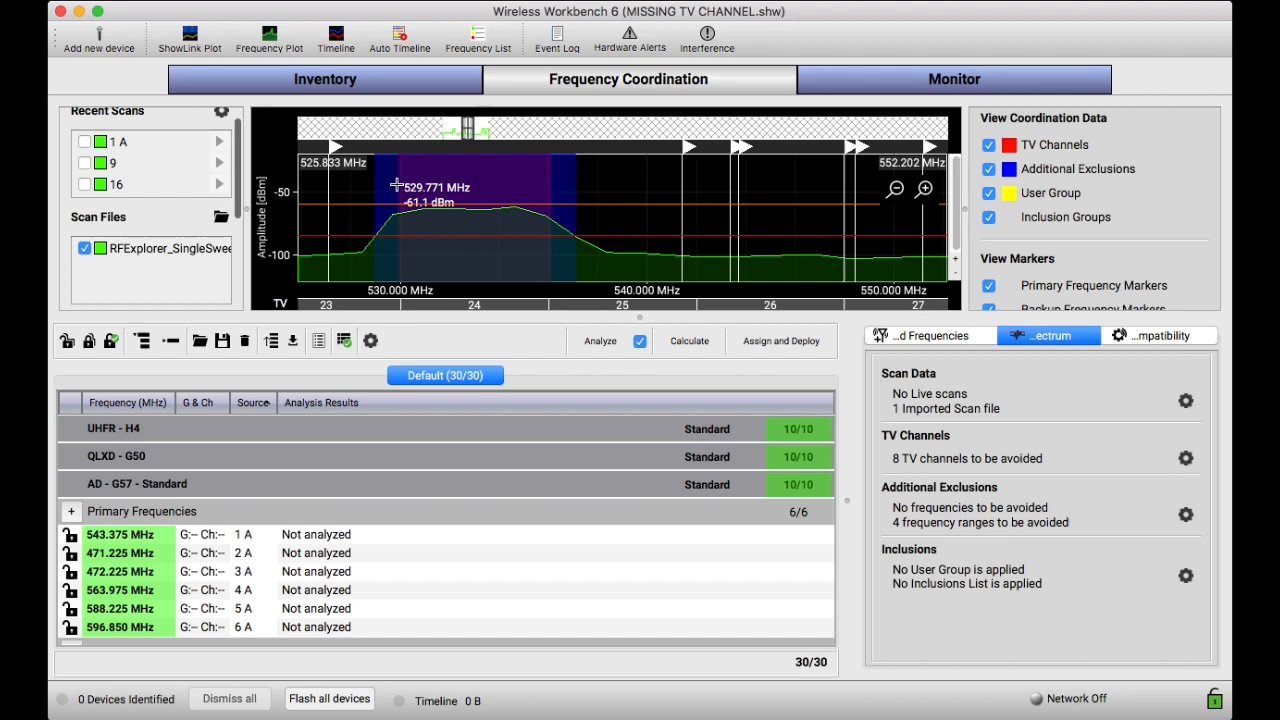
{"action": "mouse_move", "coordinate": [388, 248]}
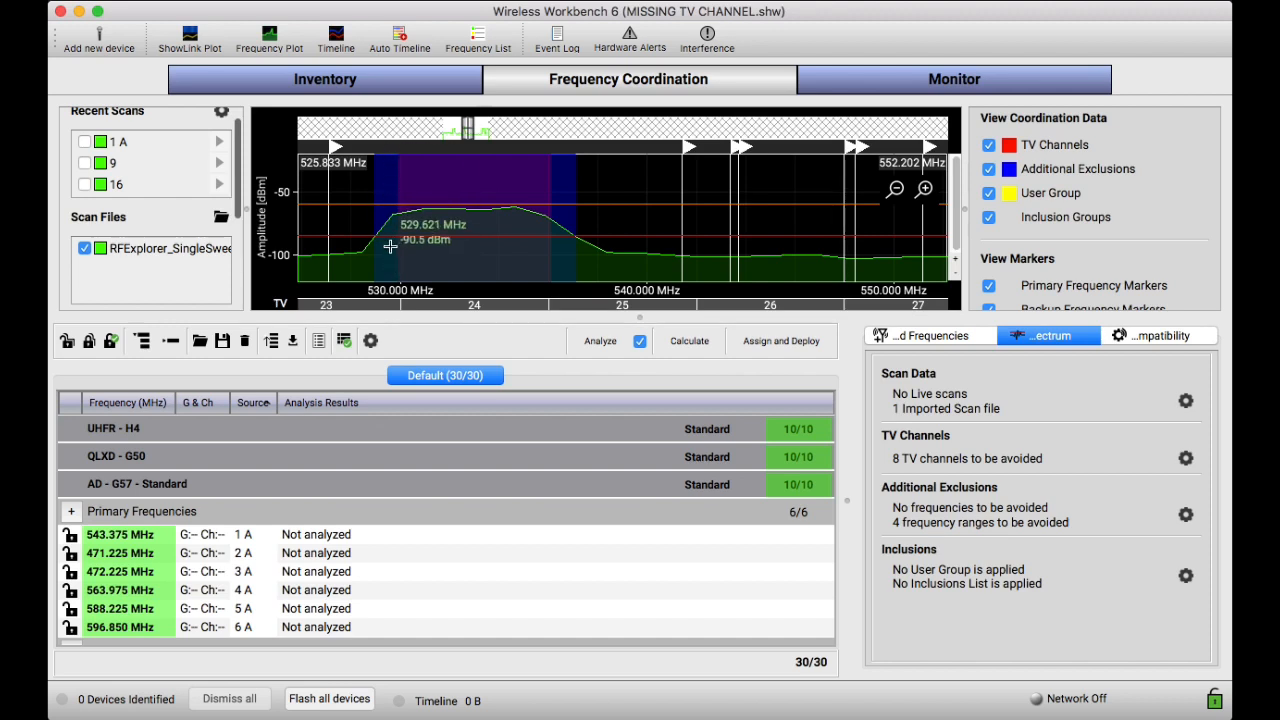
{"action": "mouse_move", "coordinate": [560, 252]}
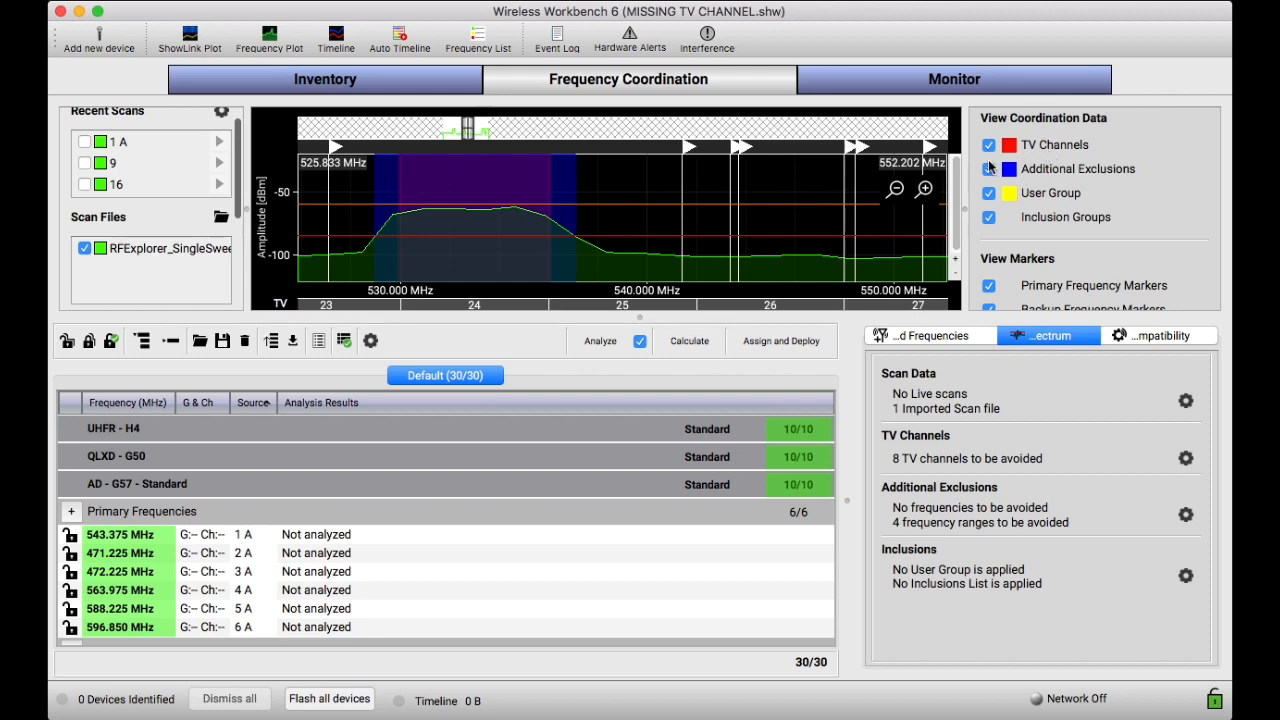
{"action": "left_click", "coordinate": [988, 168]}
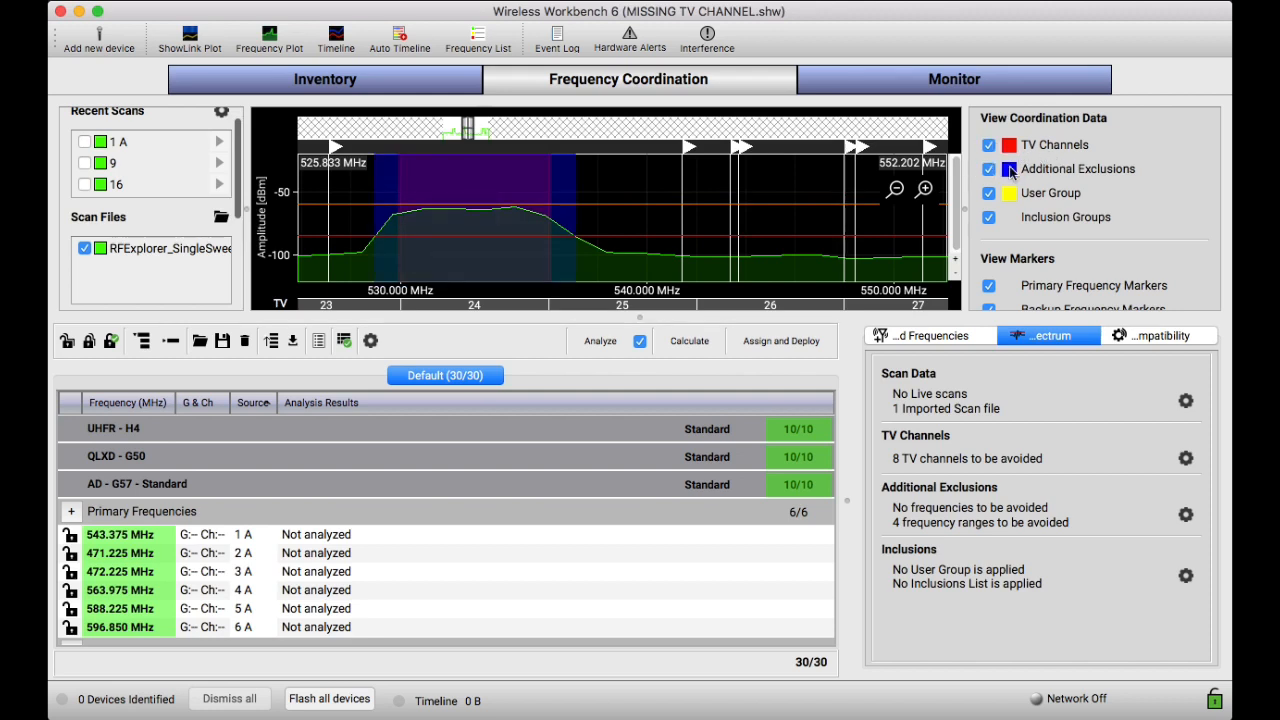
{"action": "left_click", "coordinate": [988, 168]}
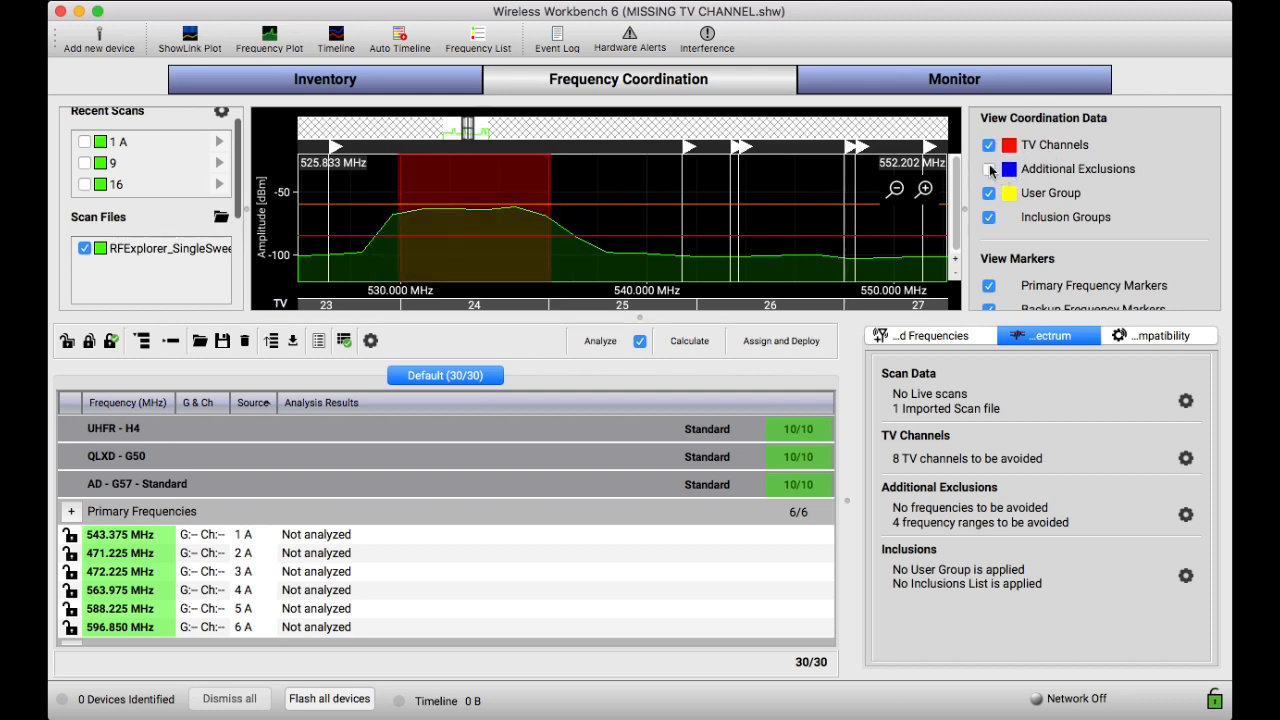
{"action": "left_click", "coordinate": [988, 168]}
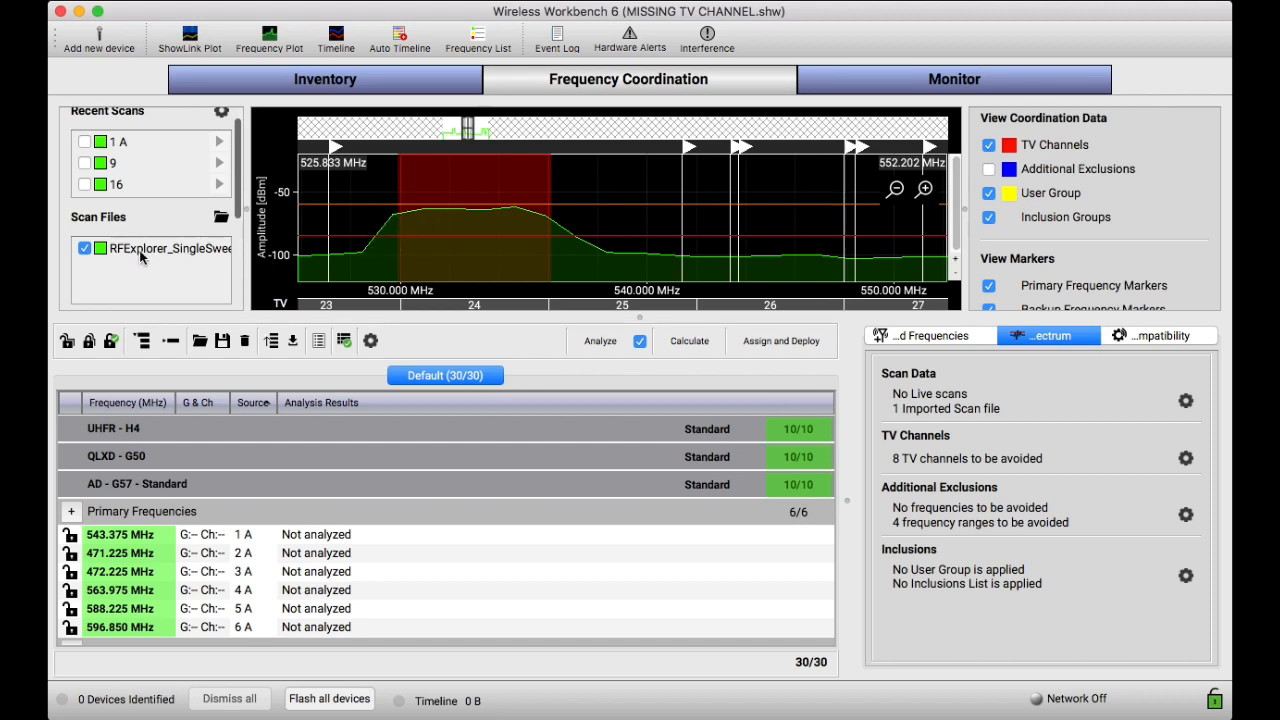
{"action": "mouse_move", "coordinate": [498, 216]}
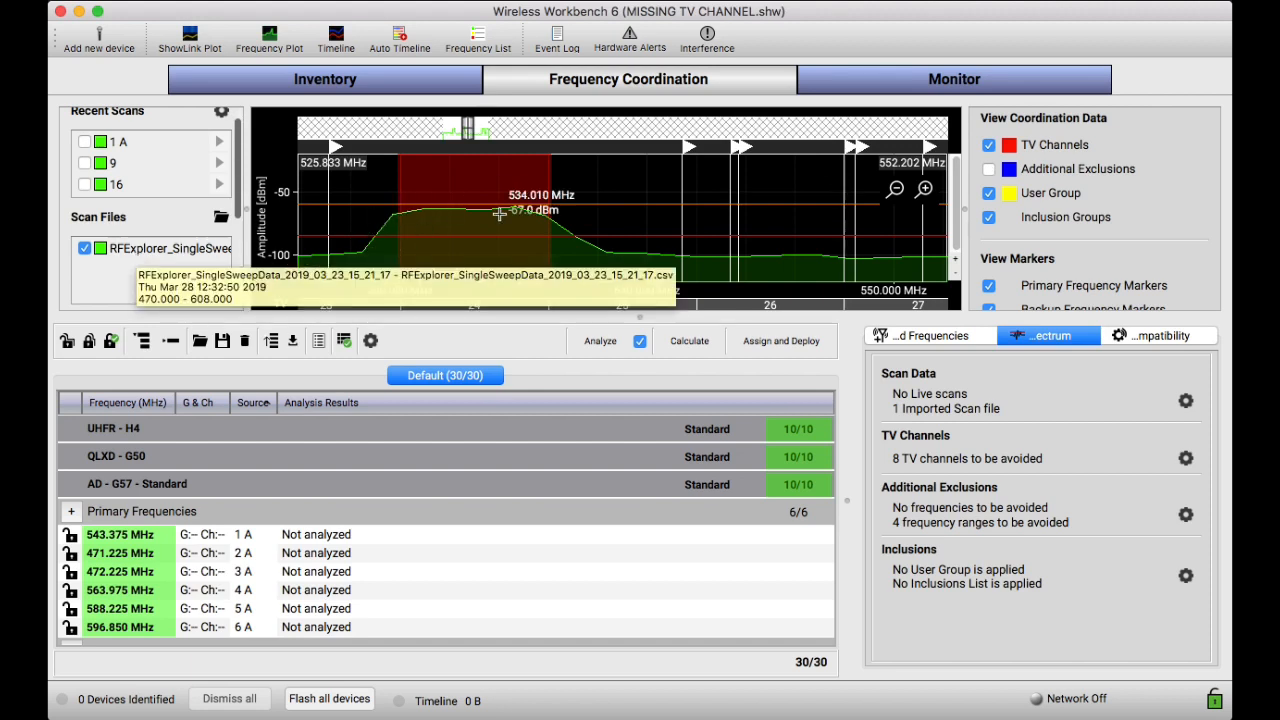
{"action": "mouse_move", "coordinate": [410, 224]}
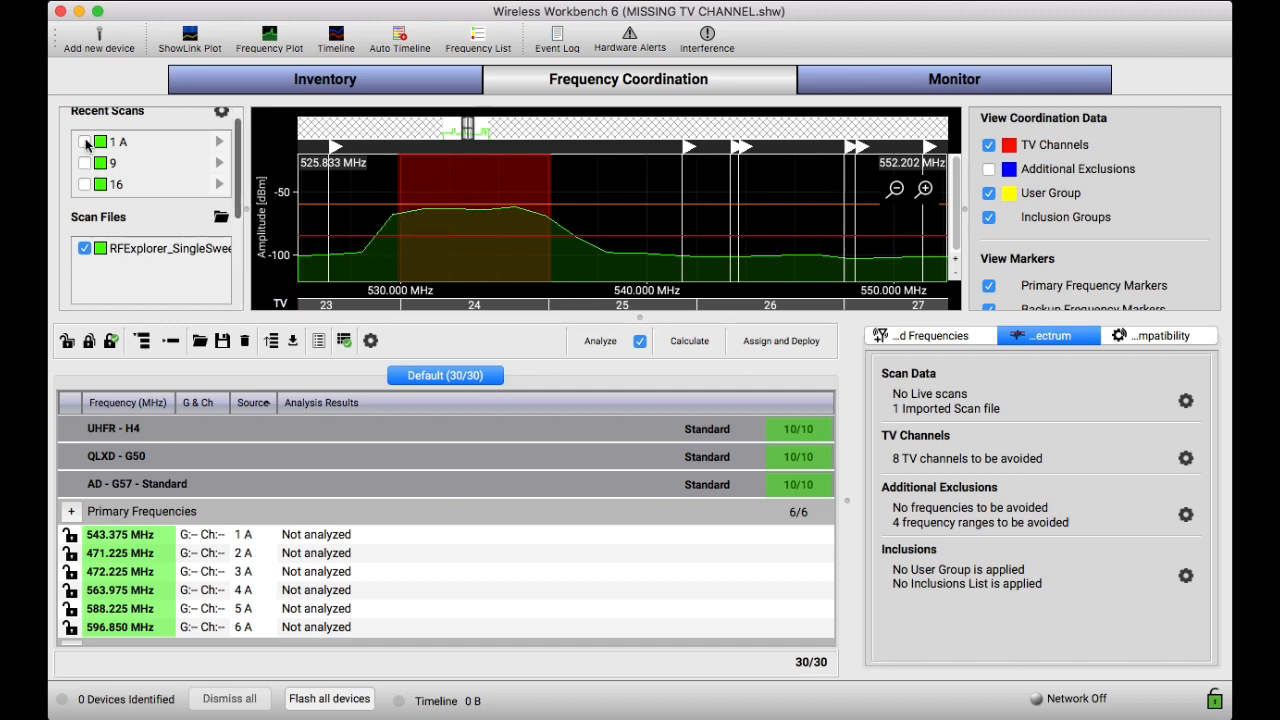
Show live scan 1 A with the RF Explorer scan, toggling the scan file off and back on
{"action": "left_click", "coordinate": [84, 142]}
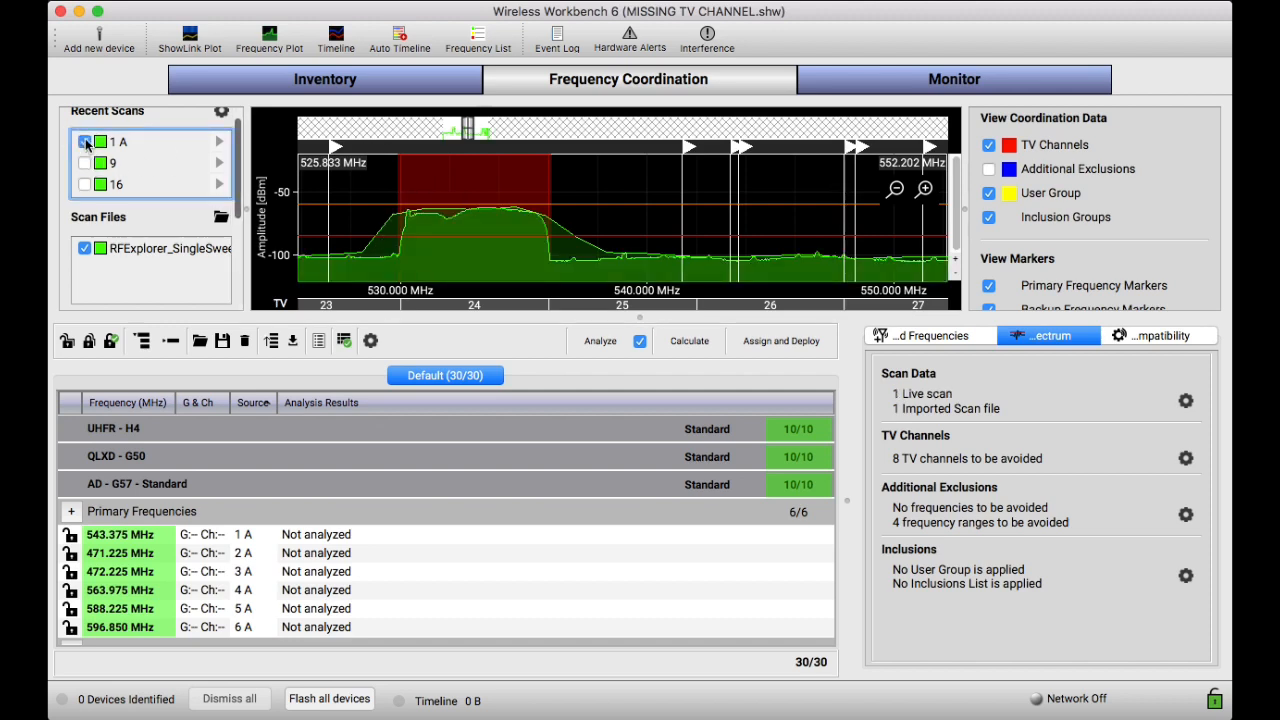
{"action": "left_click", "coordinate": [86, 142]}
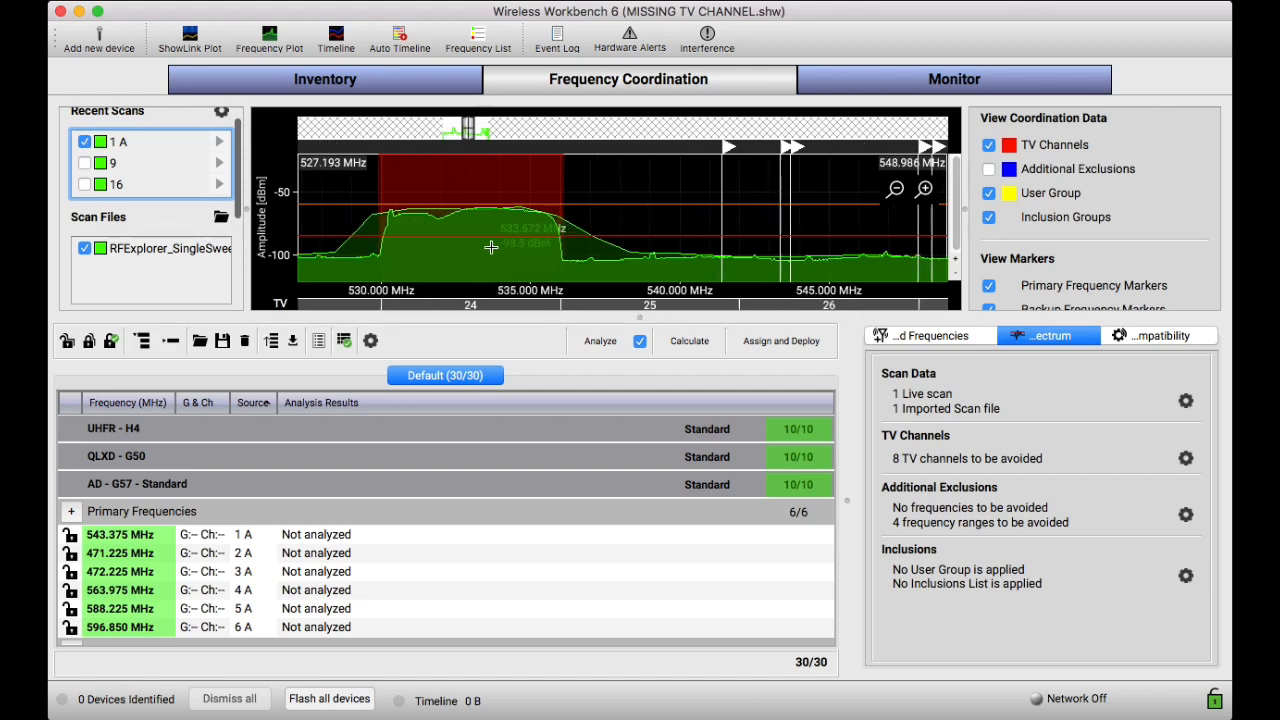
{"action": "left_click", "coordinate": [84, 248]}
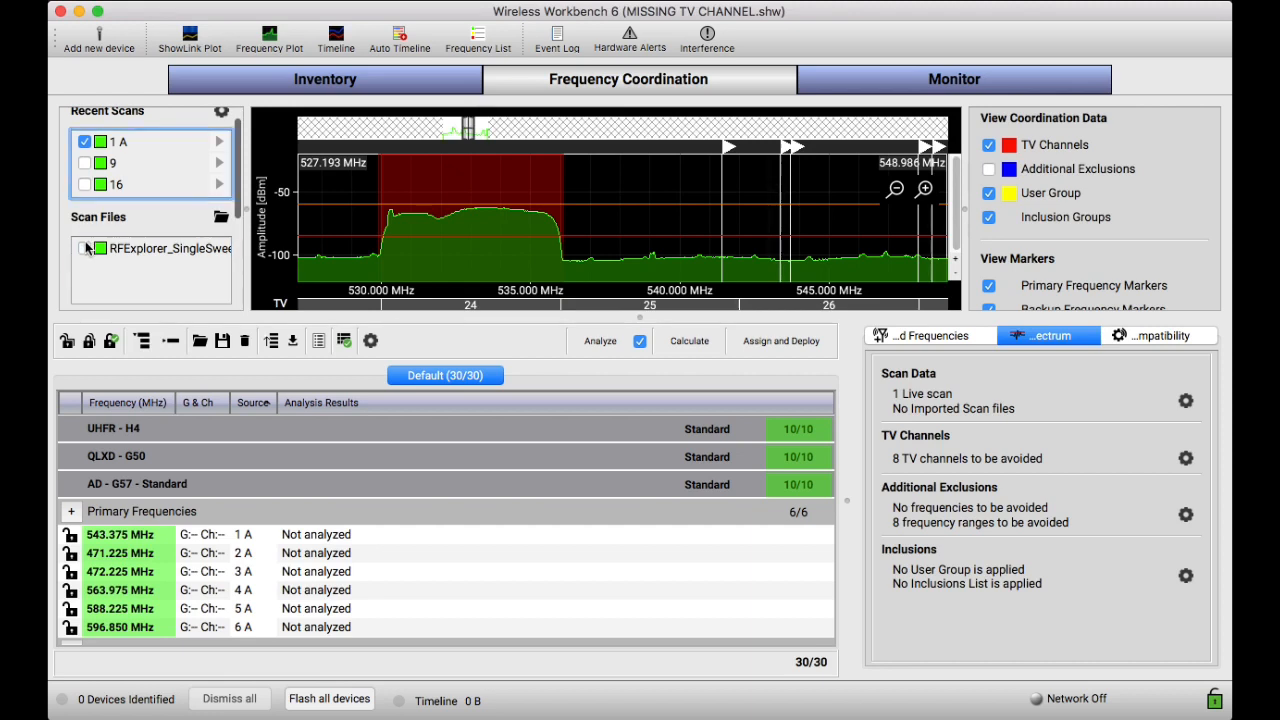
{"action": "left_click", "coordinate": [84, 248]}
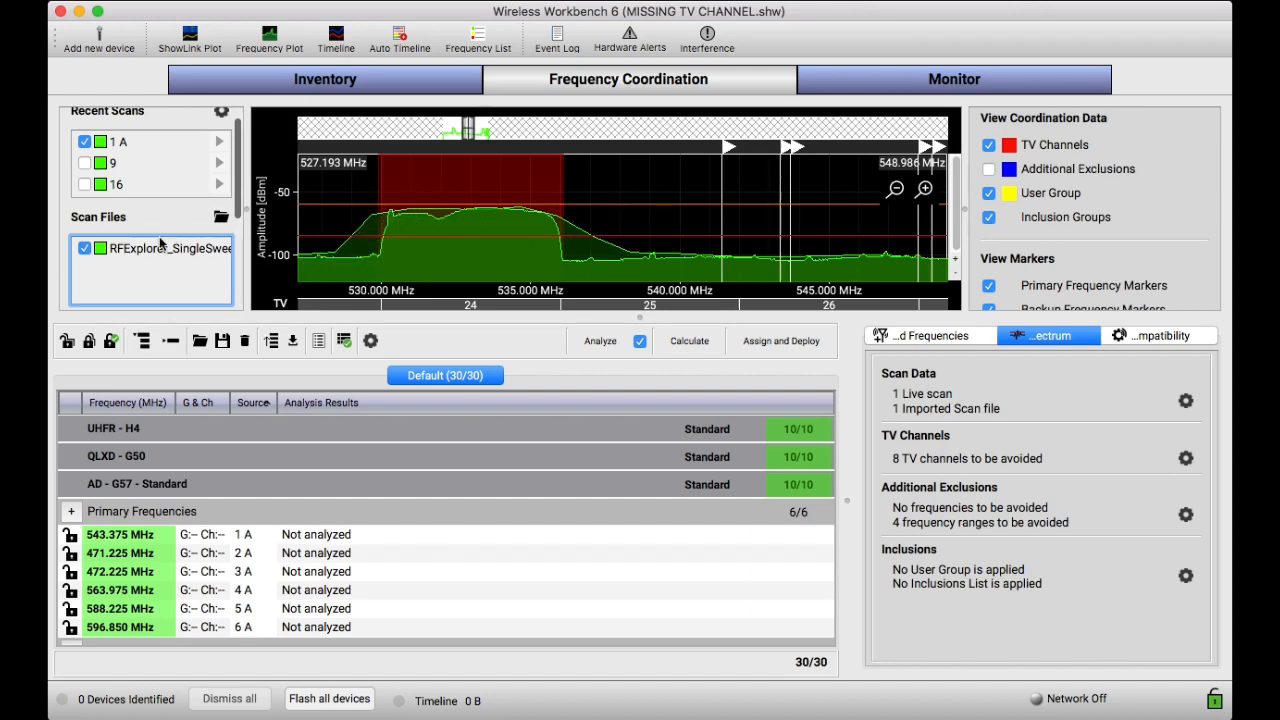
{"action": "mouse_move", "coordinate": [160, 248]}
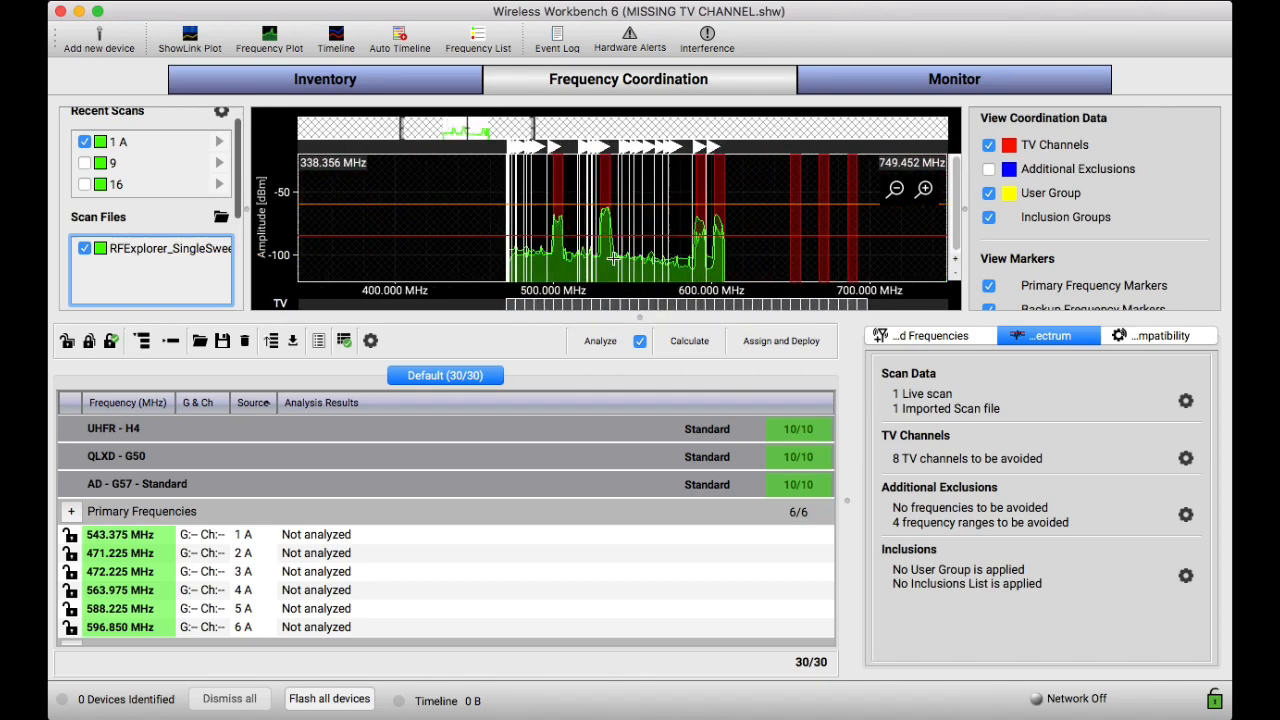
Zoom the plot around TV channel 24 and uncheck Additional Exclusions
{"action": "left_click", "coordinate": [924, 188]}
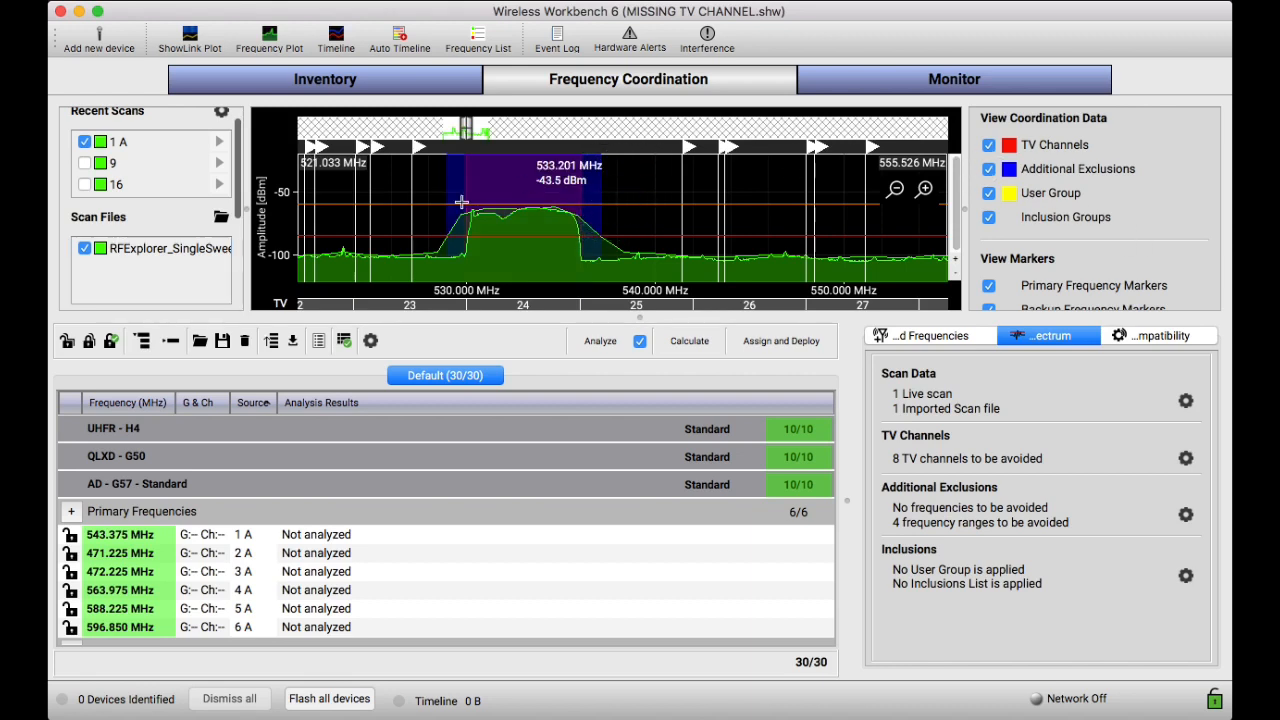
{"action": "mouse_move", "coordinate": [1002, 180]}
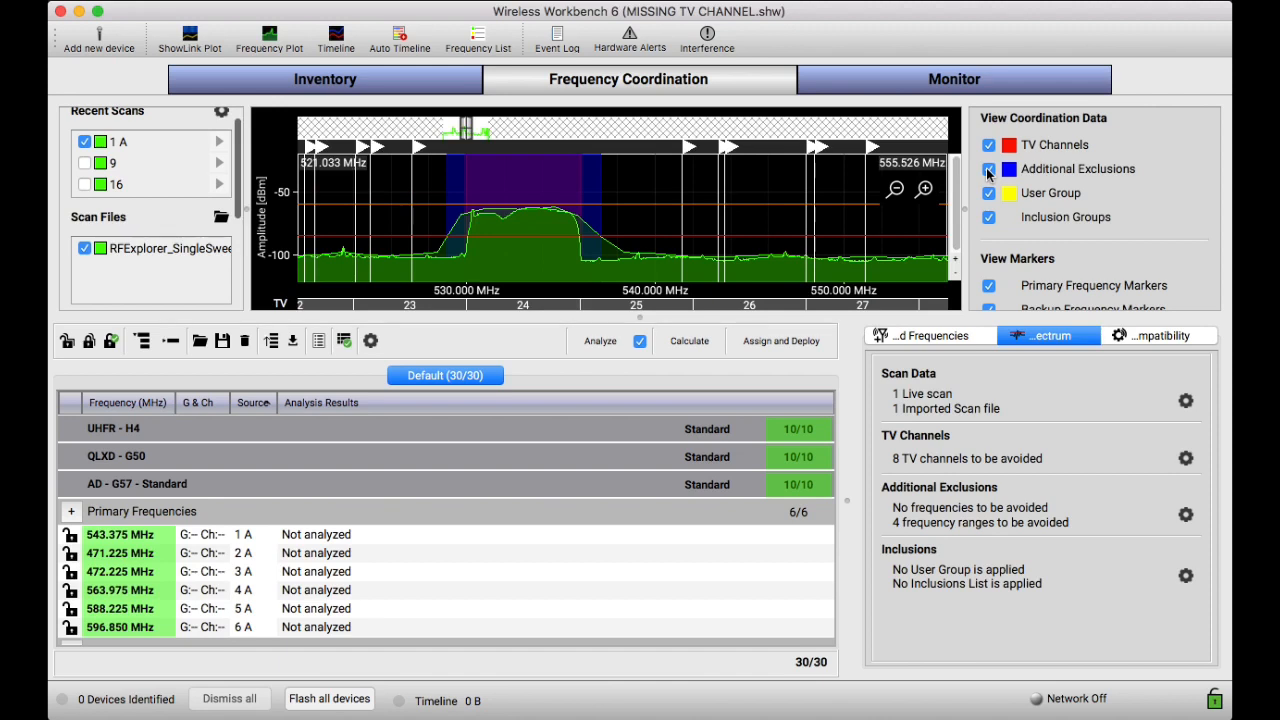
{"action": "left_click", "coordinate": [988, 168]}
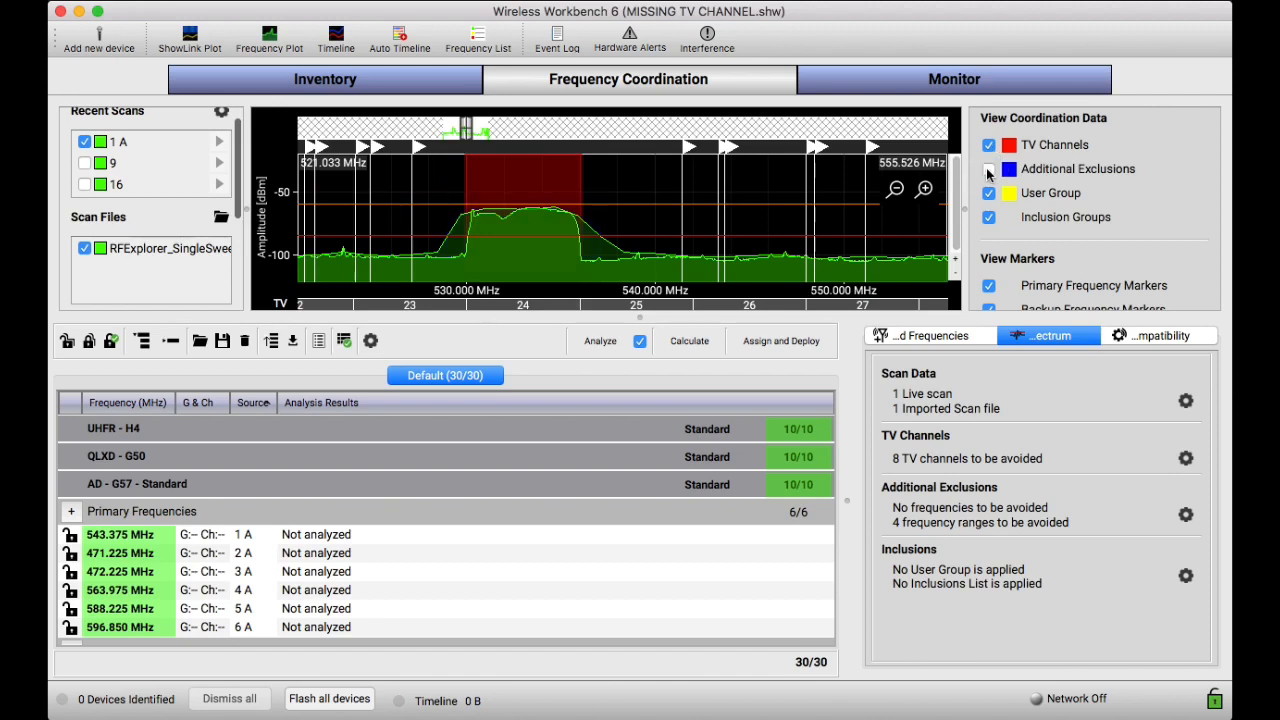
{"action": "left_click", "coordinate": [988, 168]}
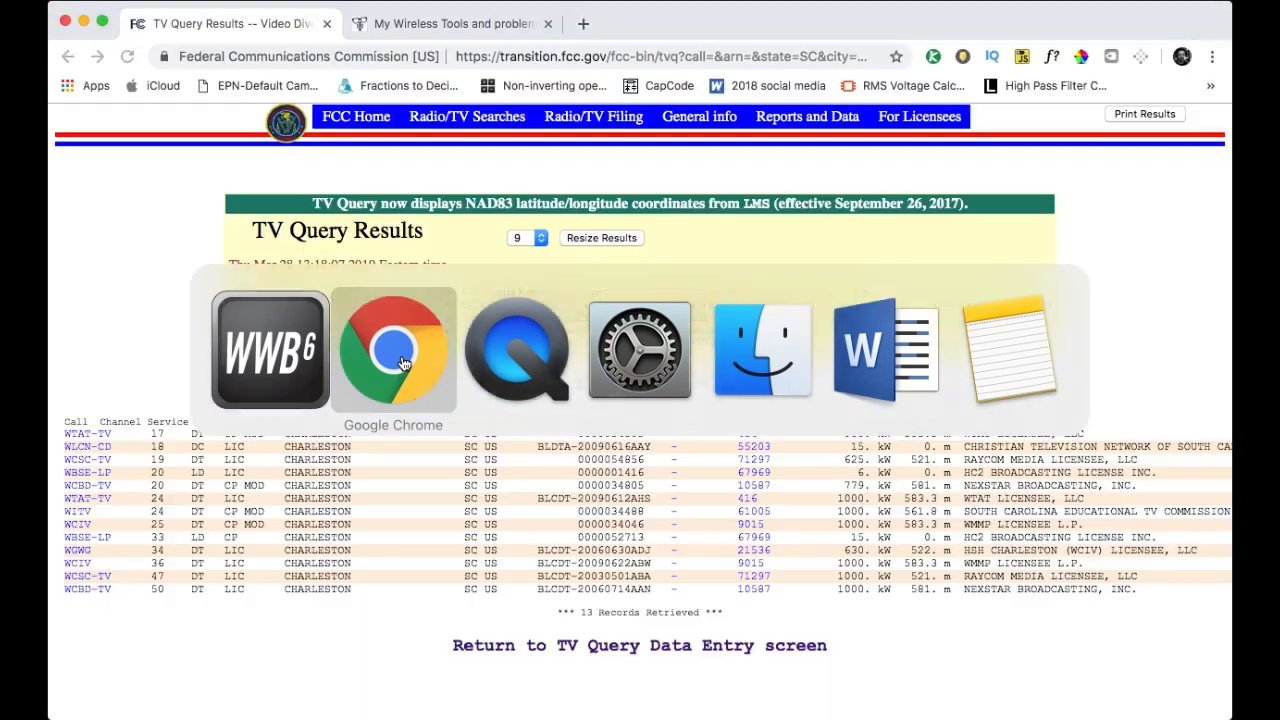
Switch to the Sound Nerds Unite tab and scroll the My Wireless Tools page
{"action": "left_click", "coordinate": [452, 24]}
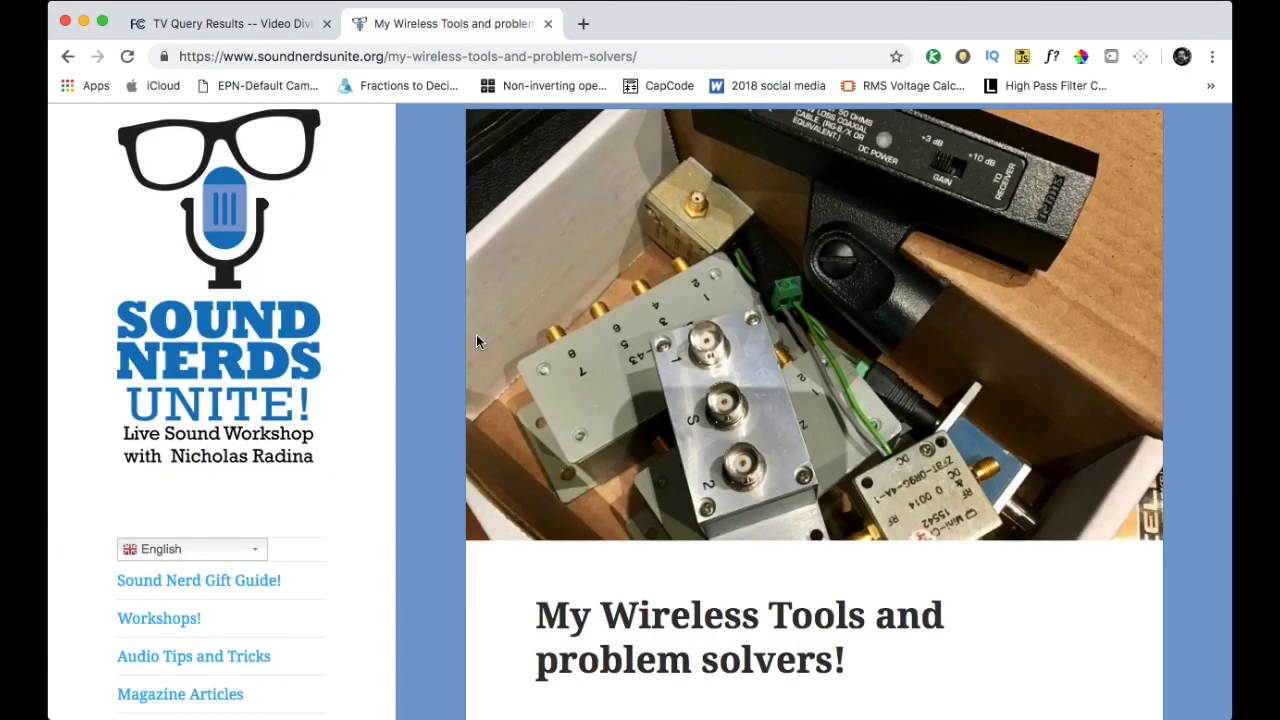
{"action": "scroll", "scroll_direction": "down", "scroll_amount": 3}
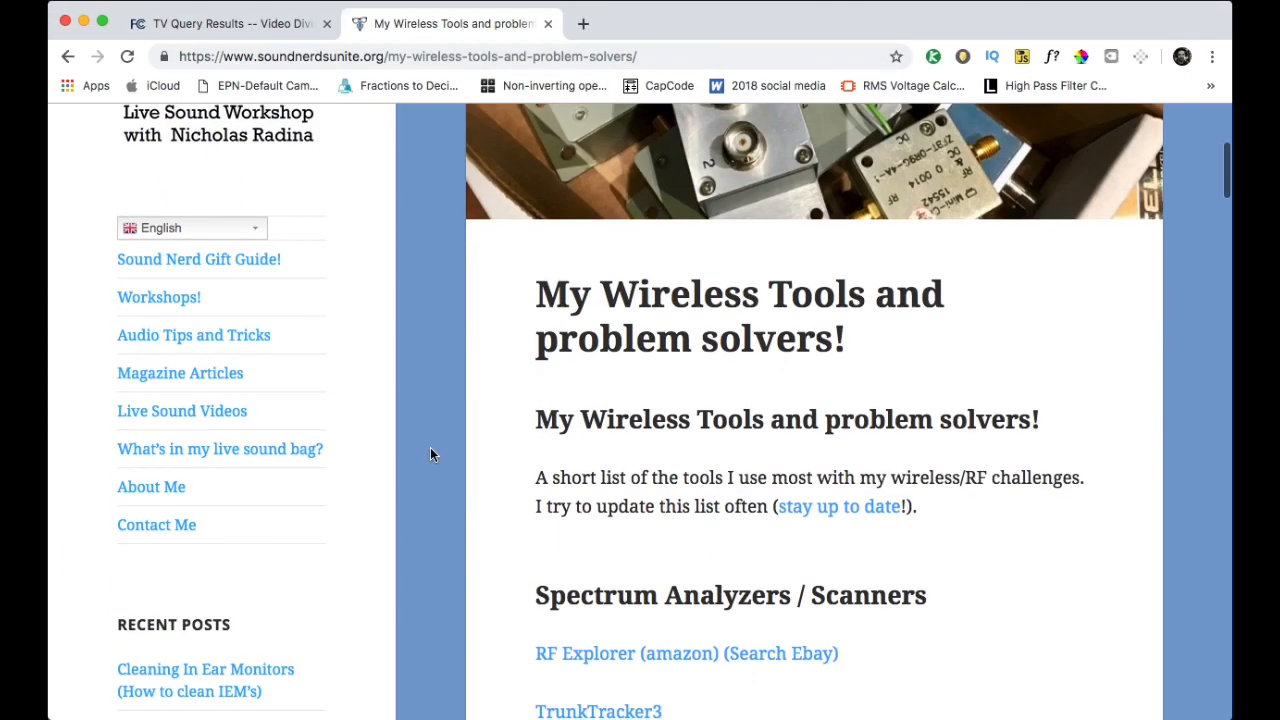
{"action": "scroll", "scroll_direction": "down", "scroll_amount": 3}
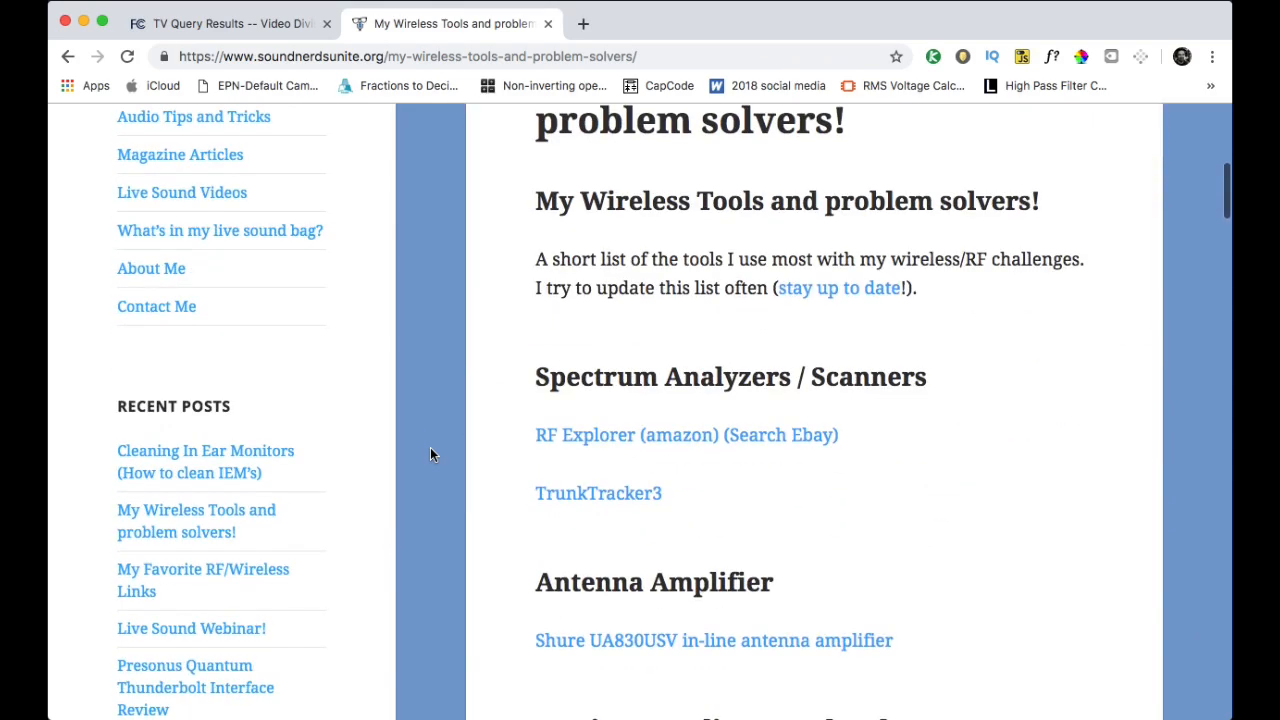
{"action": "scroll", "scroll_direction": "up", "scroll_amount": 3}
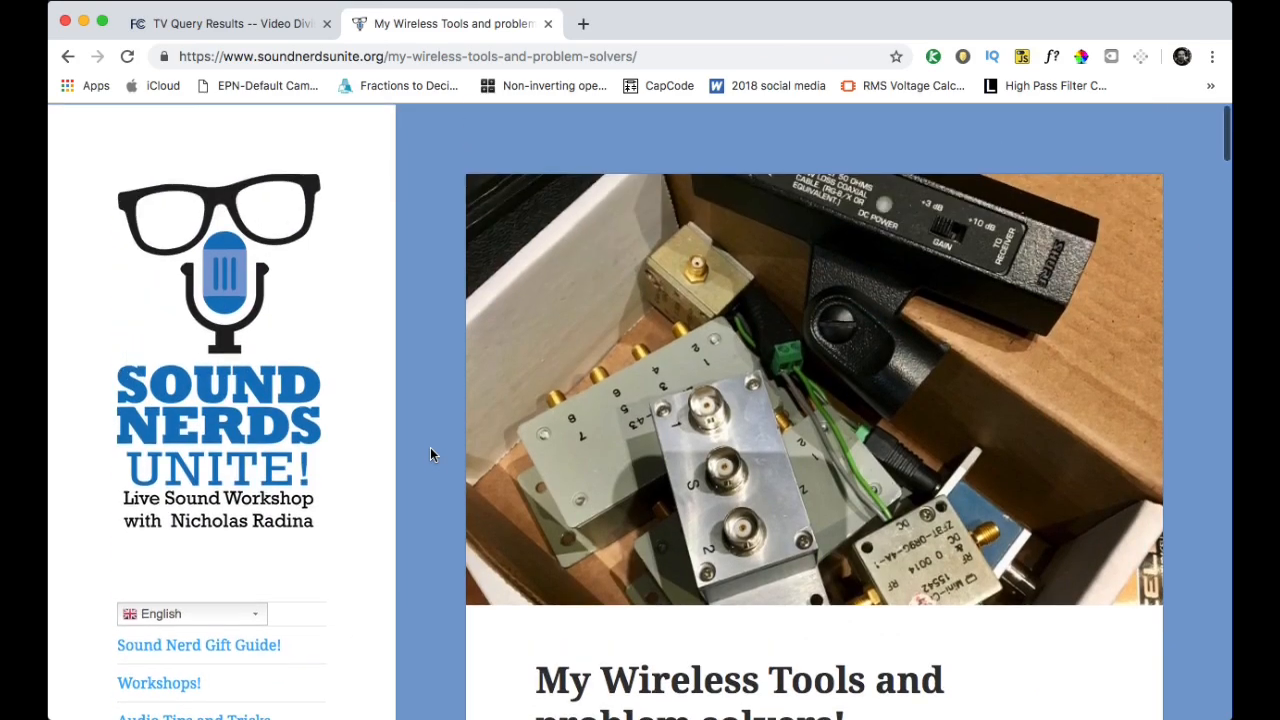
{"action": "scroll", "scroll_direction": "down", "scroll_amount": 3}
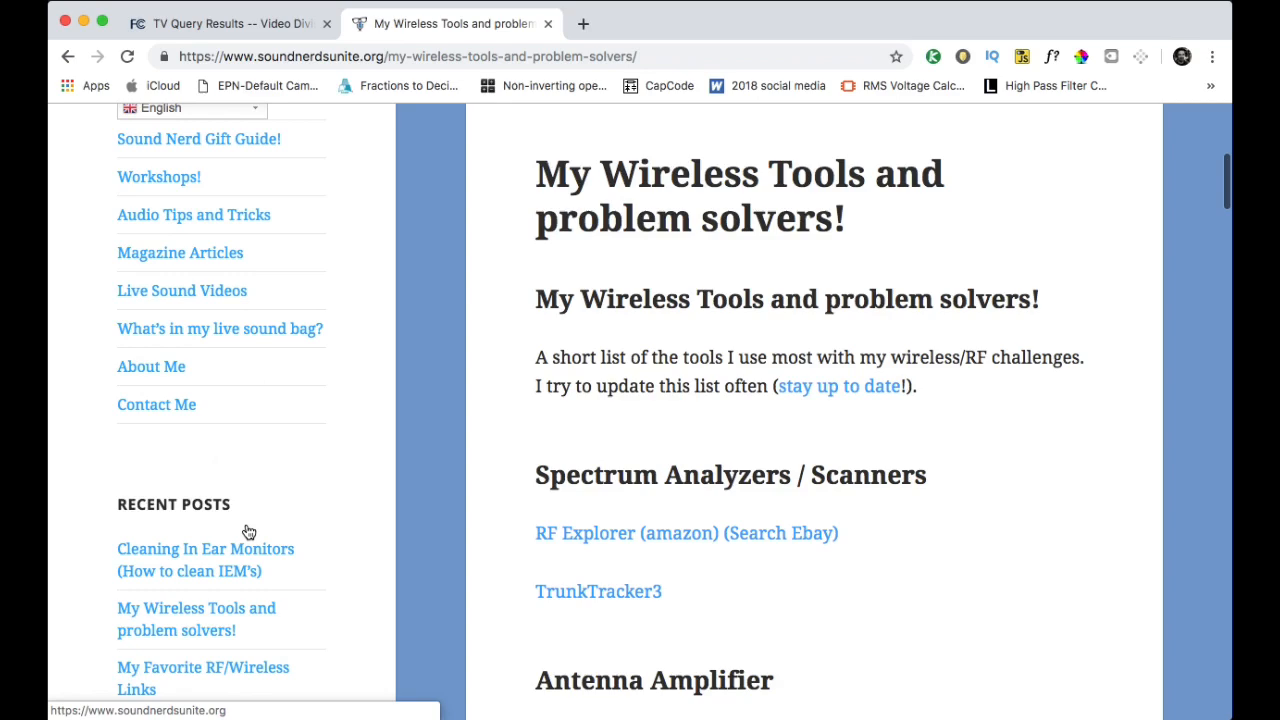
{"action": "scroll", "scroll_direction": "up", "scroll_amount": 3}
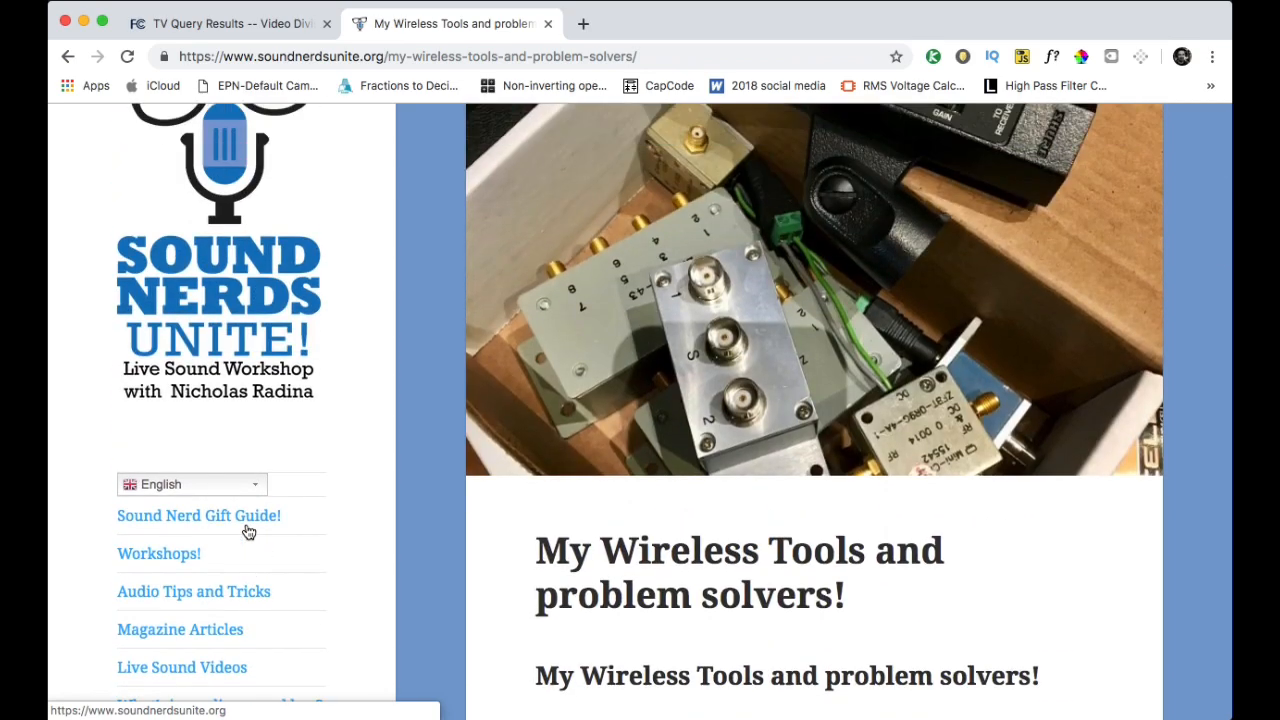